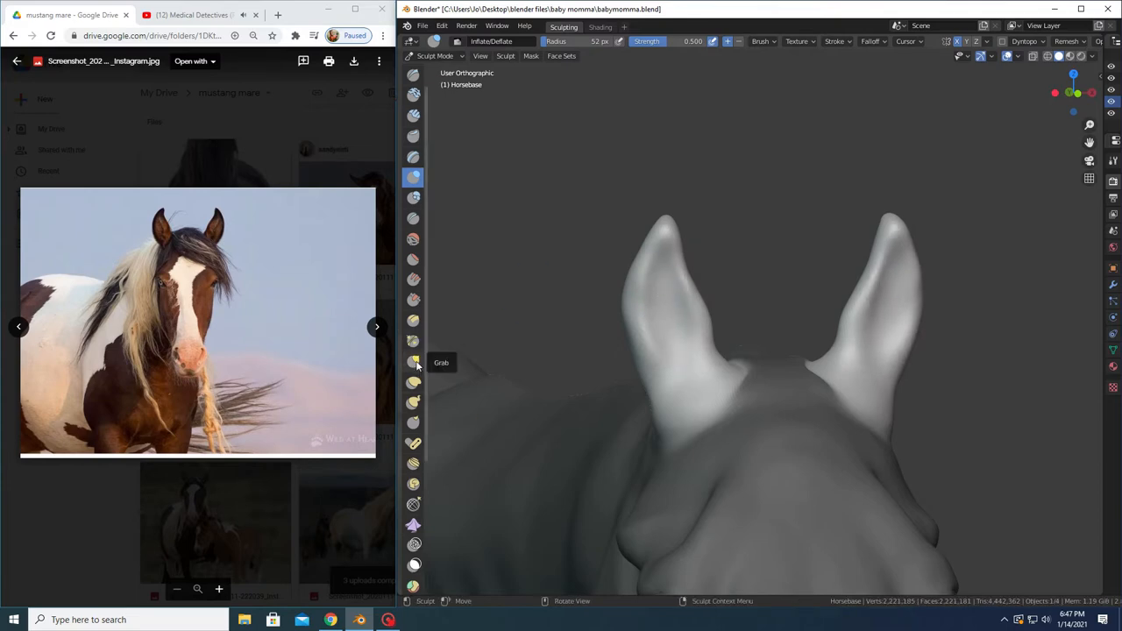
# Grab-pull the left ear taller with a narrow curved tip, then hollow its inner surface.
pyautogui.click(413, 362)
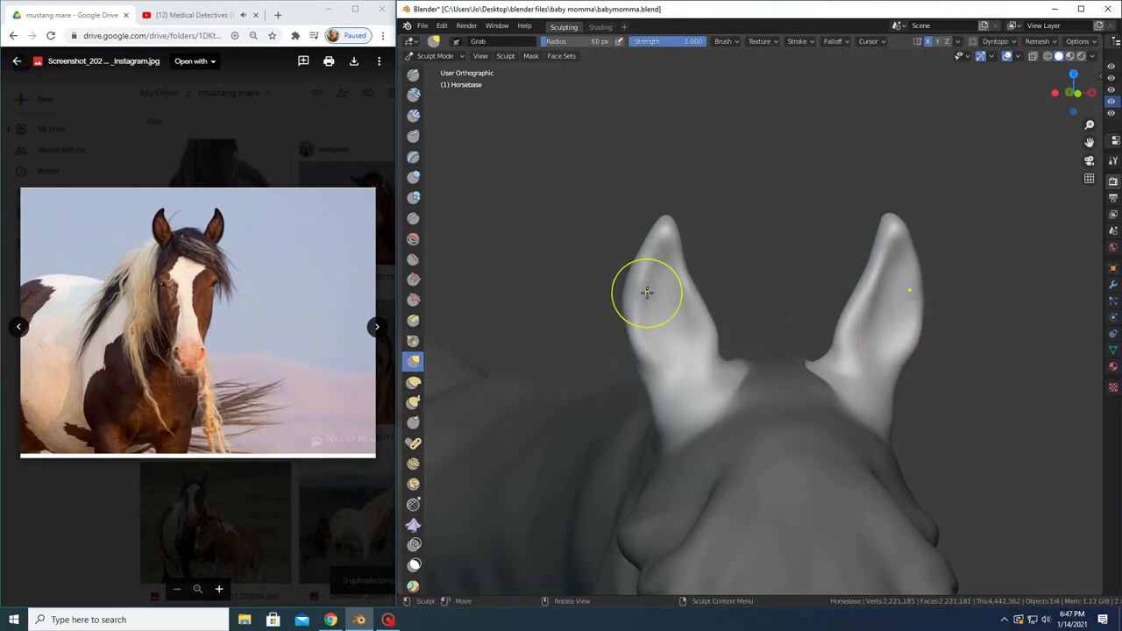
pyautogui.moveTo(647, 294); pyautogui.dragTo(671, 380)
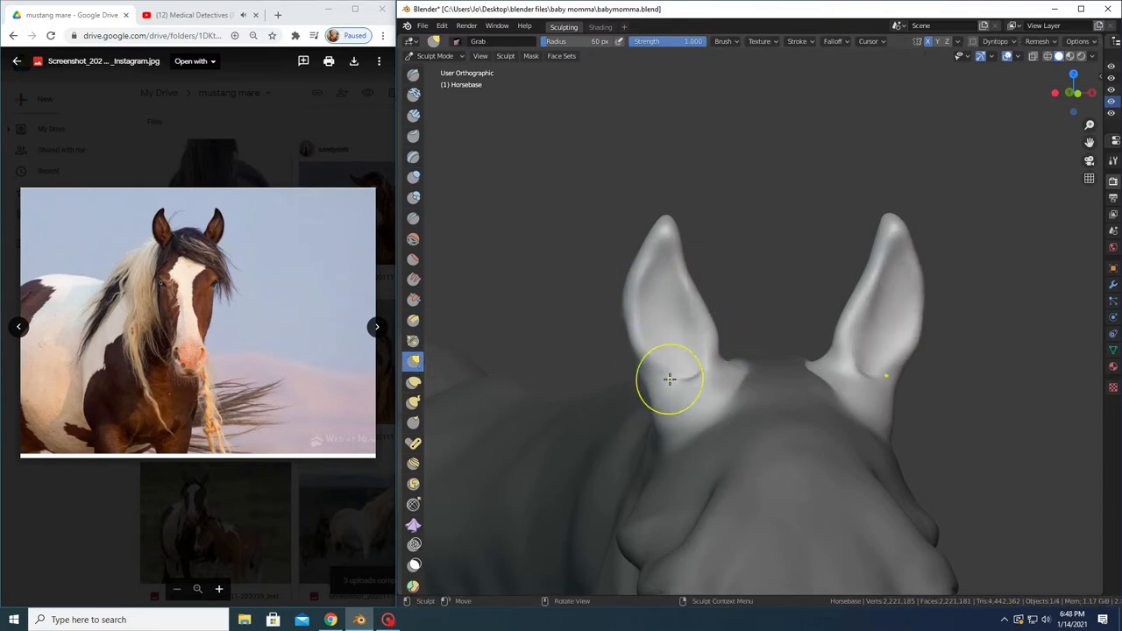
pyautogui.moveTo(670, 379); pyautogui.dragTo(589, 244)
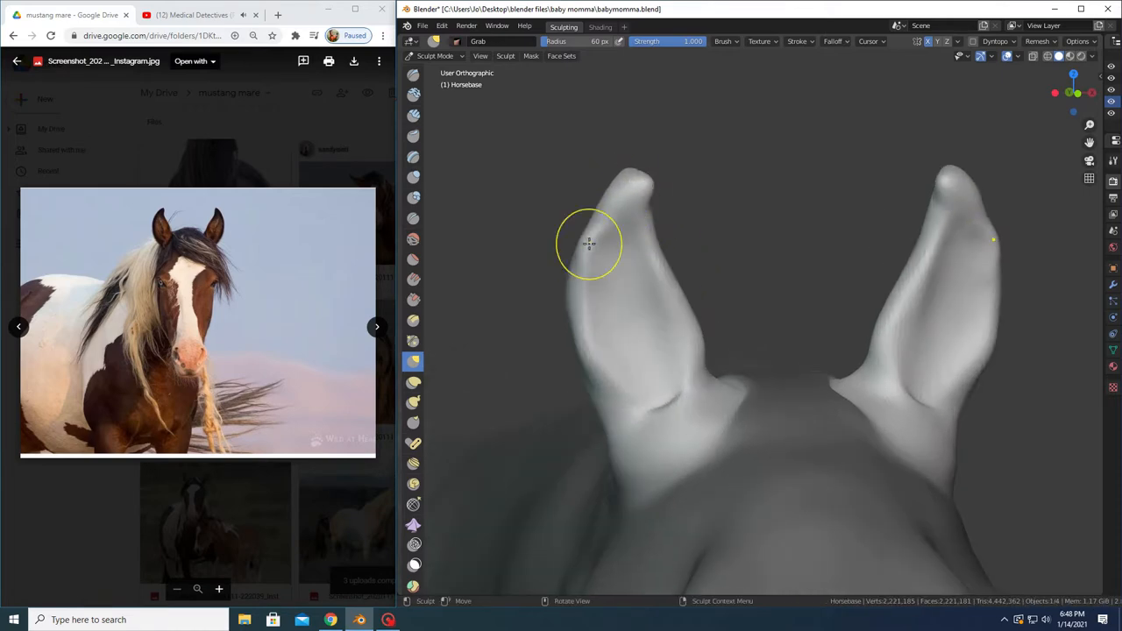
pyautogui.moveTo(589, 244); pyautogui.dragTo(688, 320)
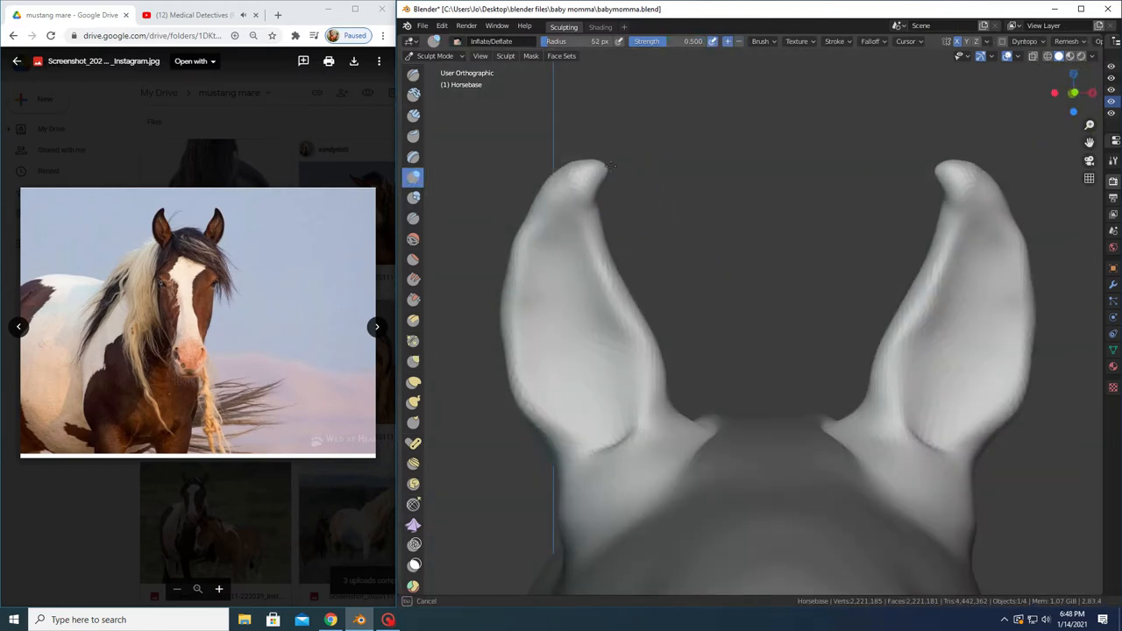
pyautogui.moveTo(609, 165); pyautogui.dragTo(570, 185)
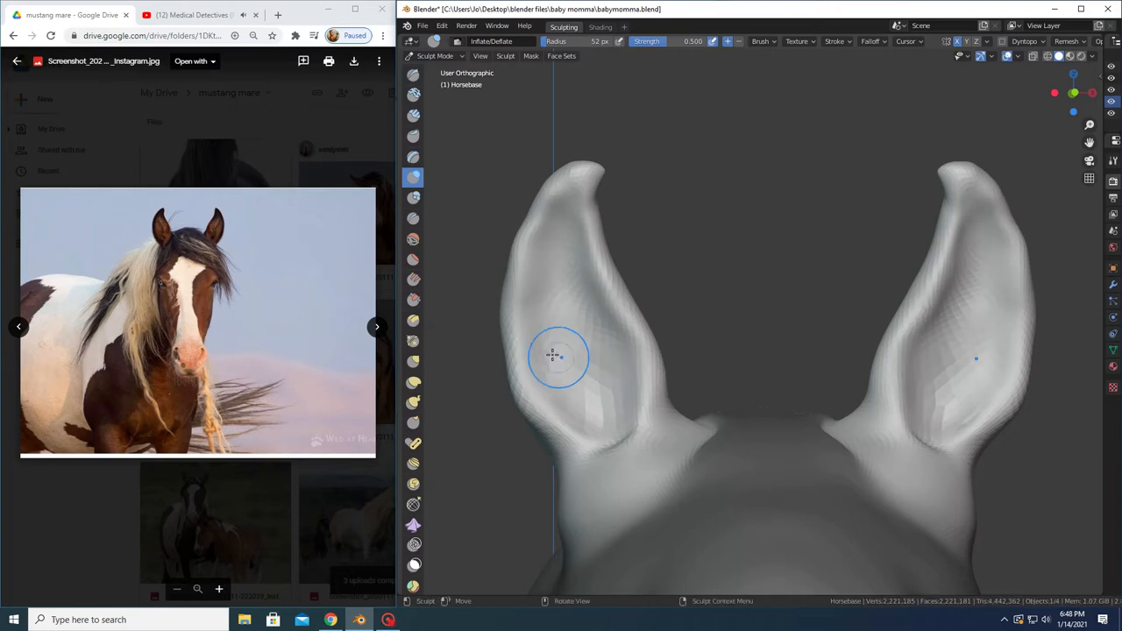
pyautogui.click(413, 238)
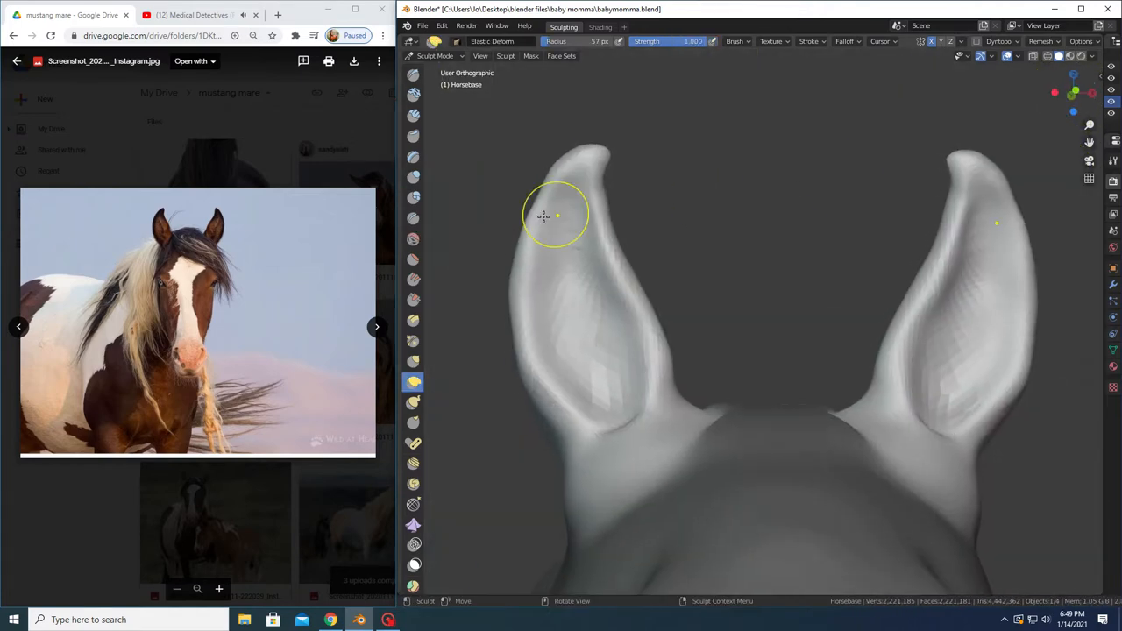
# Curl the left ear tip and reshape its inner contour with Elastic Deform.
pyautogui.moveTo(556, 215); pyautogui.dragTo(636, 307)
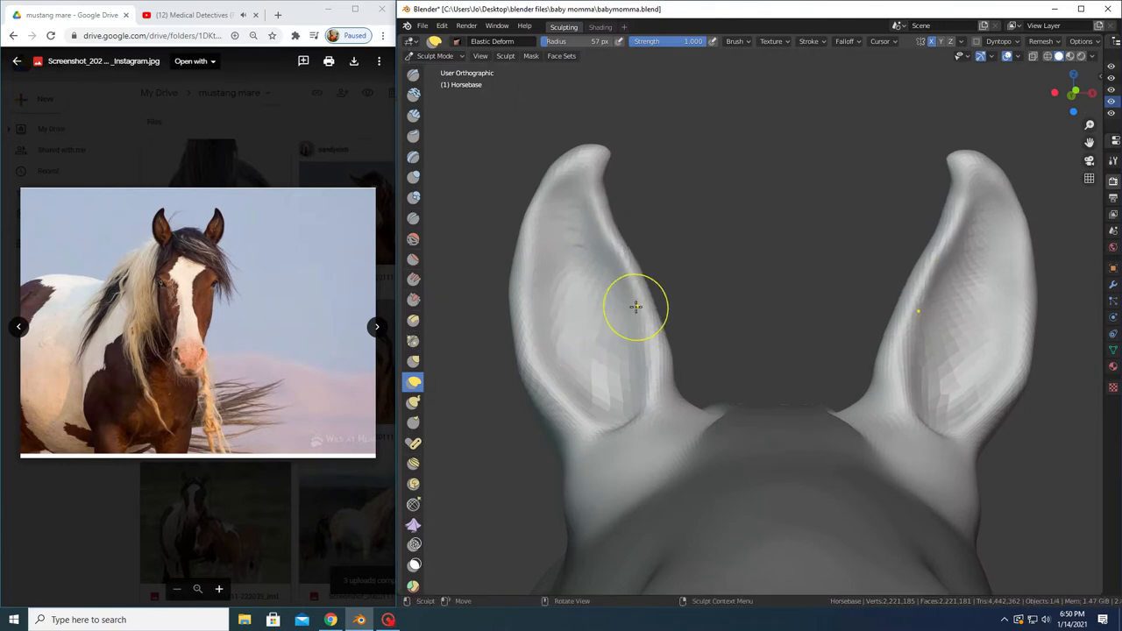
pyautogui.moveTo(635, 307); pyautogui.dragTo(629, 451)
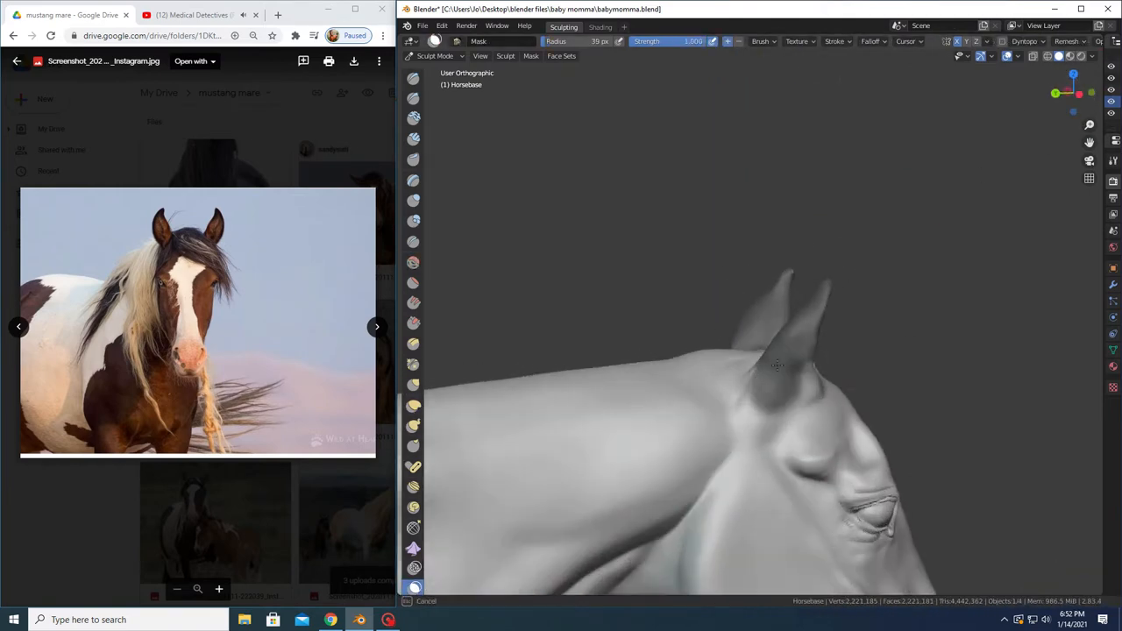
pyautogui.moveTo(771, 368); pyautogui.dragTo(719, 315)
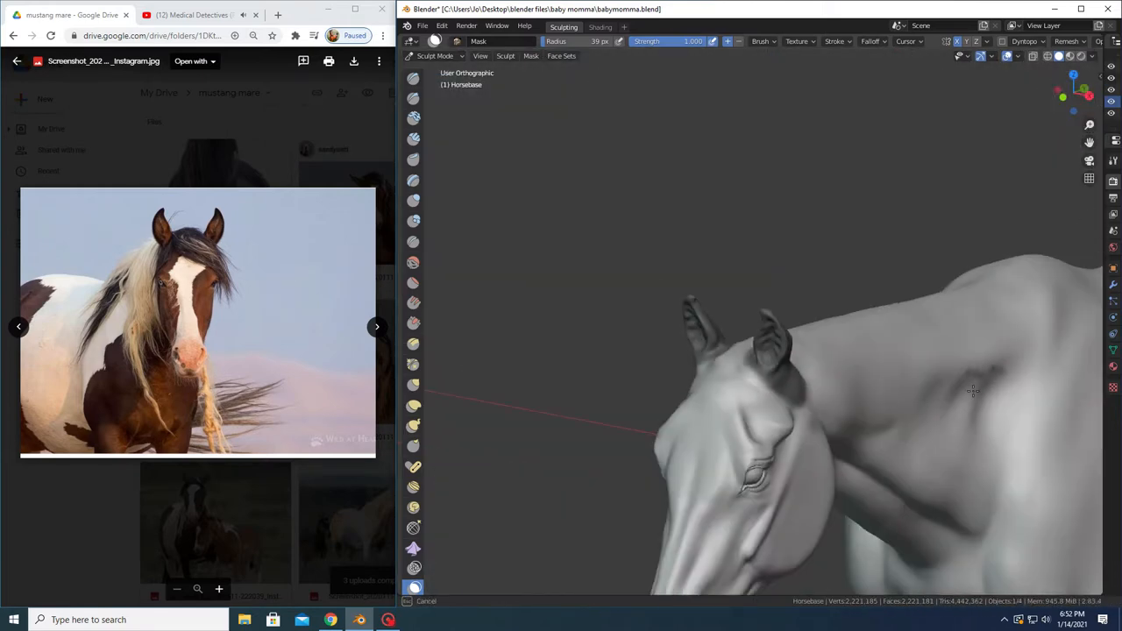
pyautogui.moveTo(973, 390); pyautogui.dragTo(754, 473)
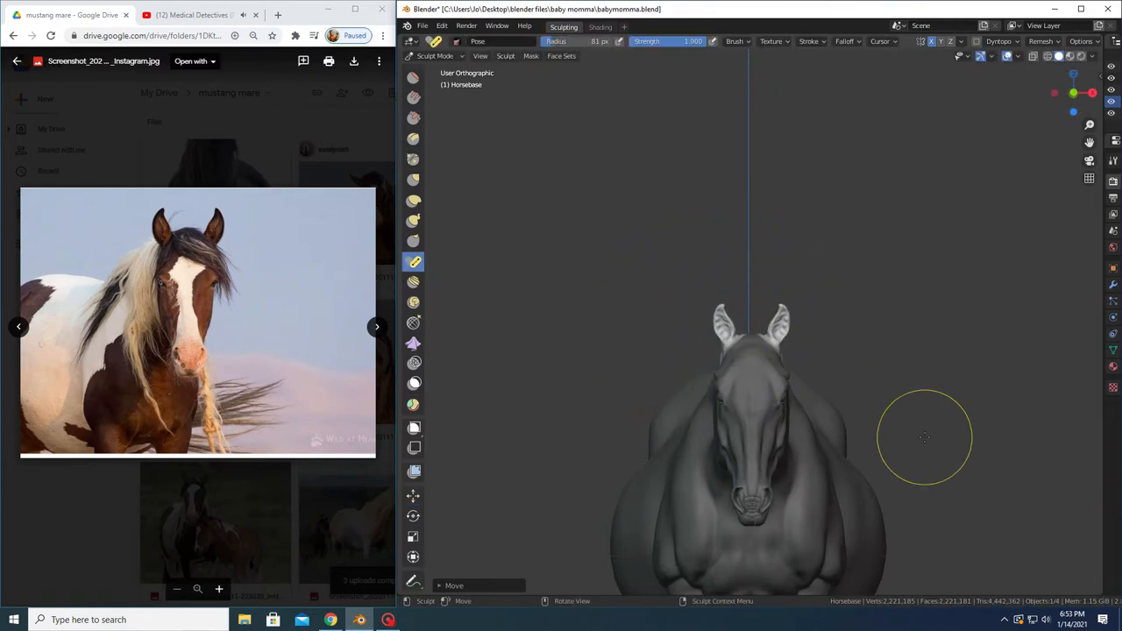
pyautogui.click(413, 495)
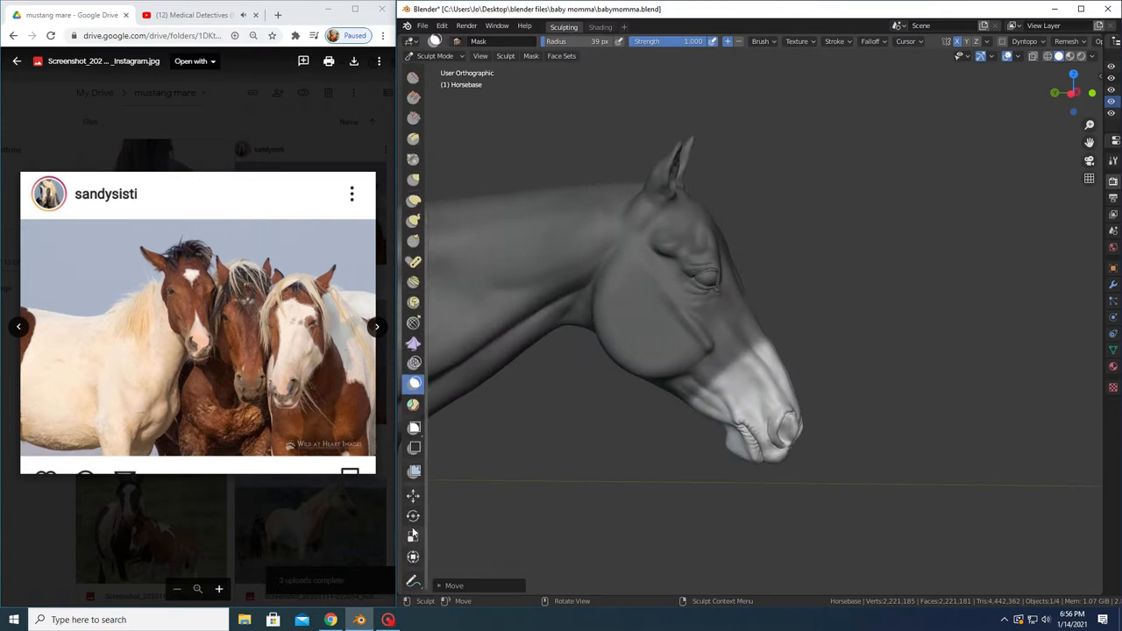
# Pick the Mask brush for masking off the muzzle area.
pyautogui.click(413, 496)
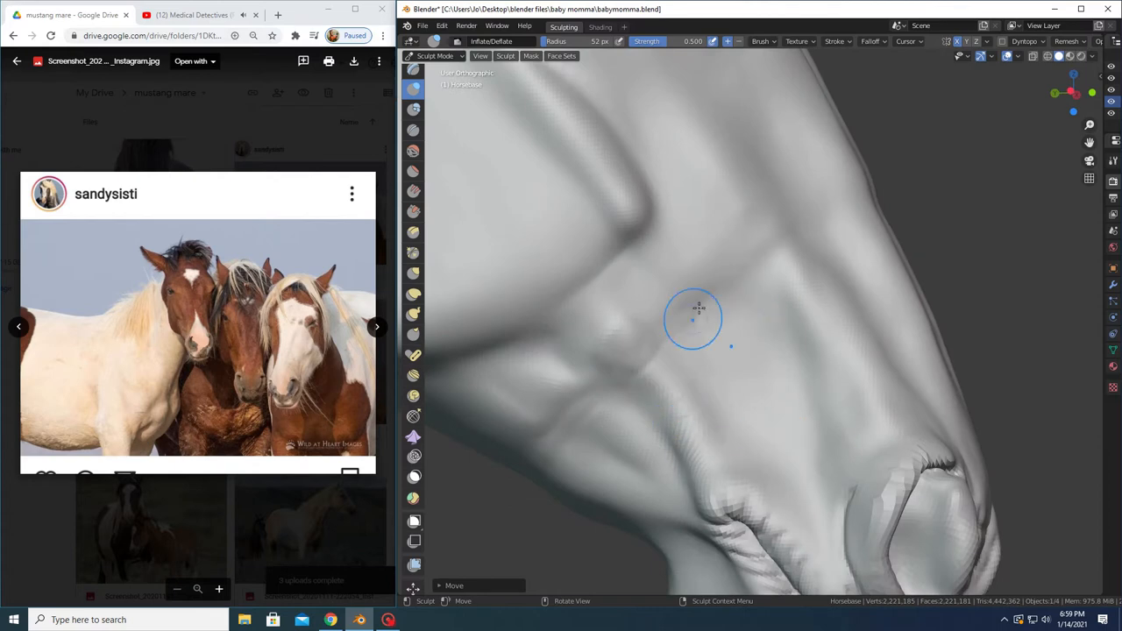
# Raise a vein along the muzzle side and carve fine wrinkles near the nostril.
pyautogui.moveTo(693, 320); pyautogui.dragTo(621, 362)
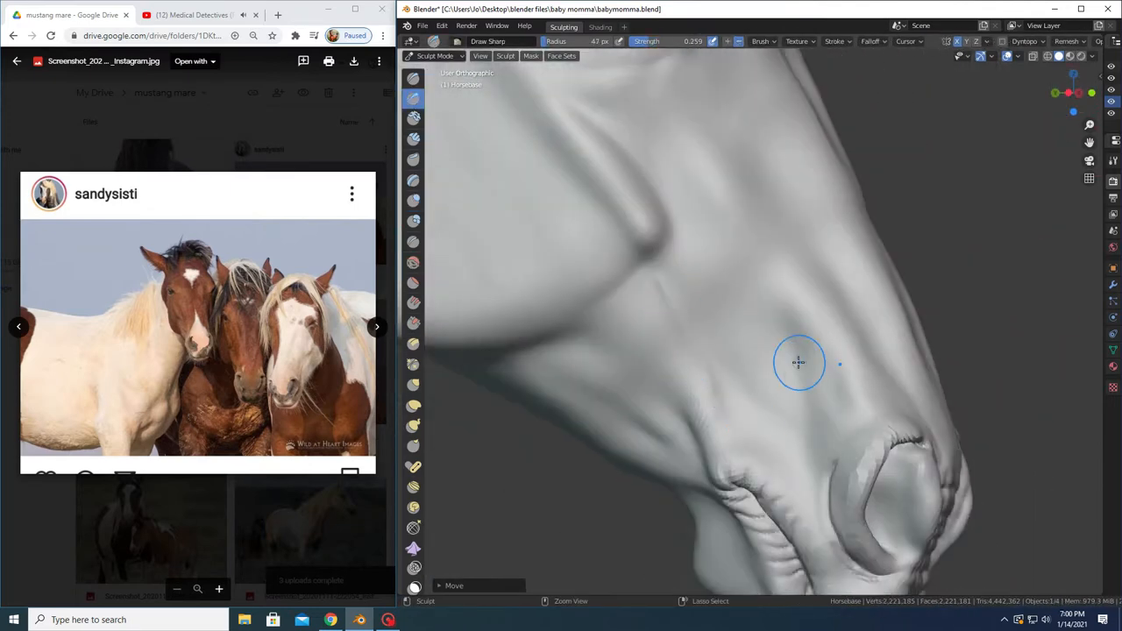
pyautogui.moveTo(798, 362); pyautogui.dragTo(955, 435)
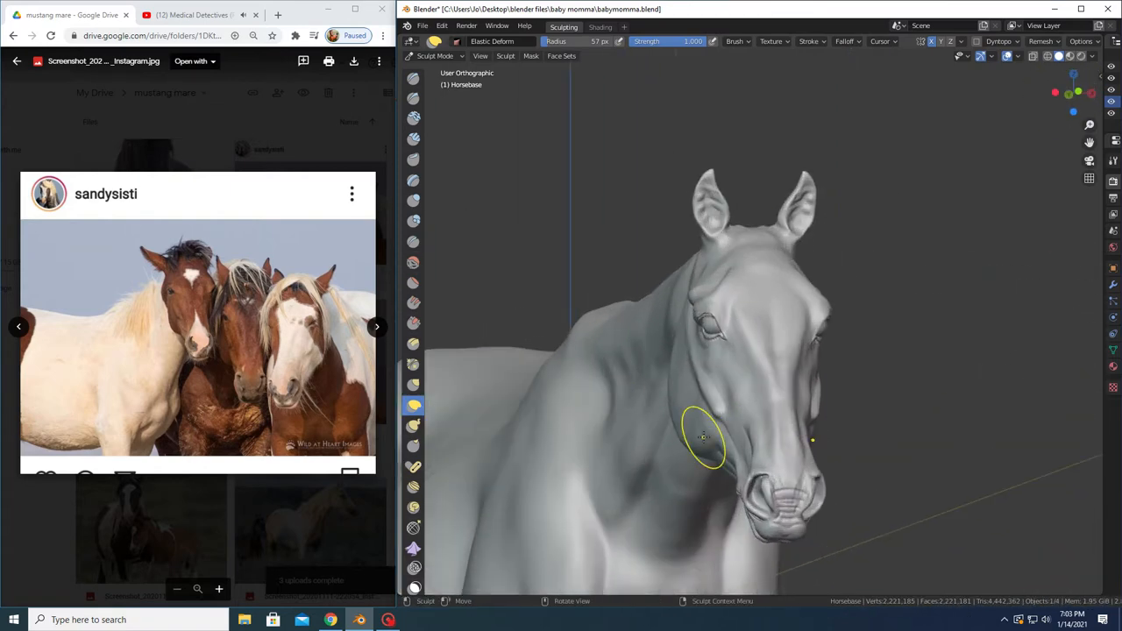
# Reshape the cheek and jaw line, and pull the nostril outward into a flare.
pyautogui.moveTo(701, 438); pyautogui.dragTo(649, 324)
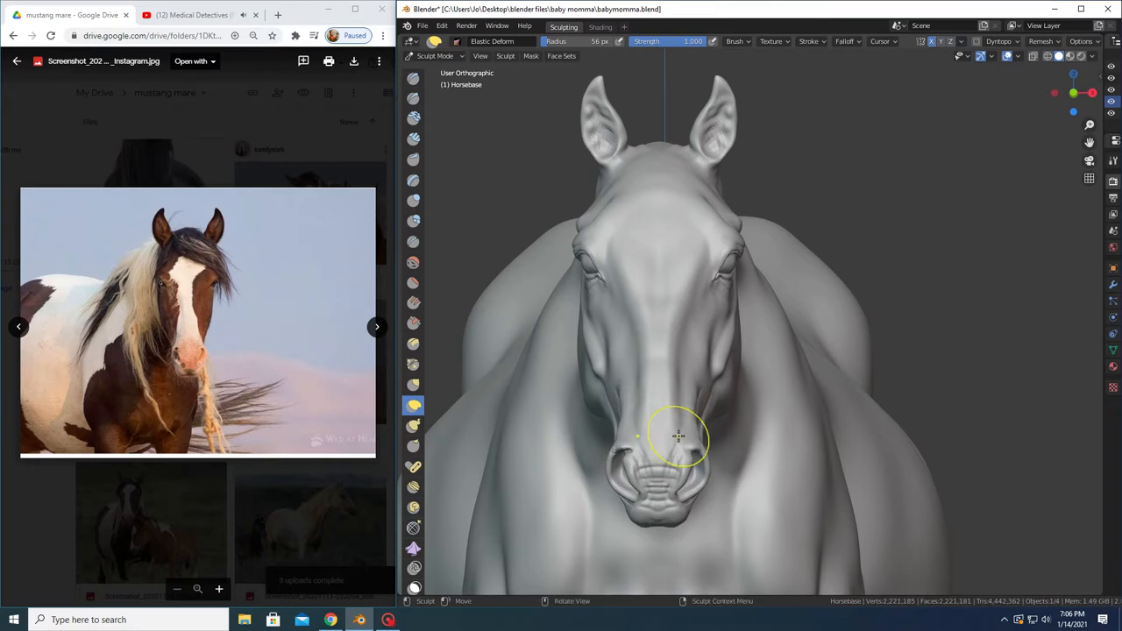
pyautogui.moveTo(680, 436); pyautogui.dragTo(622, 526)
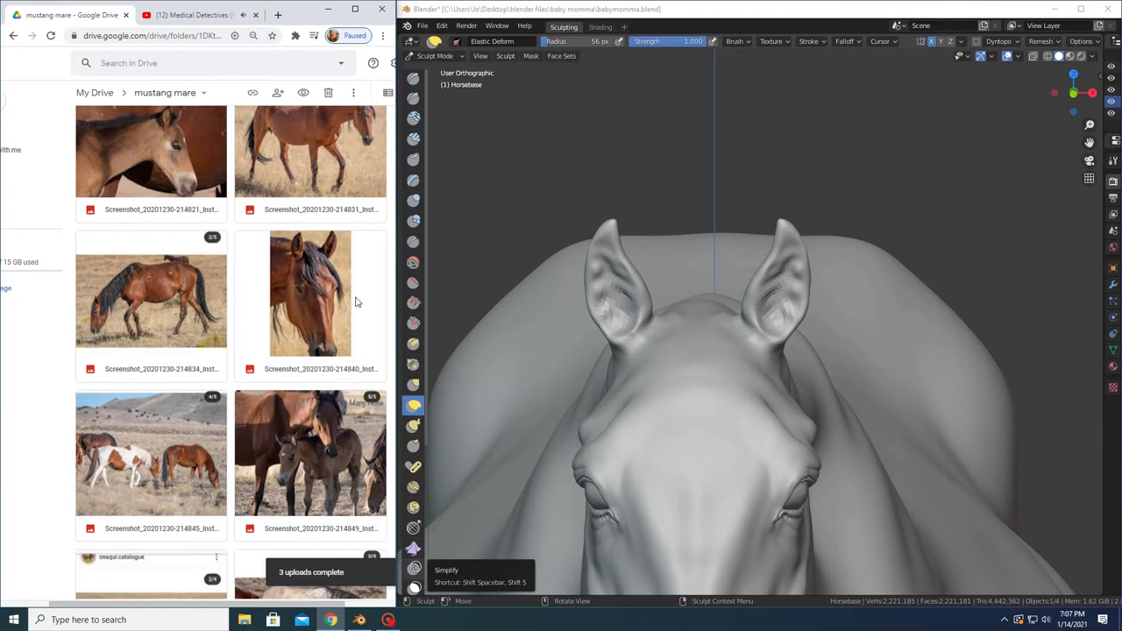
# Browse the mustang mare folder in Google Drive, briefly viewing a horse head photo.
pyautogui.click(423, 25)
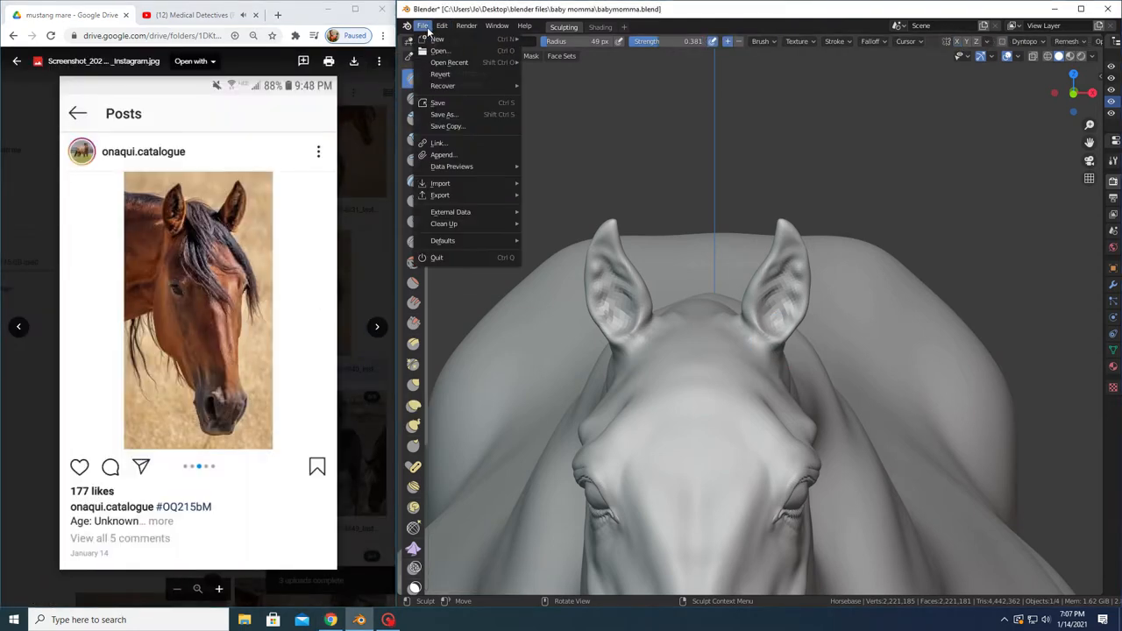
pyautogui.click(437, 102)
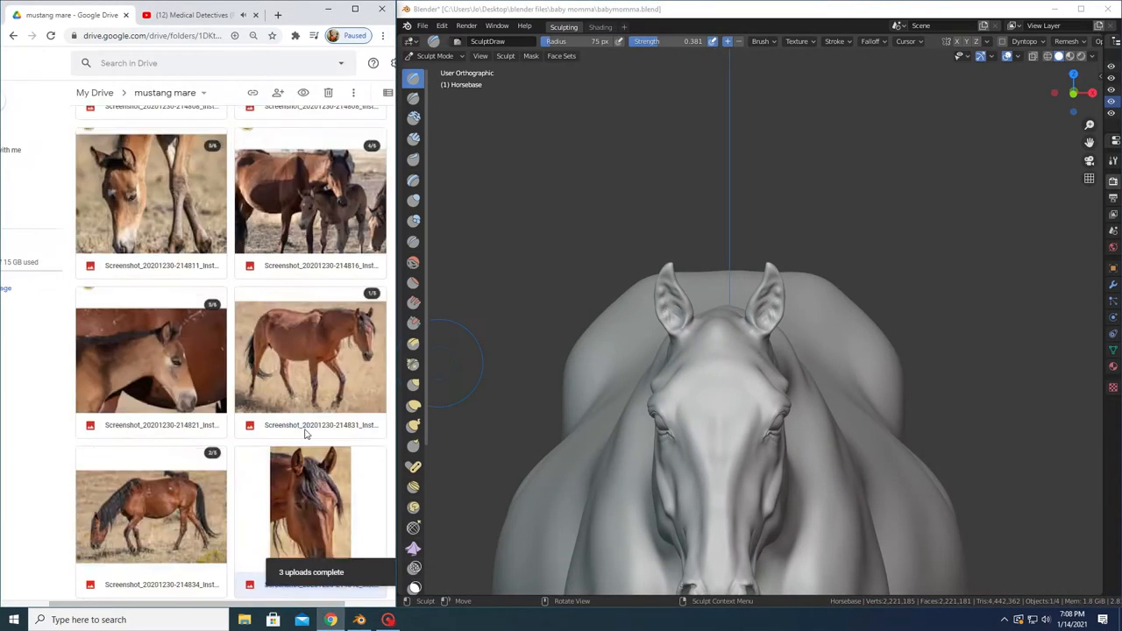
pyautogui.scroll(-3)
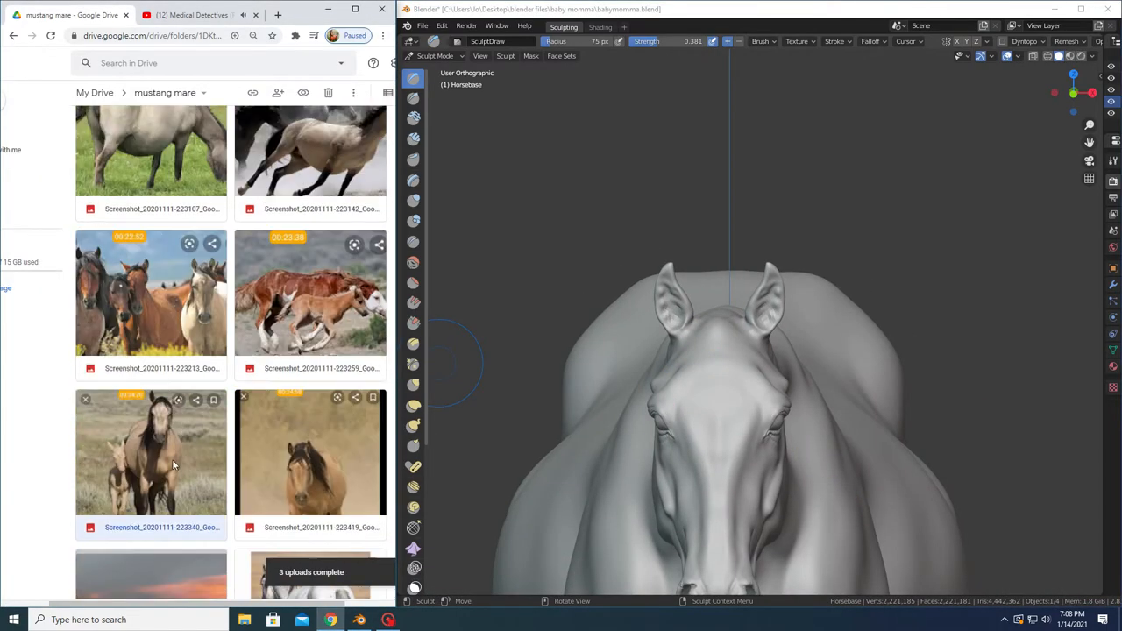
pyautogui.scroll(-3)
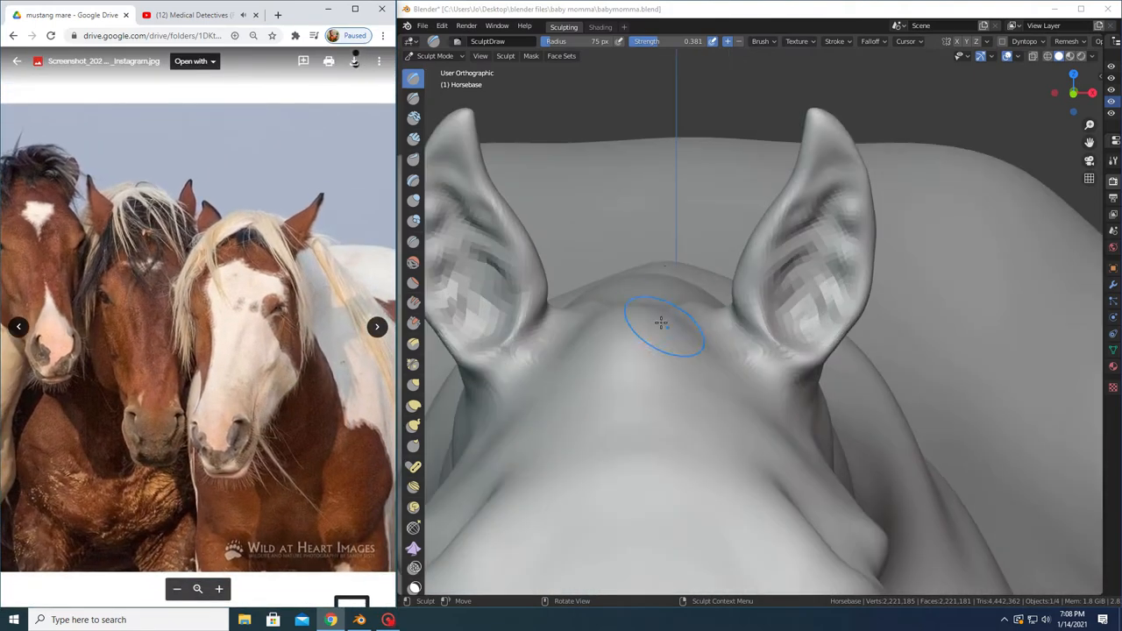
# Sculpt forehead detail between the ears, a vein by the ear base, and a sharp vein above the eye.
pyautogui.moveTo(661, 322); pyautogui.dragTo(674, 425)
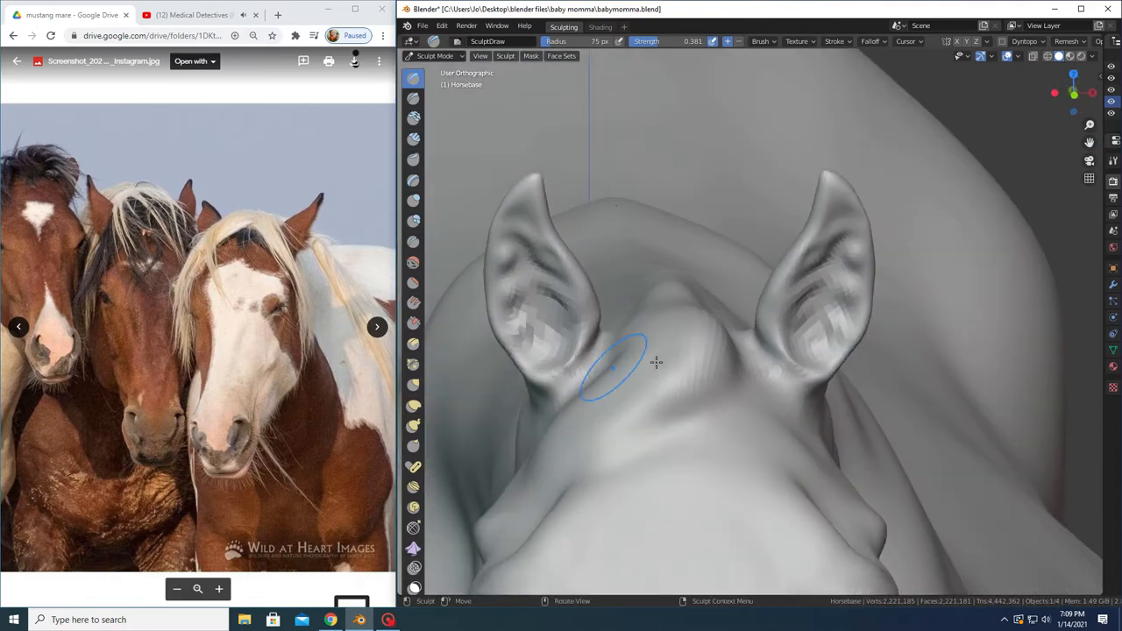
pyautogui.moveTo(657, 362); pyautogui.dragTo(679, 330)
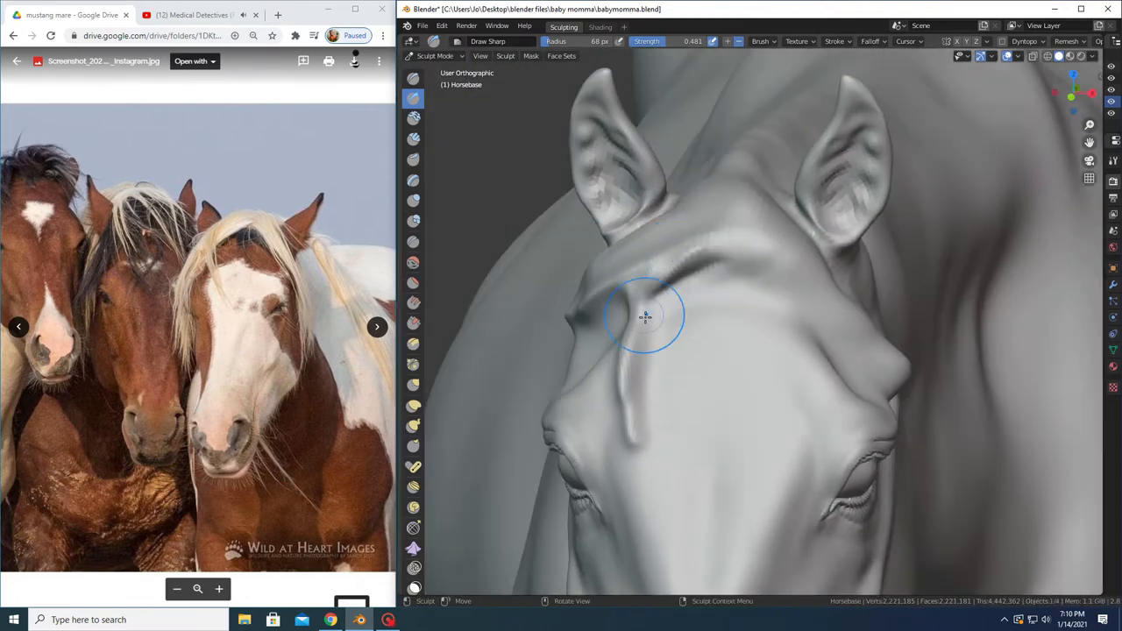
pyautogui.moveTo(646, 317); pyautogui.dragTo(734, 186)
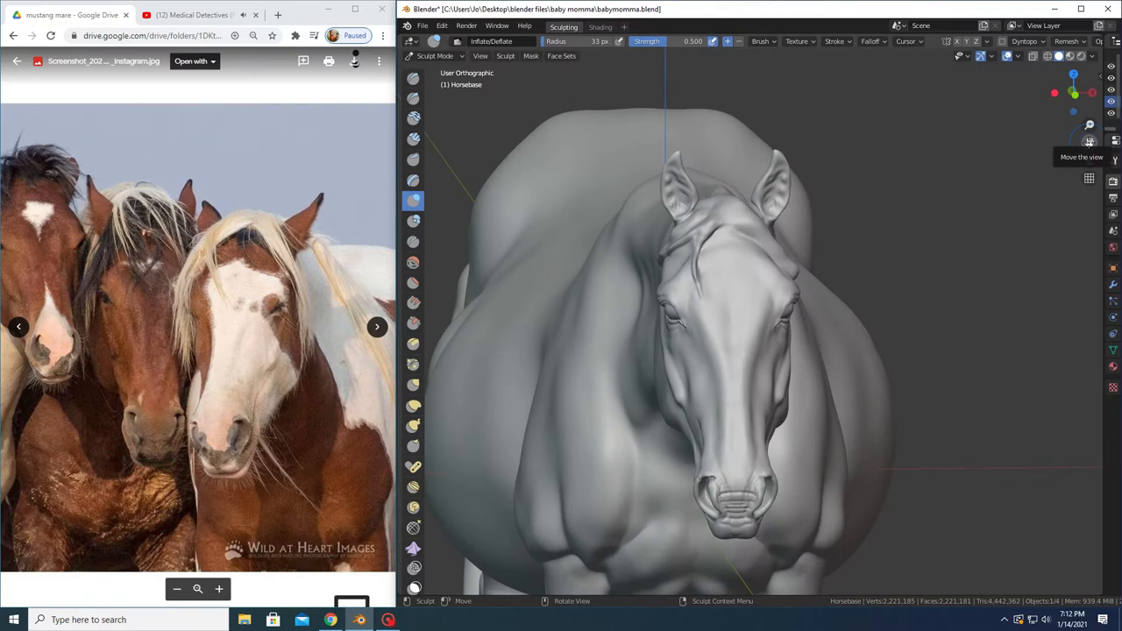
pyautogui.moveTo(421, 172)
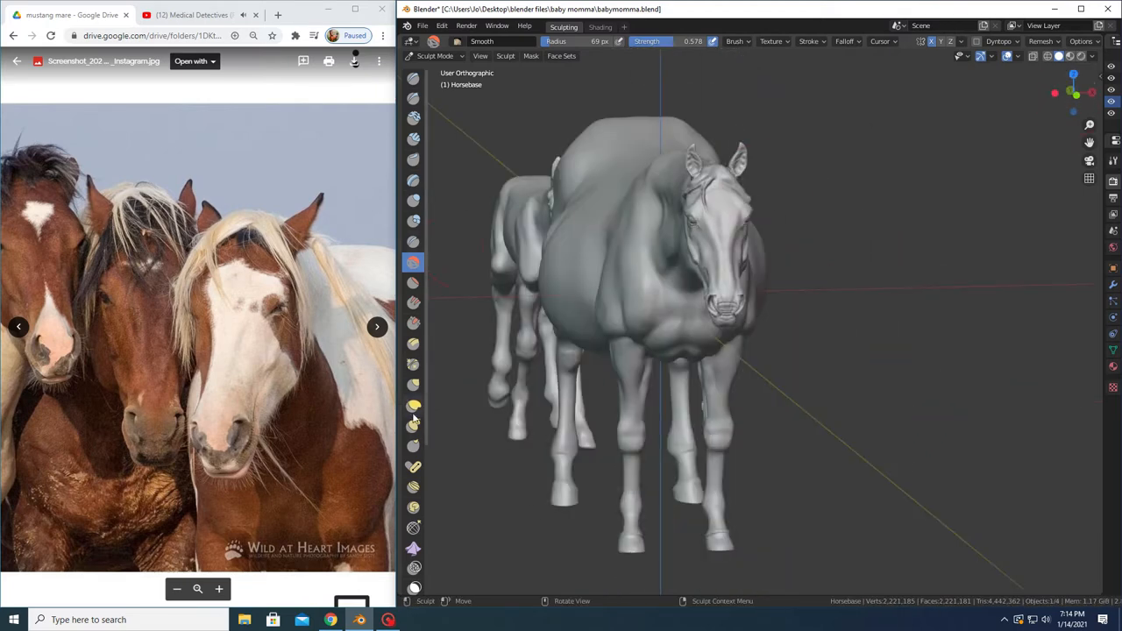
# Switch to Elastic Deform and open the buckskin mare-and-foal reference photo in Drive.
pyautogui.click(413, 404)
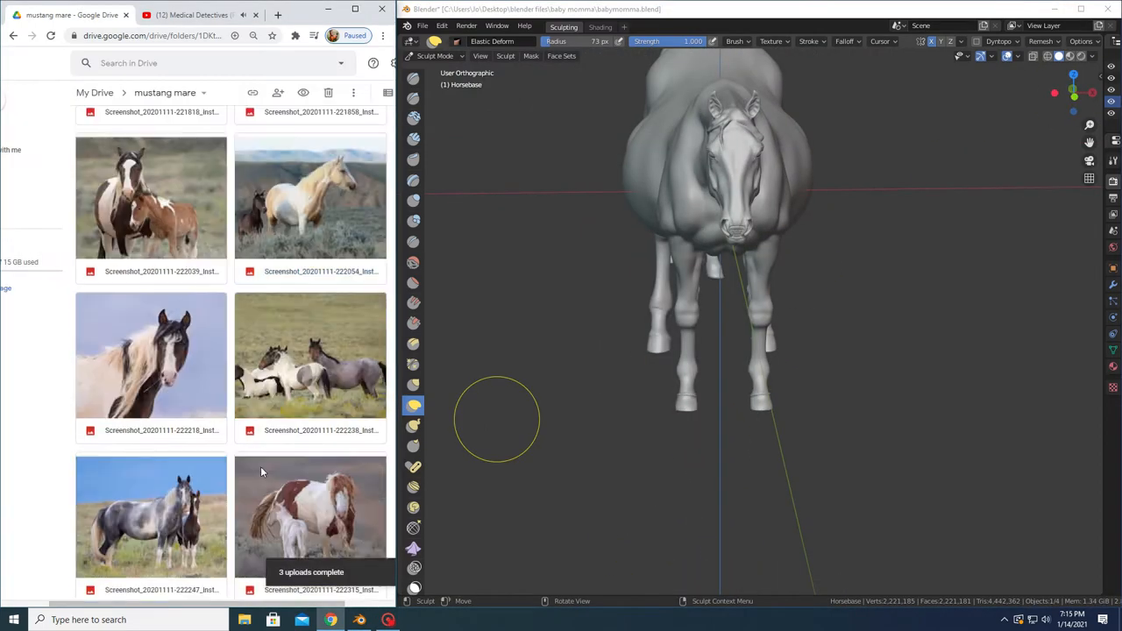
pyautogui.scroll(-3)
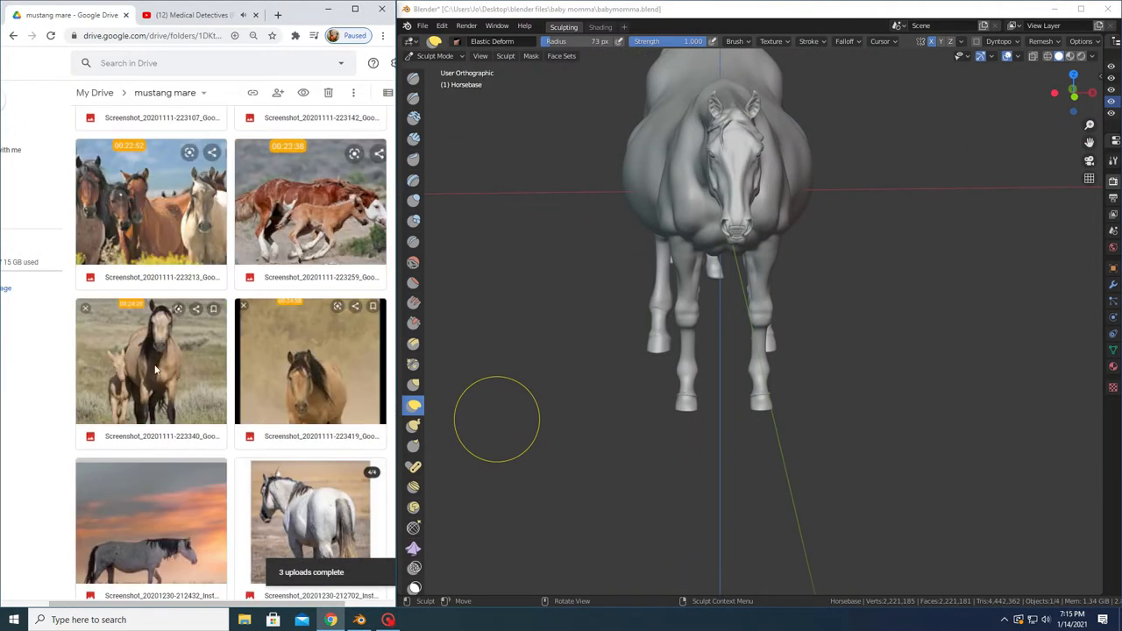
pyautogui.click(150, 361)
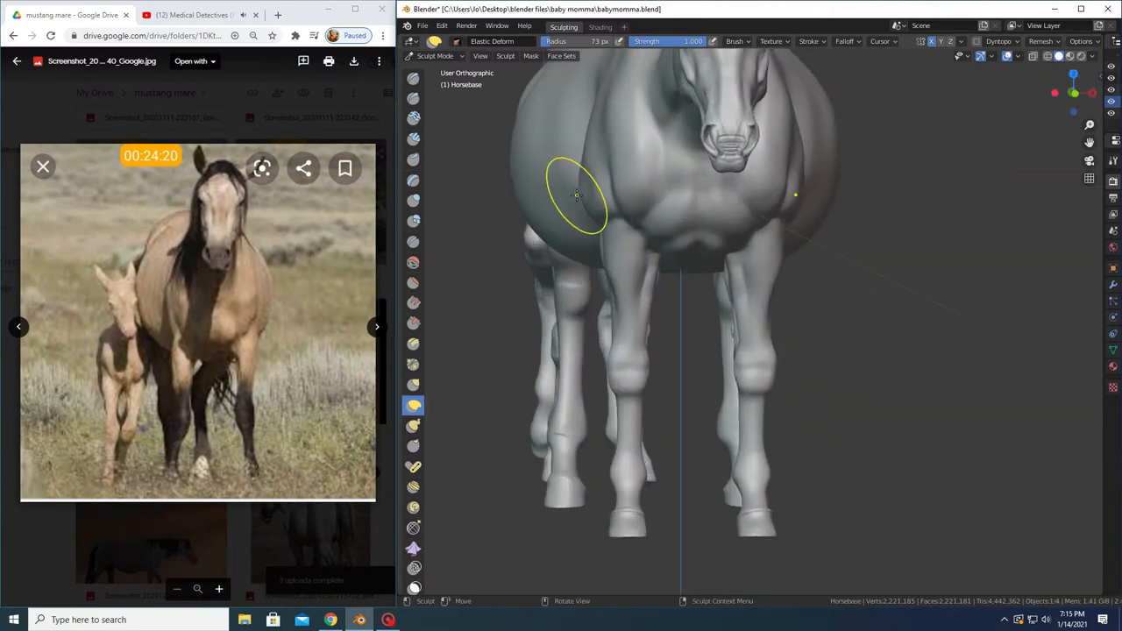
# Push out the barrel behind the front leg, orbit to front view, and select Elastic Deform.
pyautogui.moveTo(577, 194); pyautogui.dragTo(692, 256)
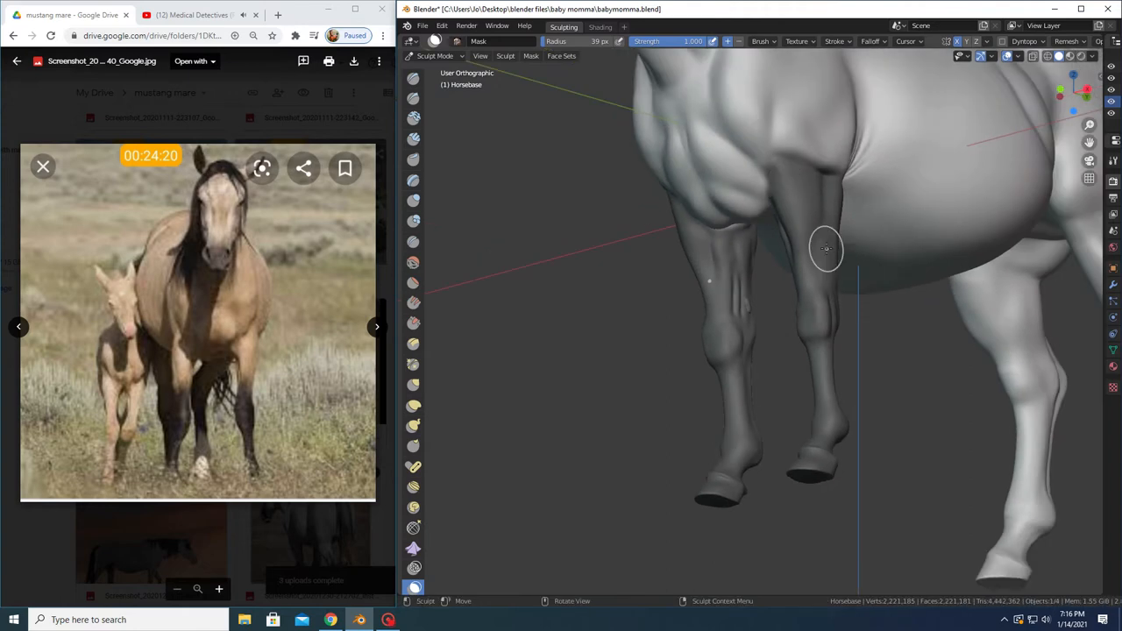
pyautogui.moveTo(850, 295)
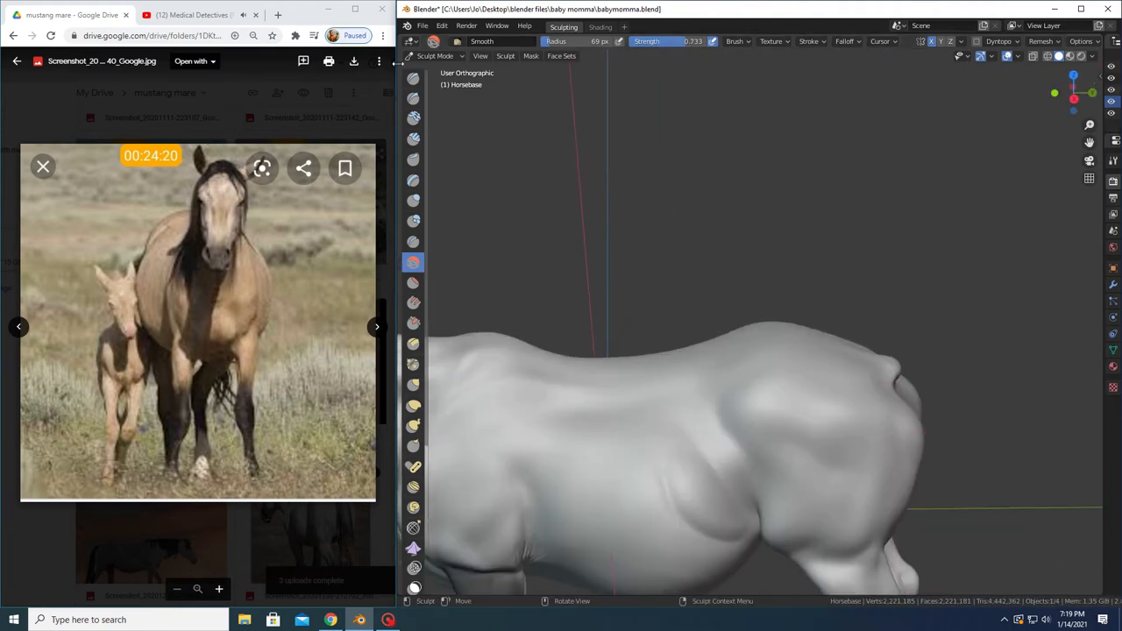
pyautogui.click(820, 403)
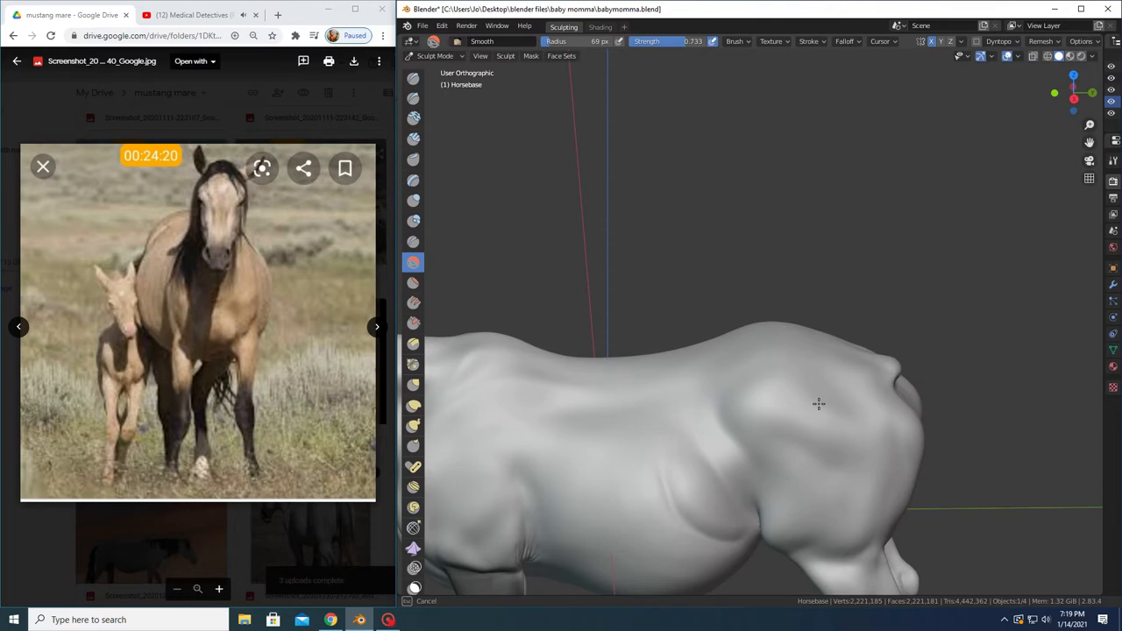
pyautogui.moveTo(820, 403); pyautogui.dragTo(448, 388)
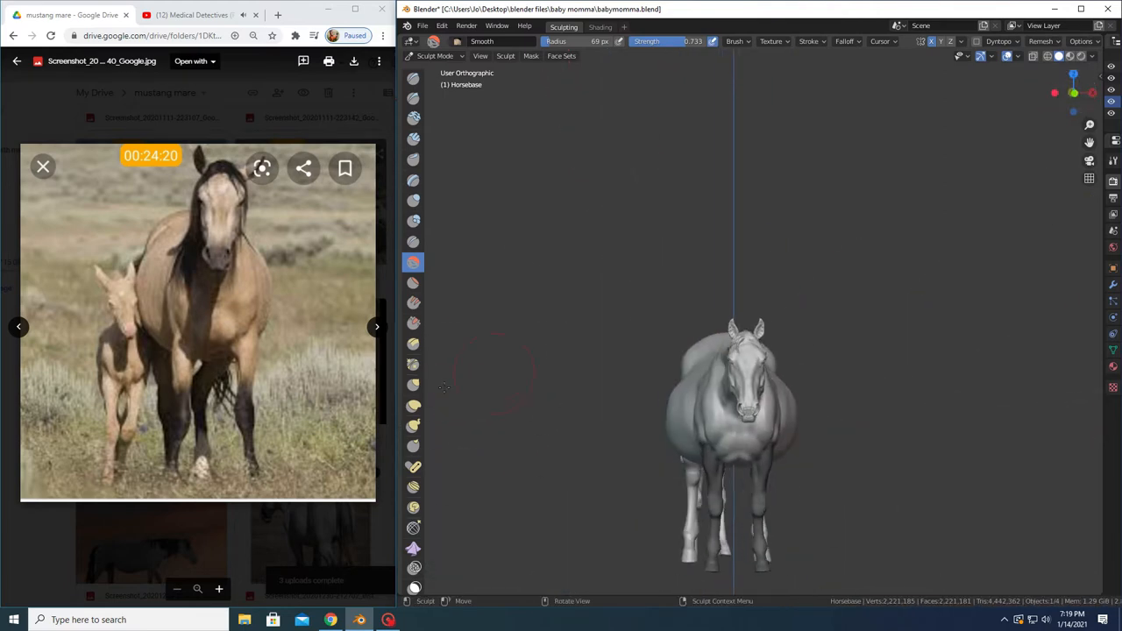
pyautogui.click(413, 405)
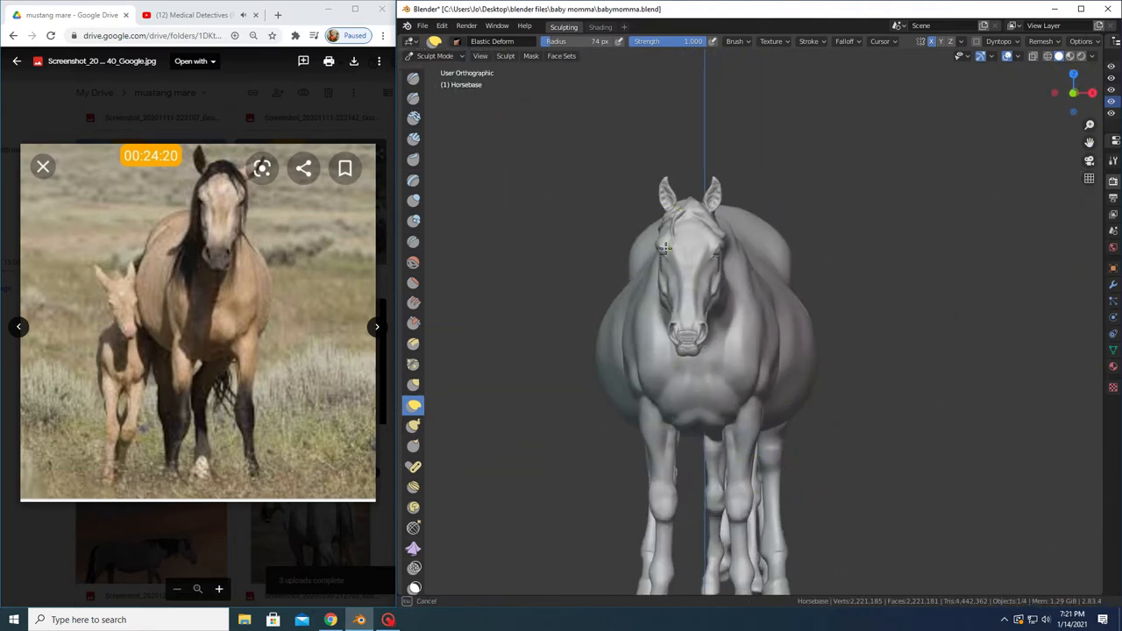
pyautogui.moveTo(858, 355)
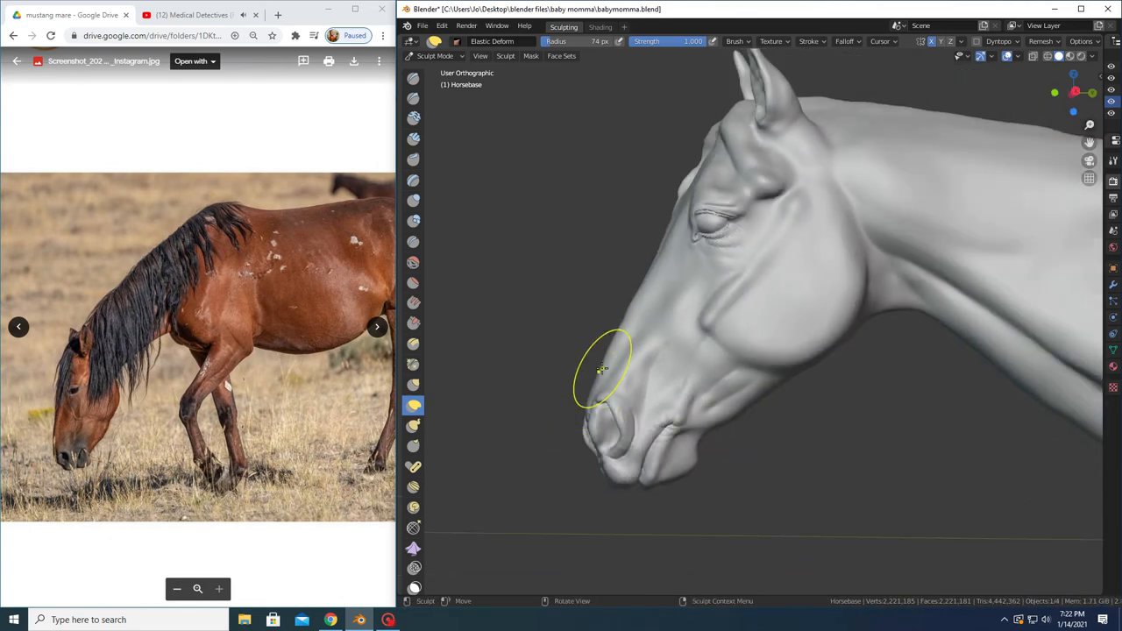
# Reshape the muzzle with Elastic Deform, then pick Inflate/Deflate for the eyelid creases.
pyautogui.moveTo(603, 368); pyautogui.dragTo(640, 473)
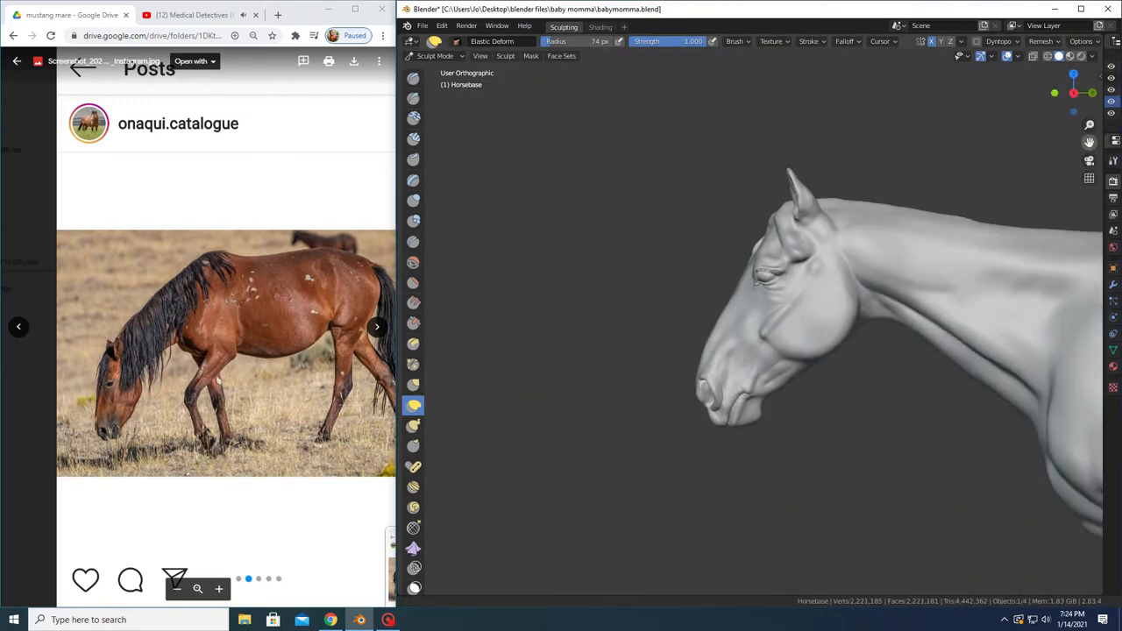
pyautogui.click(413, 365)
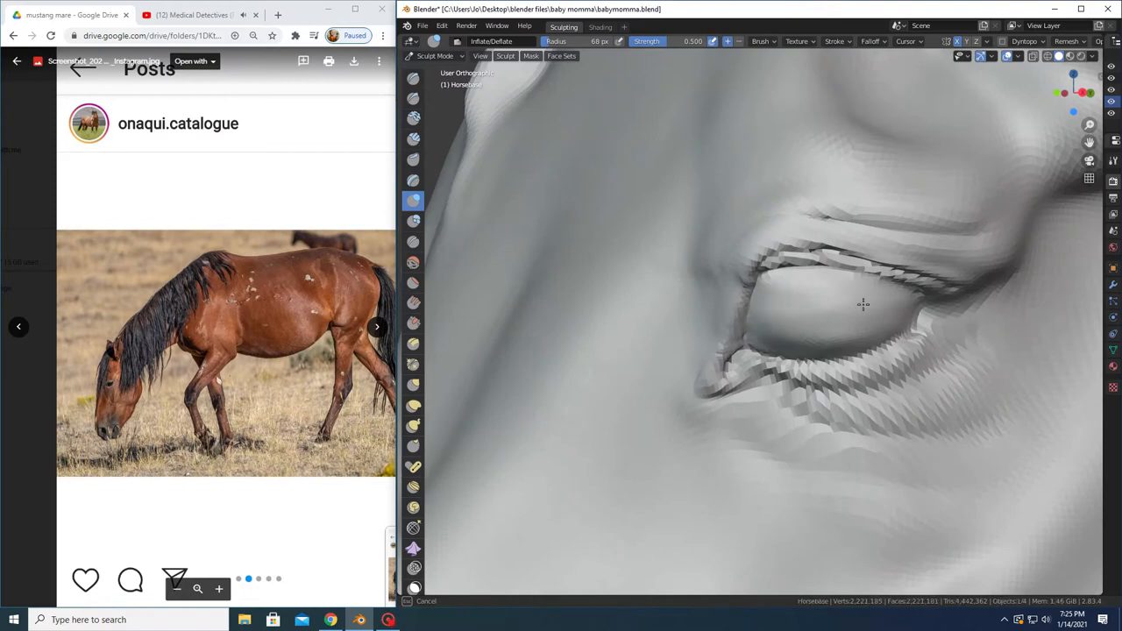
# Pick the Smooth brush to clean the foreleg's tendons, fetlock and hoof.
pyautogui.click(413, 263)
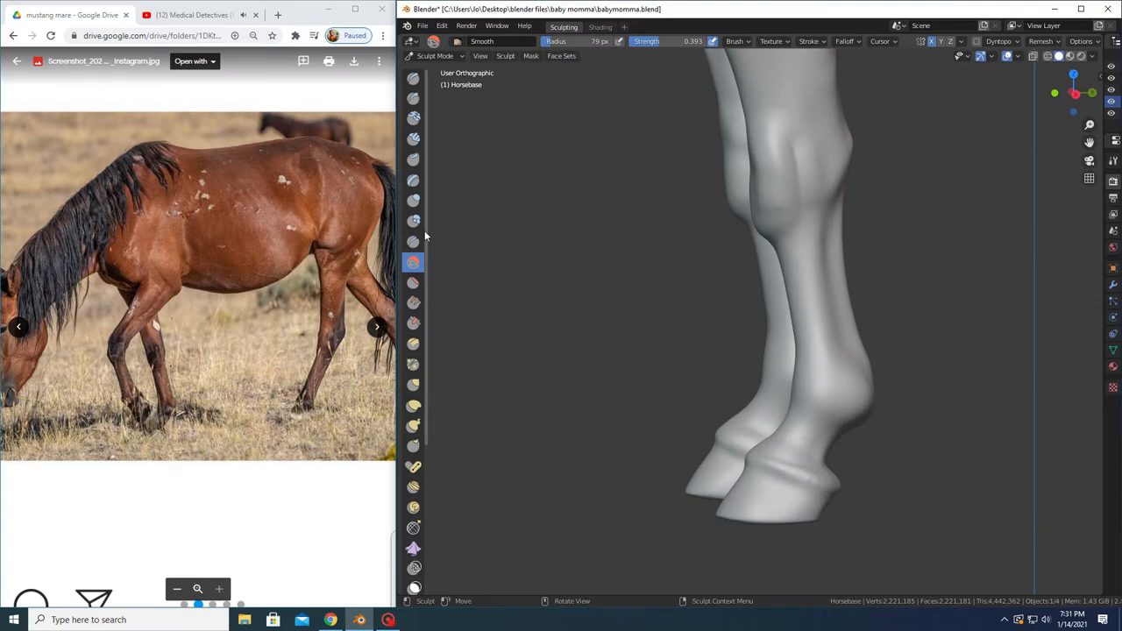
# Pose the legs, then reshape the front of the lower foreleg with Elastic Deform.
pyautogui.click(412, 405)
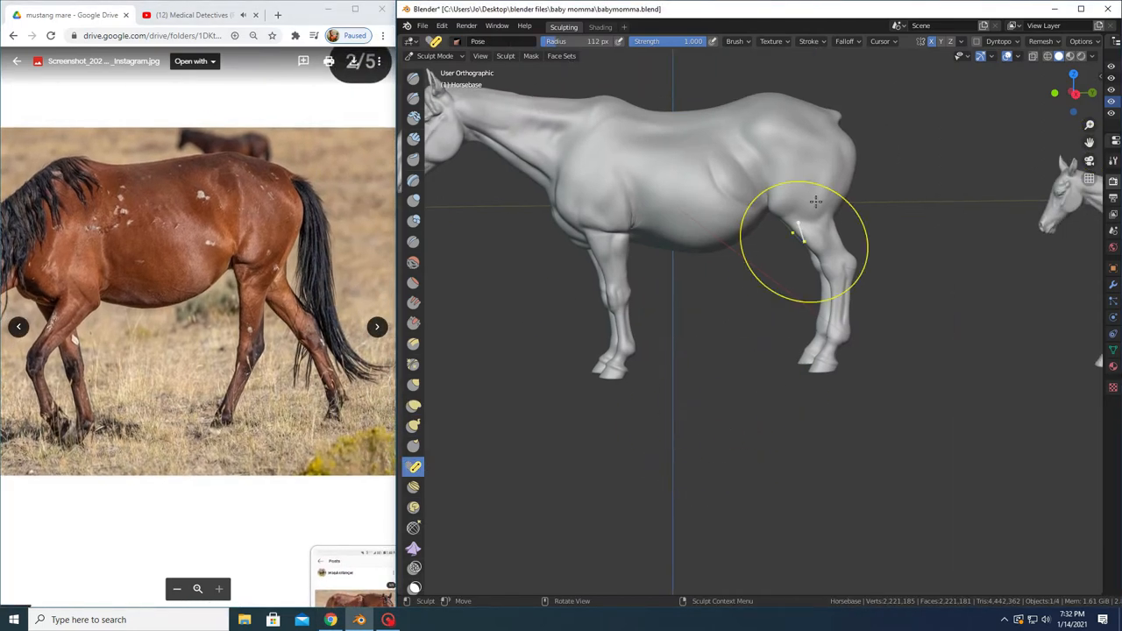
pyautogui.click(413, 262)
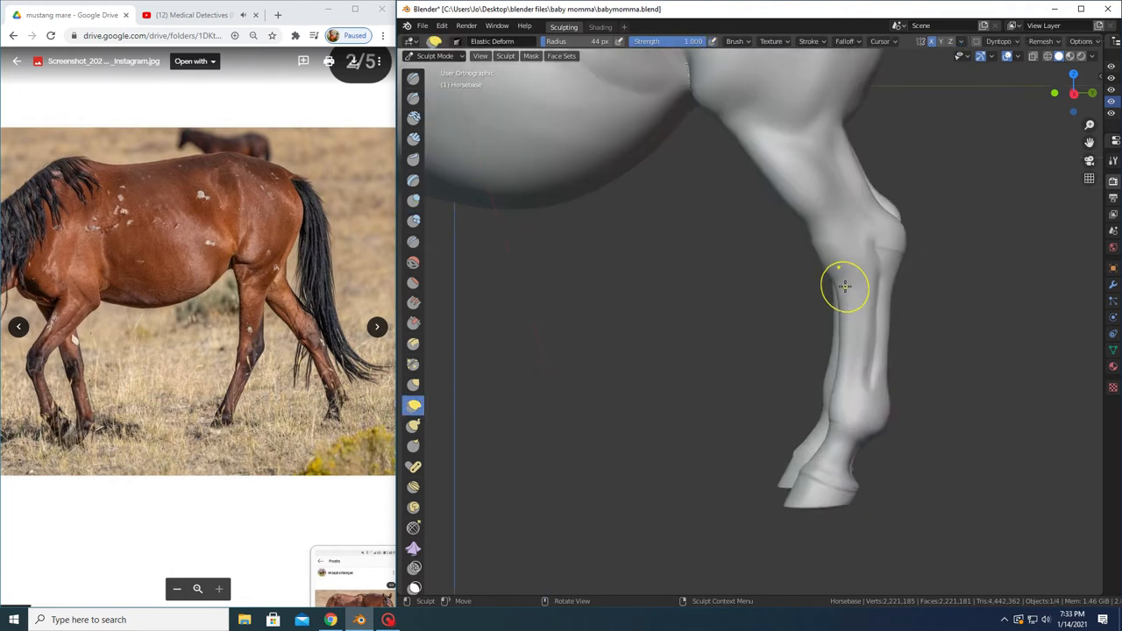
pyautogui.moveTo(846, 286); pyautogui.dragTo(895, 257)
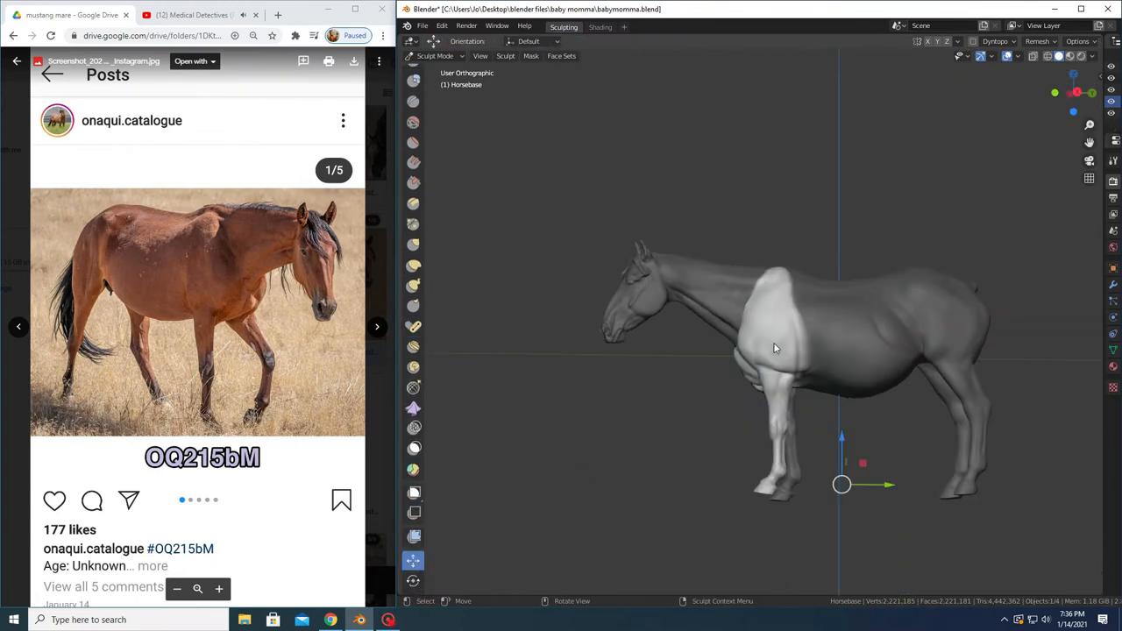
# Swing the unmasked near foreleg forward into a walking stride and confirm it.
pyautogui.moveTo(842, 485); pyautogui.dragTo(647, 480)
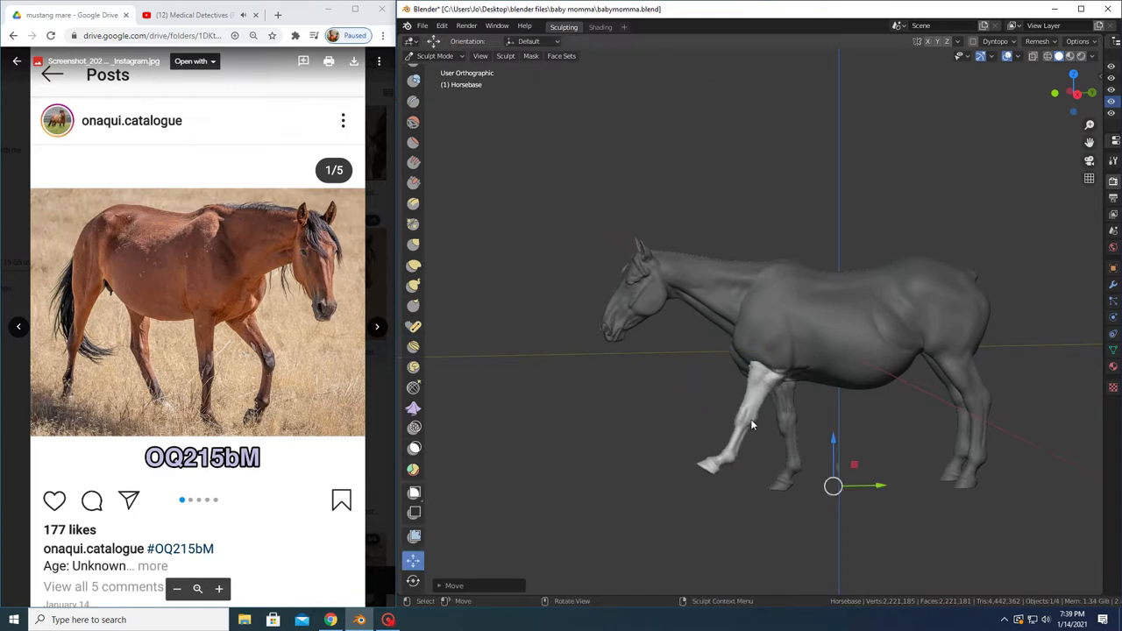
pyautogui.click(414, 326)
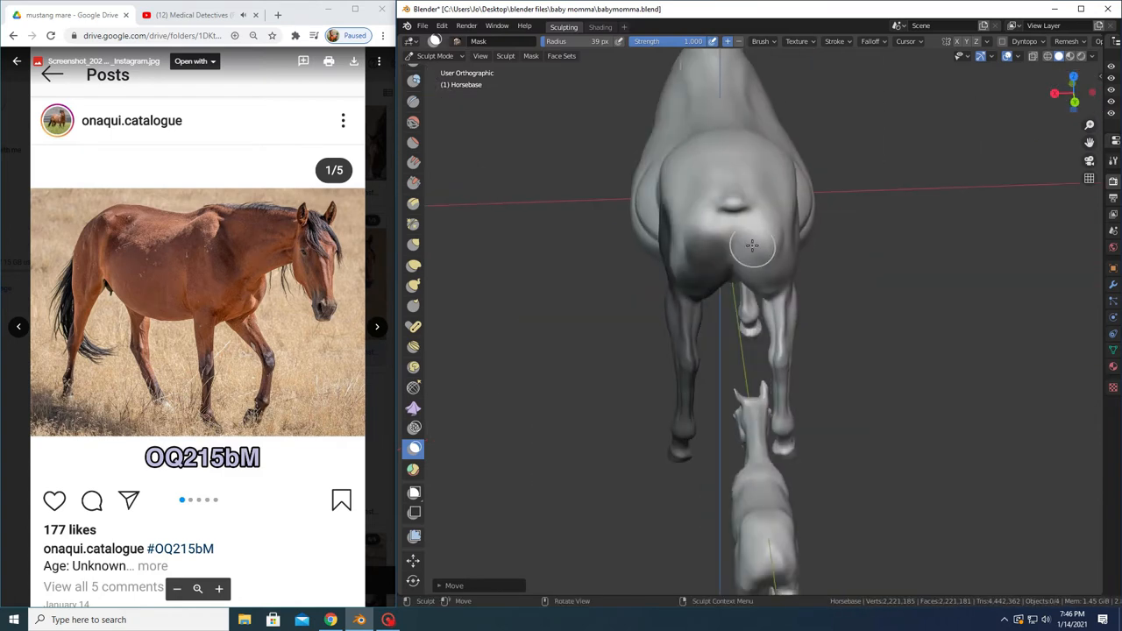
# Mask part of the body and bend the near hind leg into a walking stride.
pyautogui.moveTo(754, 246); pyautogui.dragTo(706, 175)
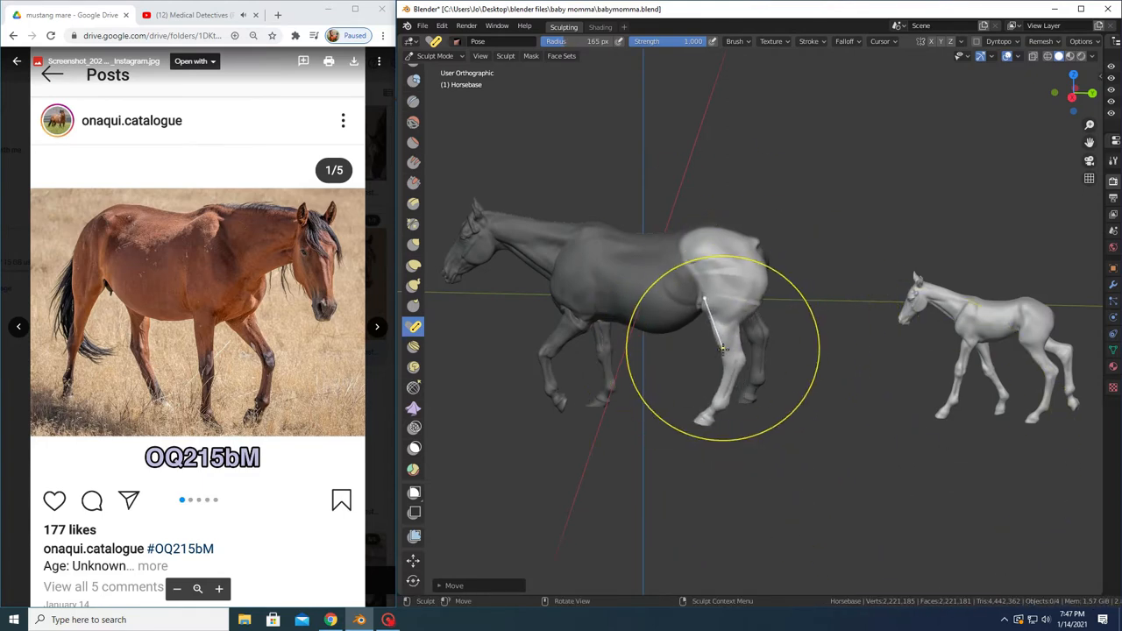
pyautogui.moveTo(723, 346); pyautogui.dragTo(697, 420)
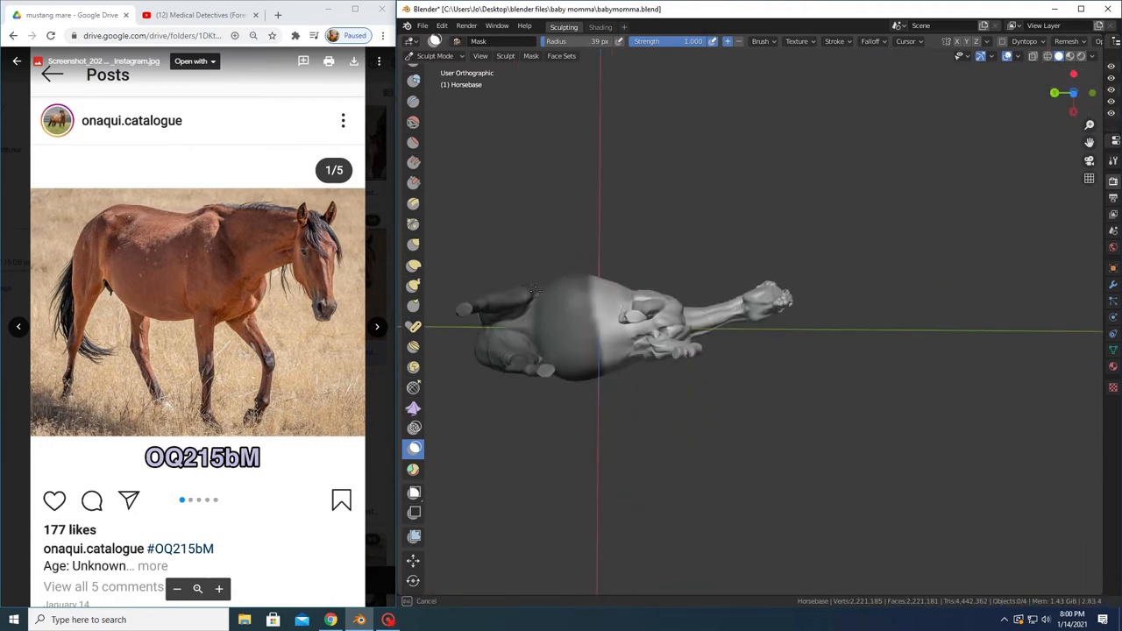
# Select the Mask brush for masking off part of the mare's body.
pyautogui.click(413, 327)
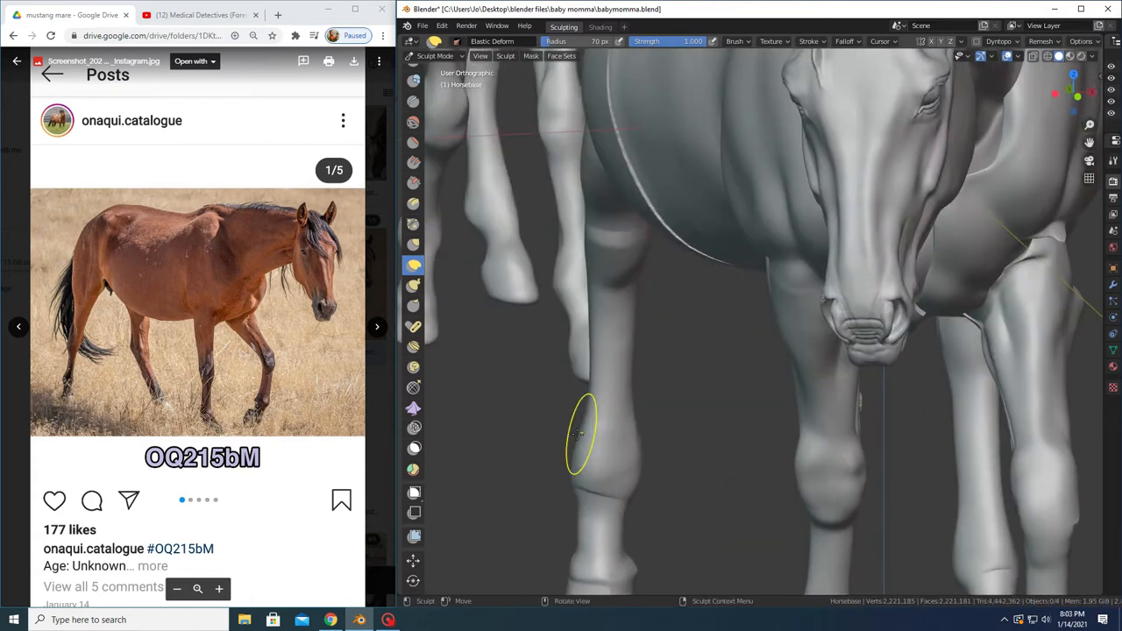
# Reshape the lower foreleg below the knee, then switch to the Pose brush.
pyautogui.moveTo(583, 421); pyautogui.dragTo(583, 447)
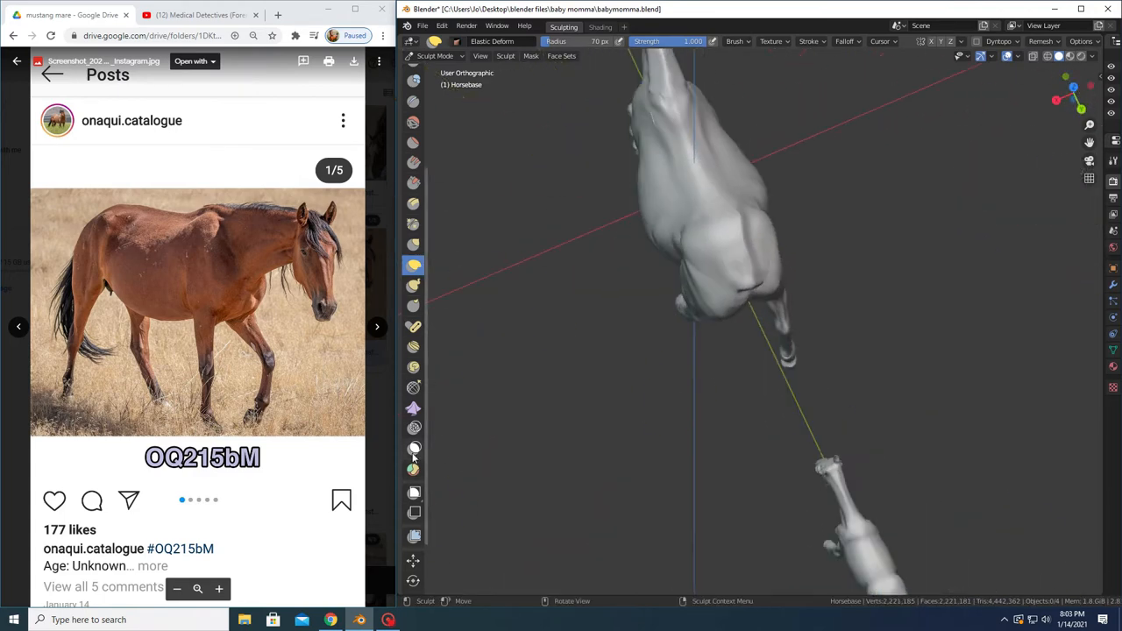
pyautogui.click(413, 448)
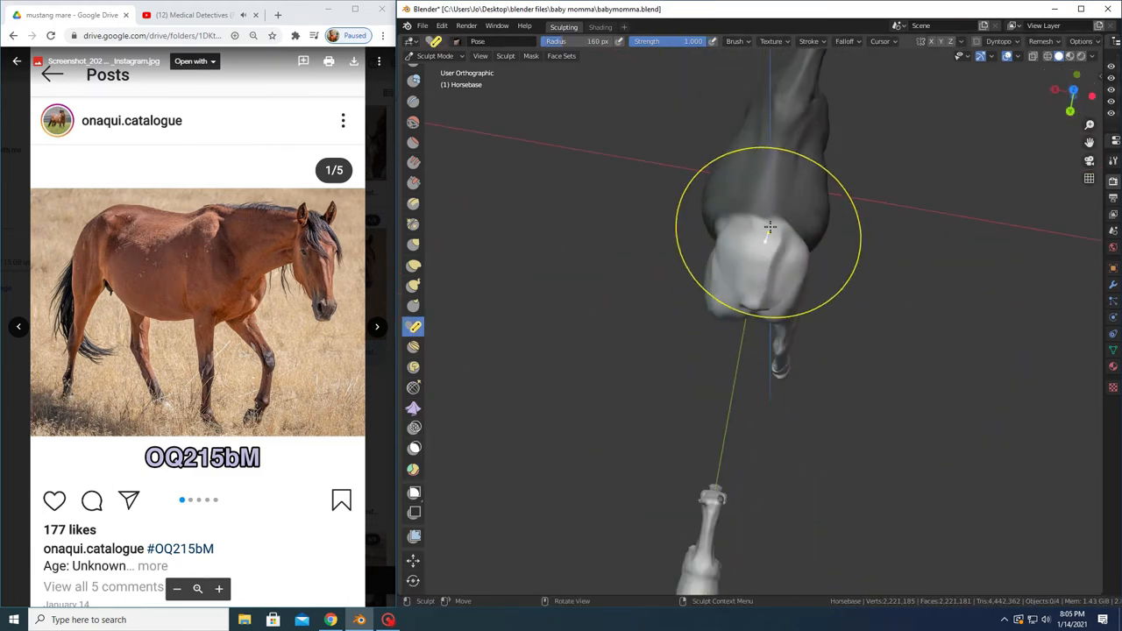
# Rotate the front leg into a new pose with the Pose brush.
pyautogui.moveTo(772, 237); pyautogui.dragTo(763, 290)
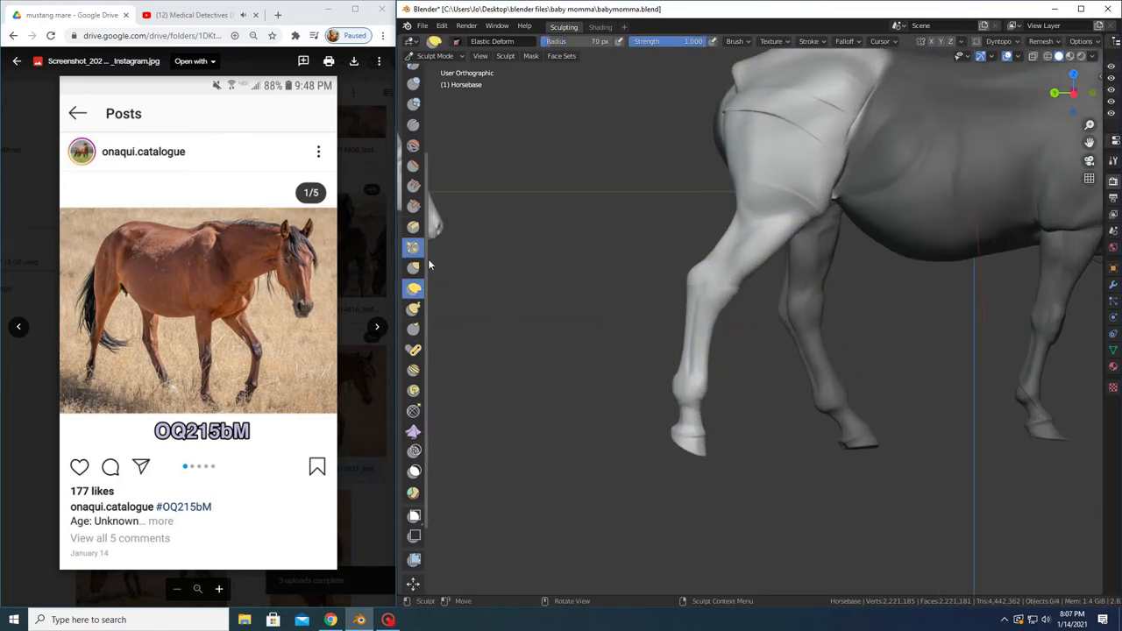
# Bend the front hoof at the fetlock with the Pose brush.
pyautogui.click(413, 349)
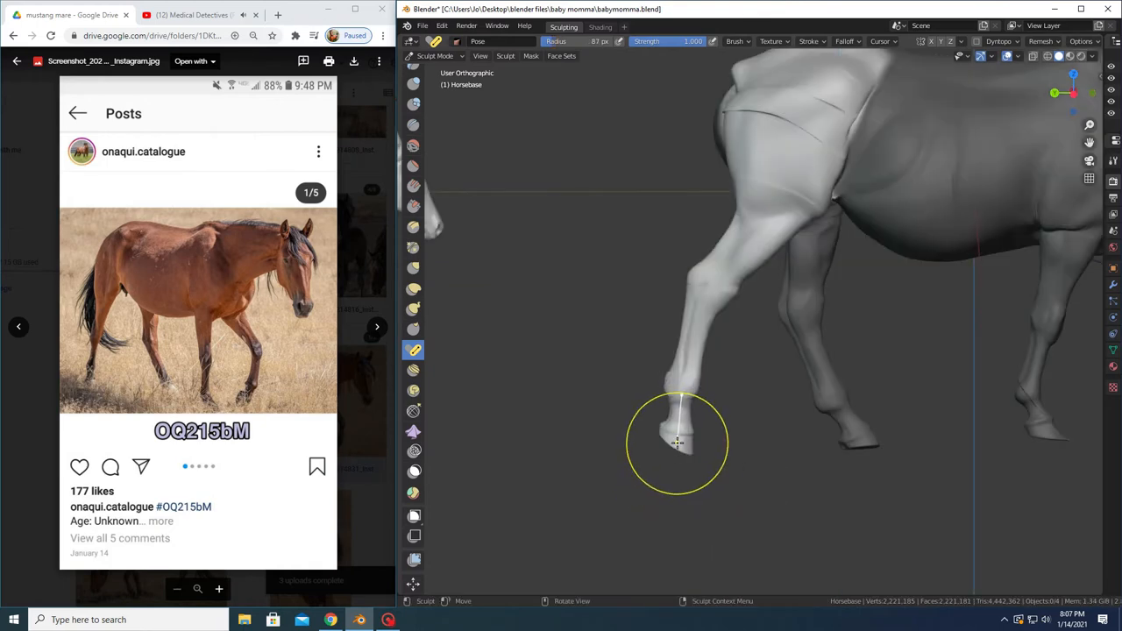
pyautogui.moveTo(679, 443); pyautogui.dragTo(768, 328)
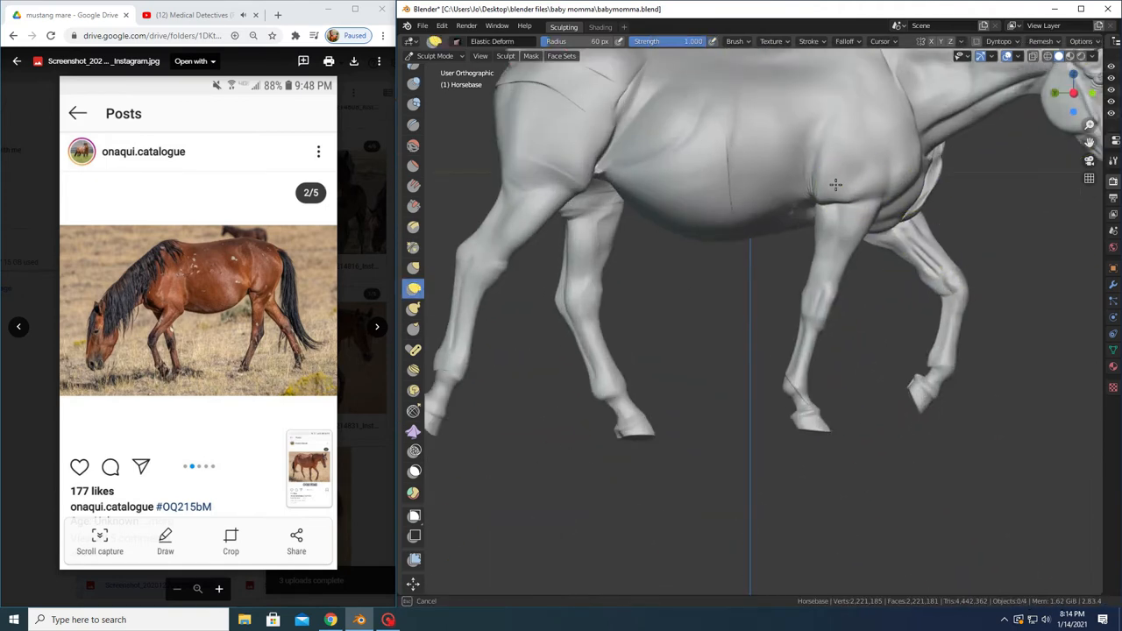
# Reshape the body beside the front leg and the front hoof.
pyautogui.moveTo(833, 184); pyautogui.dragTo(768, 144)
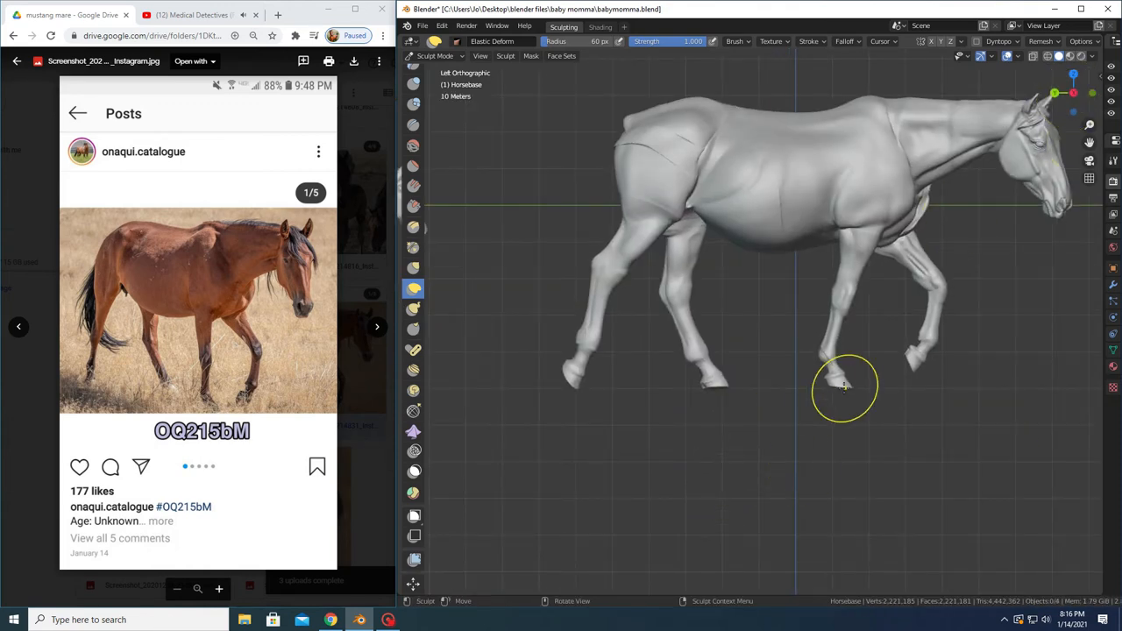
pyautogui.moveTo(846, 386); pyautogui.dragTo(921, 381)
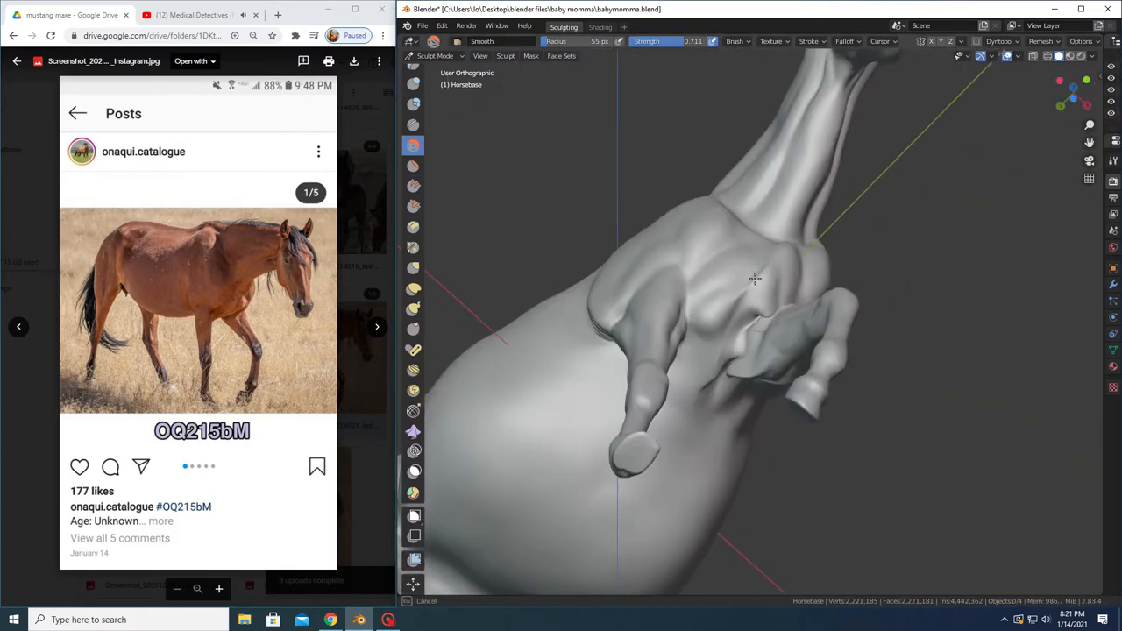
# Smooth the chest between the front legs and along the underside.
pyautogui.moveTo(756, 279); pyautogui.dragTo(775, 279)
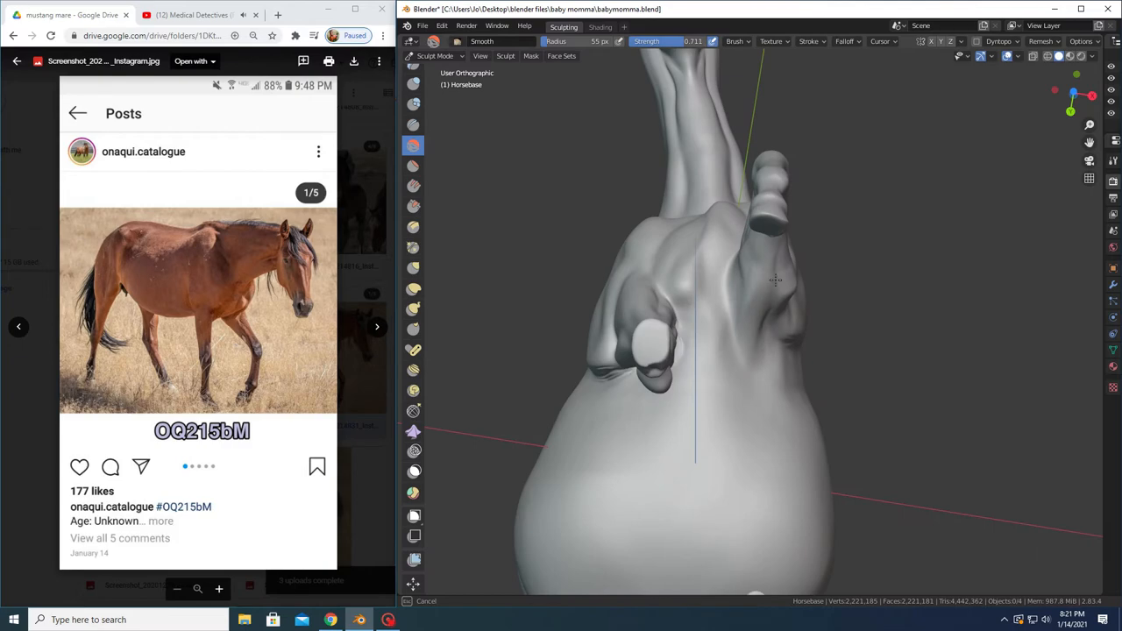
pyautogui.moveTo(771, 280); pyautogui.dragTo(712, 281)
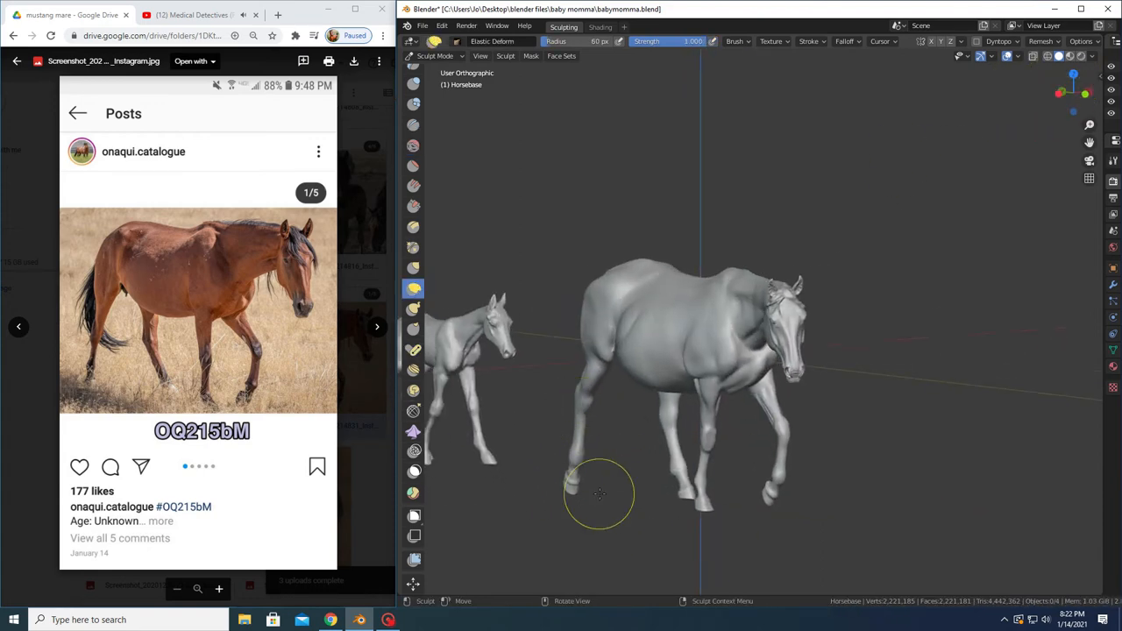
# Reshape the mare's hind hoof with Elastic Deform, then frame her head and neck from the side.
pyautogui.moveTo(601, 494); pyautogui.dragTo(938, 392)
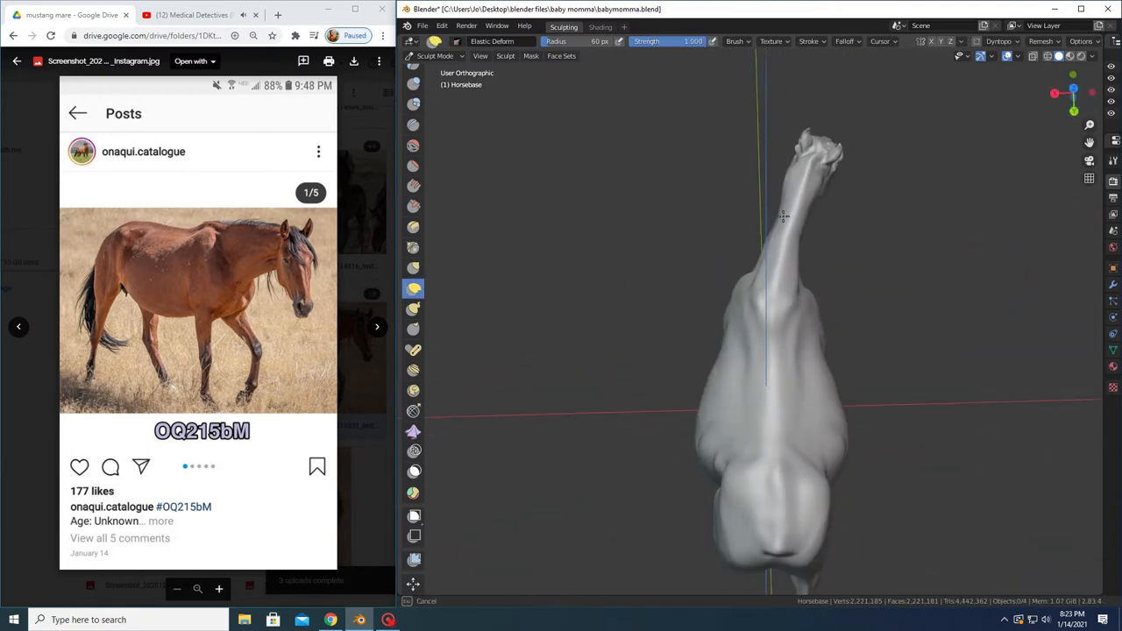
pyautogui.moveTo(783, 235)
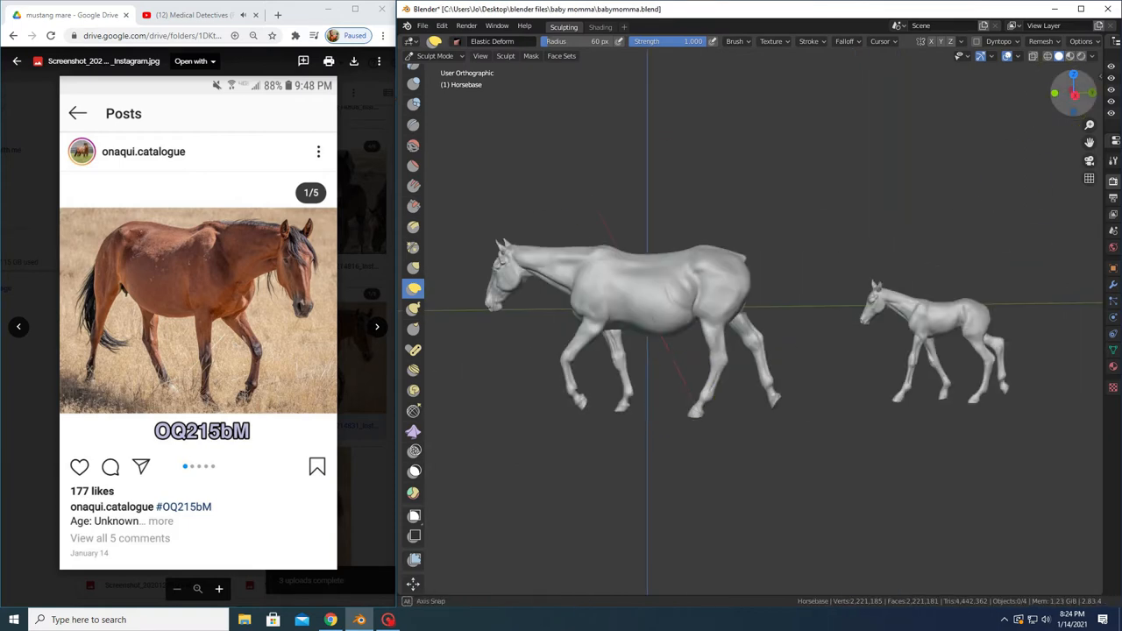
pyautogui.click(423, 26)
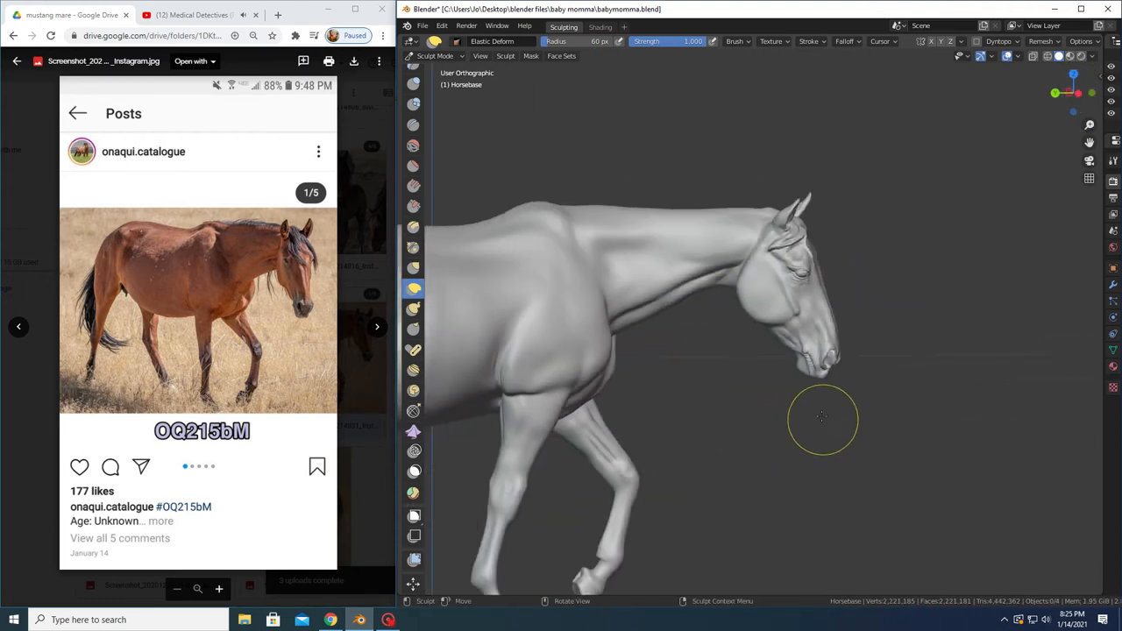
# Pull and reshape the mare's muzzle with the Elastic Deform brush in side view.
pyautogui.moveTo(823, 416); pyautogui.dragTo(675, 268)
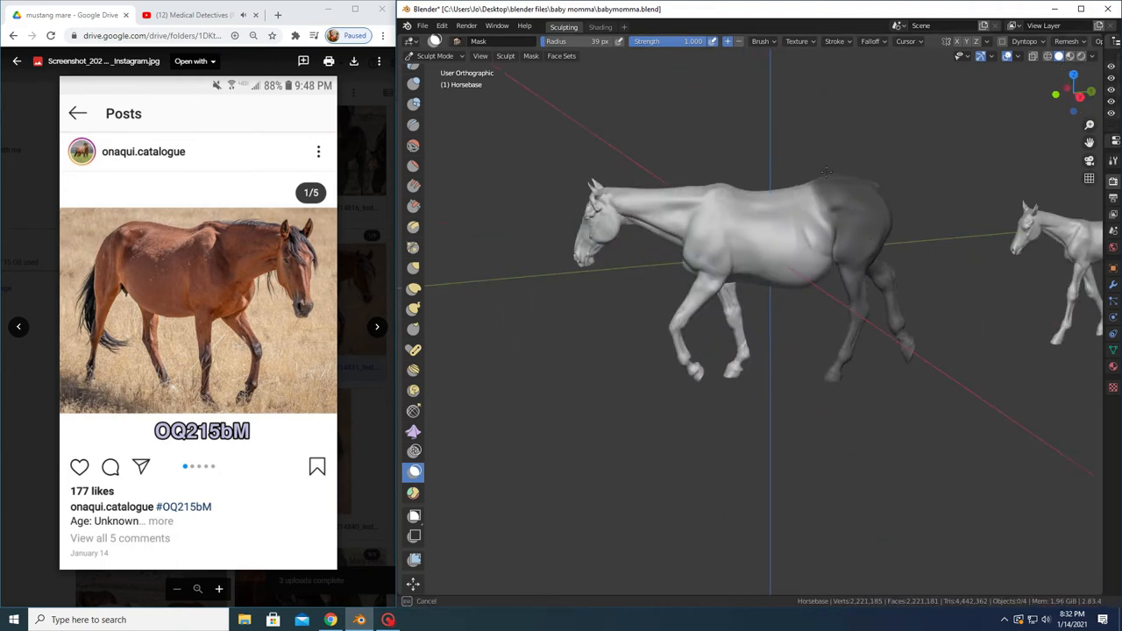
# Orbit around the masked mare to see her rear body from behind.
pyautogui.moveTo(763, 263); pyautogui.dragTo(833, 232)
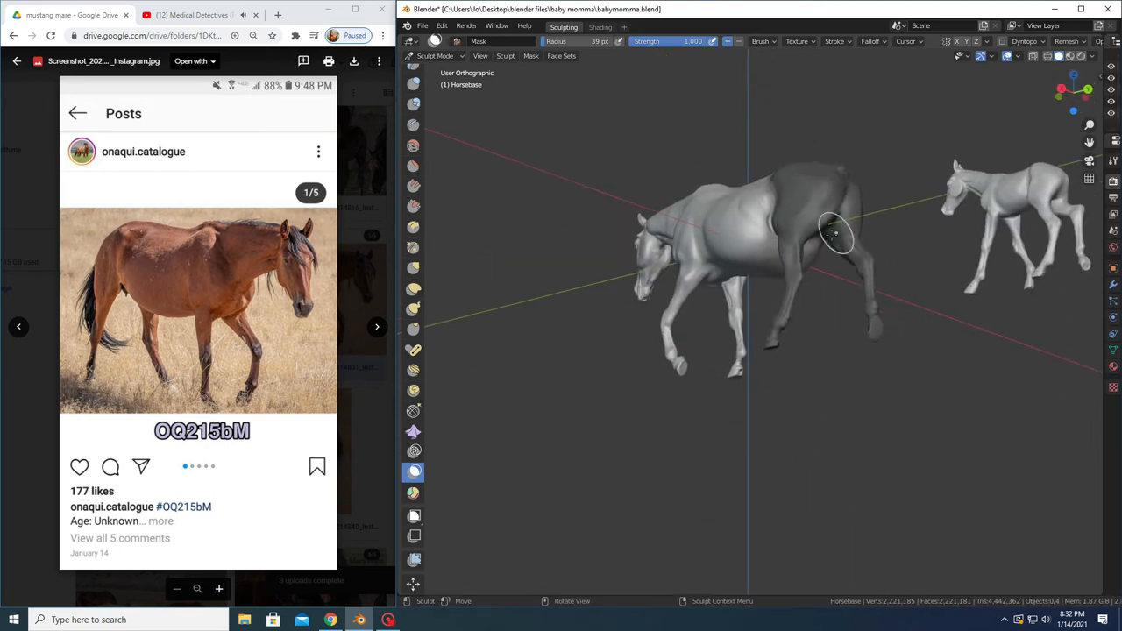
# Orbit further and zoom in on the mare's hind leg and hoof.
pyautogui.moveTo(833, 232); pyautogui.dragTo(912, 226)
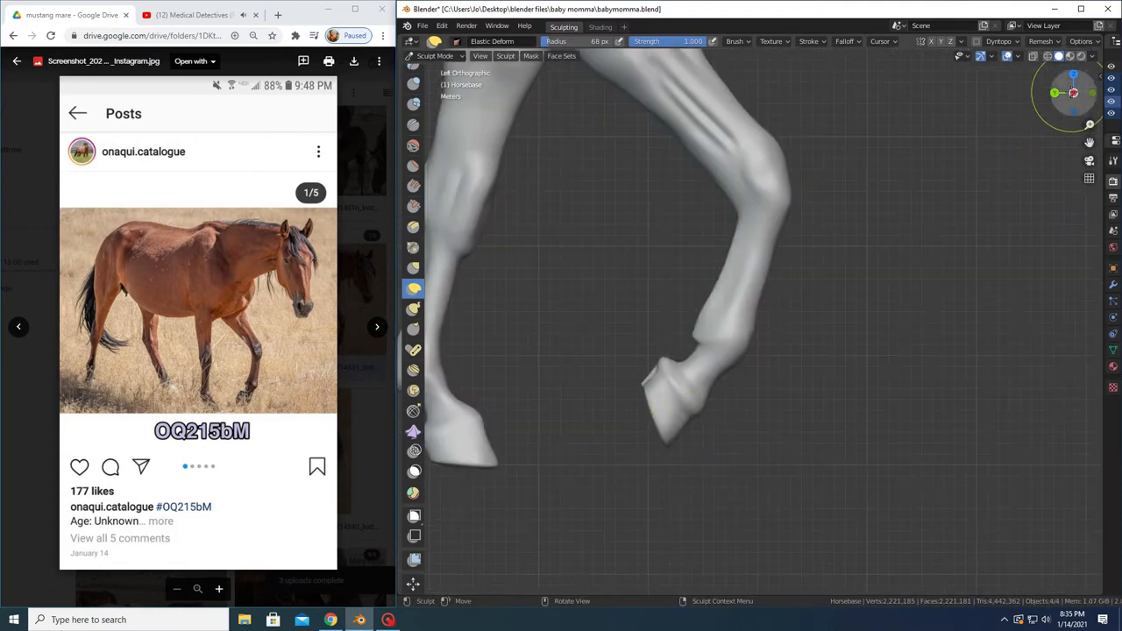
pyautogui.scroll(-3)
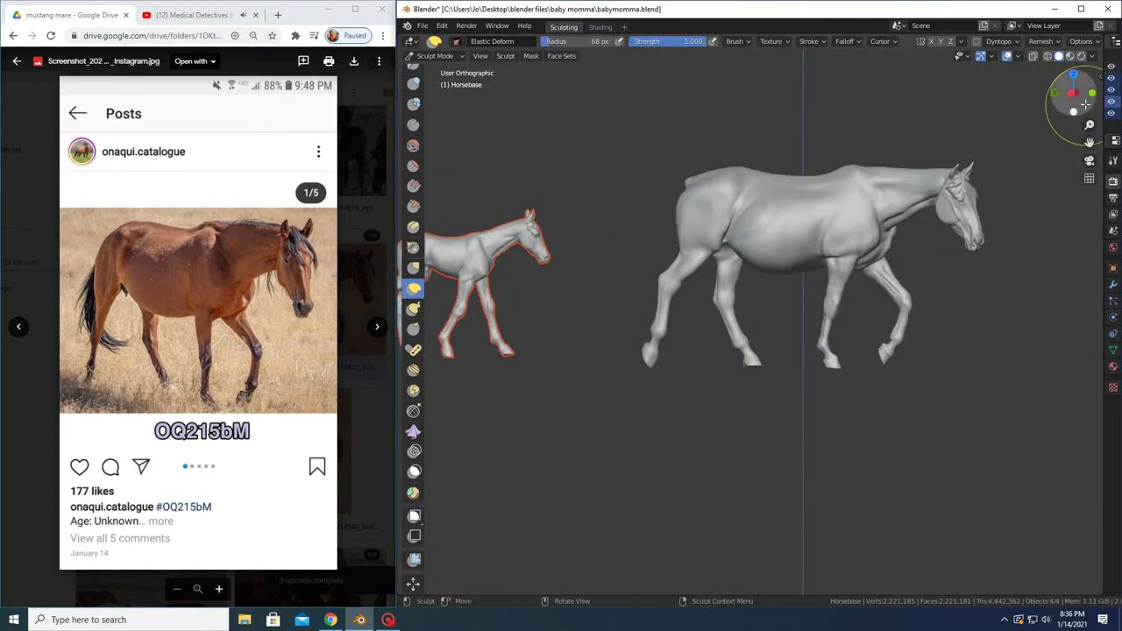
# Zoom in close on the mare's front hoof and pastern.
pyautogui.scroll(-3)
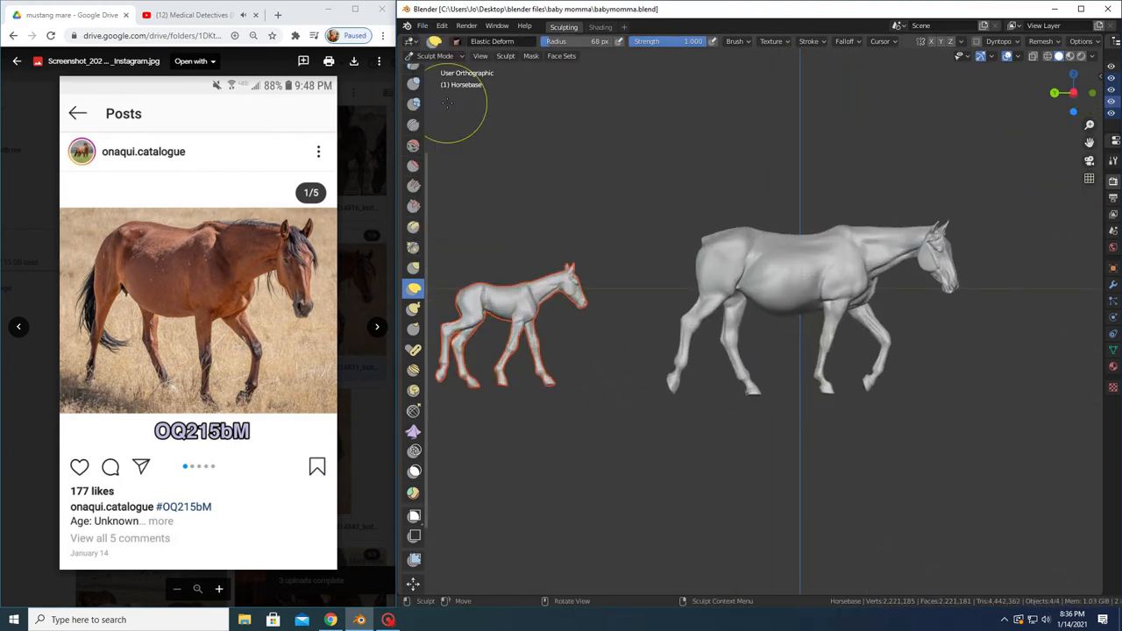
pyautogui.moveTo(1089, 125)
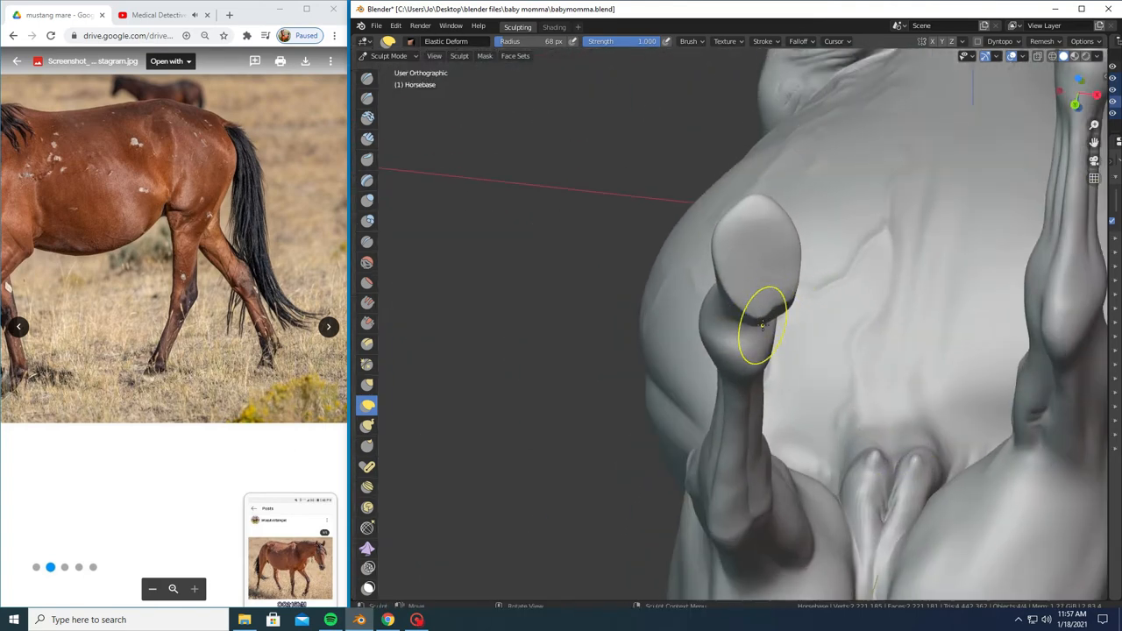
# Carve a sharp coronet ridge around the top of the hoof with Draw Sharp.
pyautogui.moveTo(763, 328); pyautogui.dragTo(667, 285)
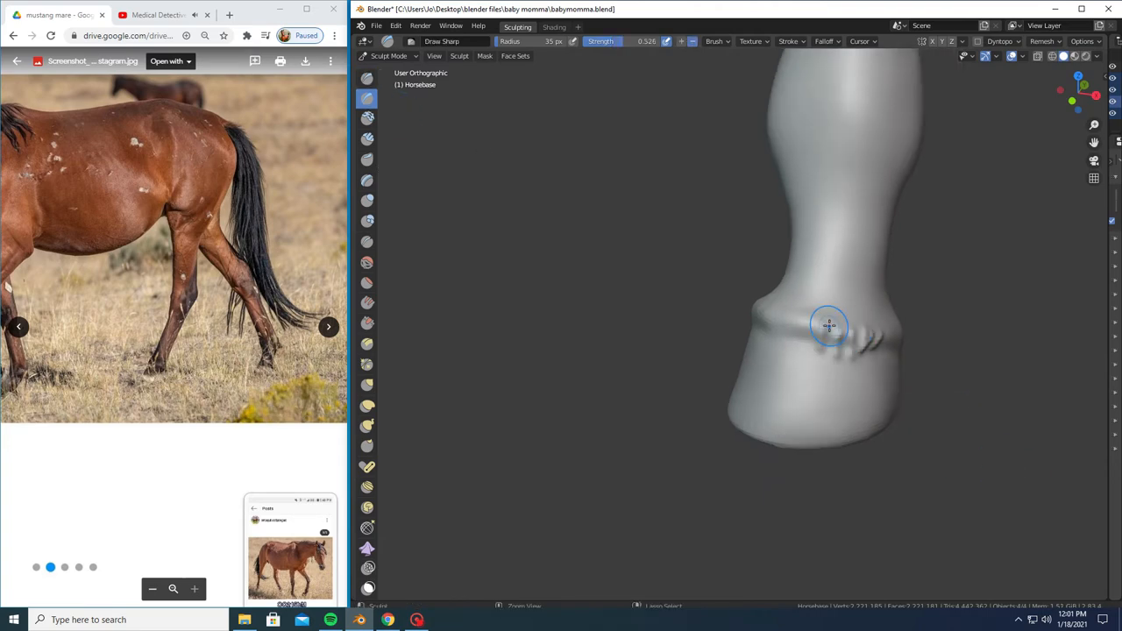
# Pull spiky hair tufts all around the hoof's coronet ridge.
pyautogui.moveTo(829, 326); pyautogui.dragTo(894, 386)
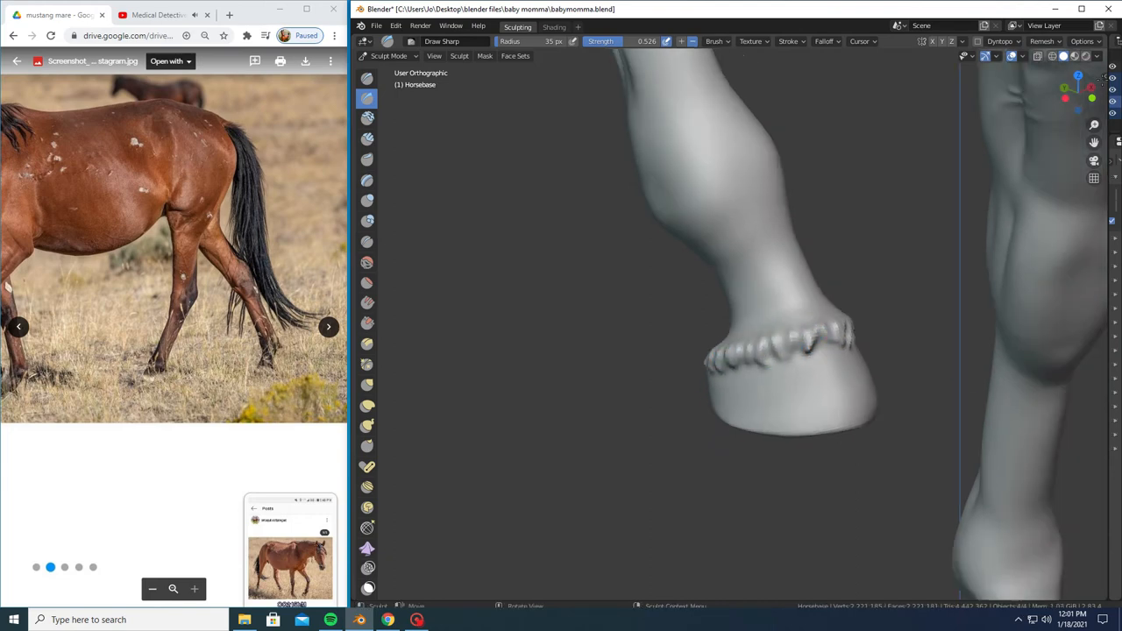
pyautogui.click(367, 262)
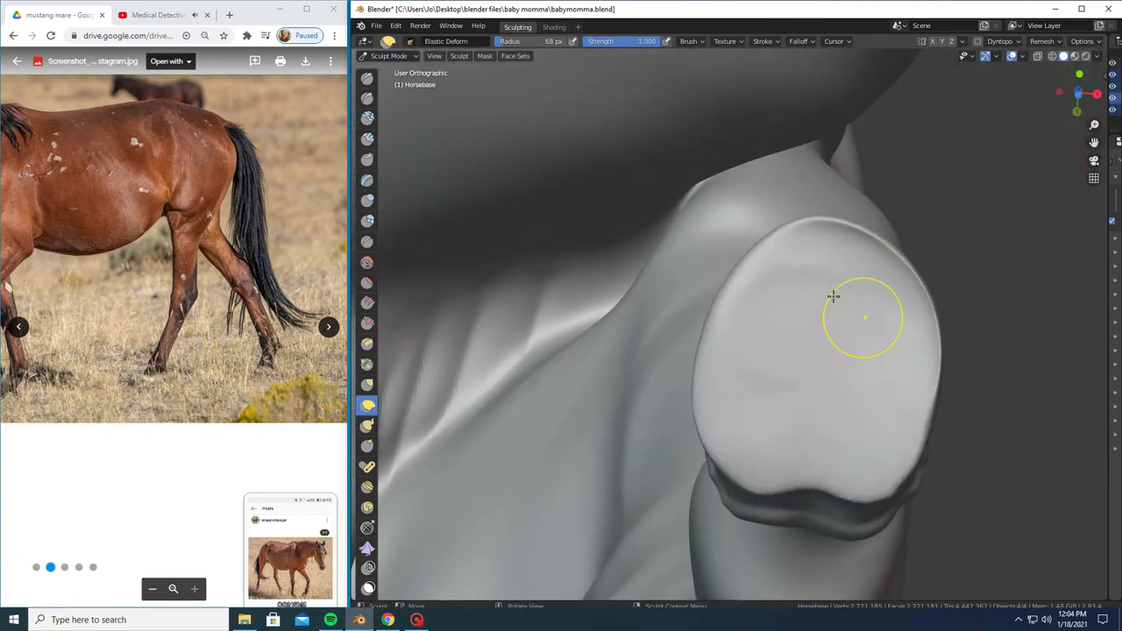
# Carve a V-shaped frog into the hoof sole and raise the hoof wall rim around it.
pyautogui.click(367, 243)
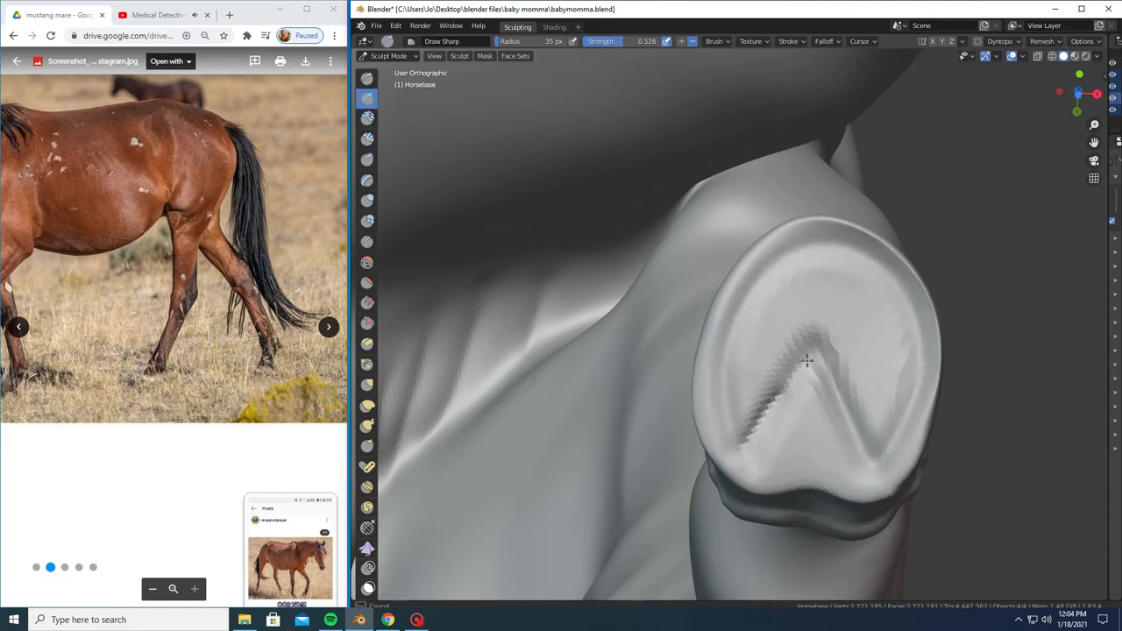
pyautogui.moveTo(806, 360); pyautogui.dragTo(802, 438)
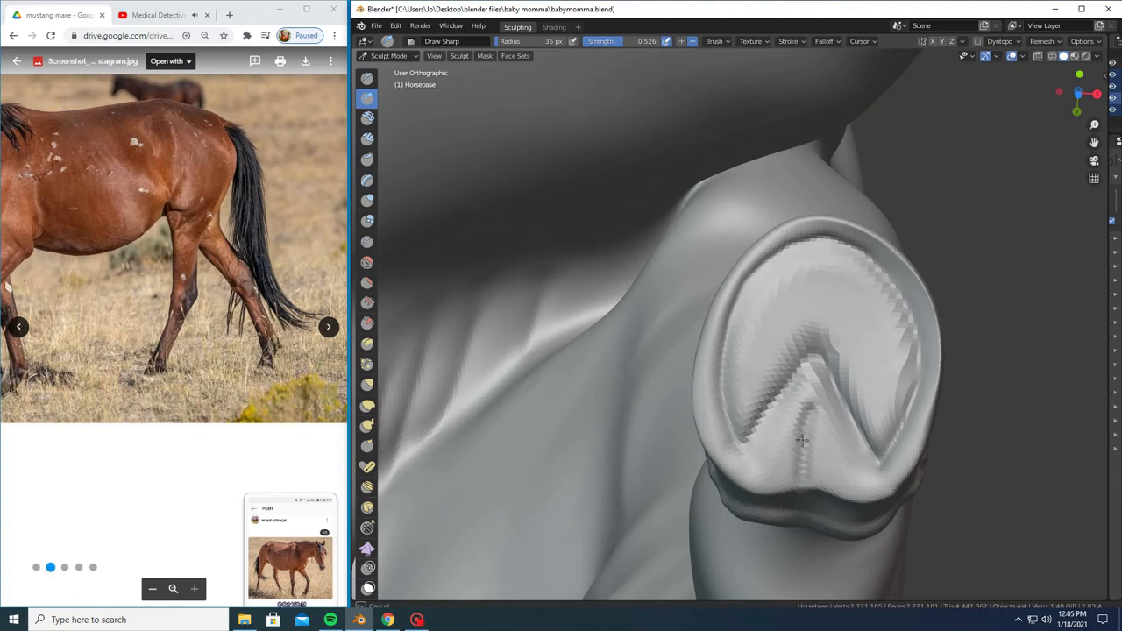
pyautogui.click(367, 200)
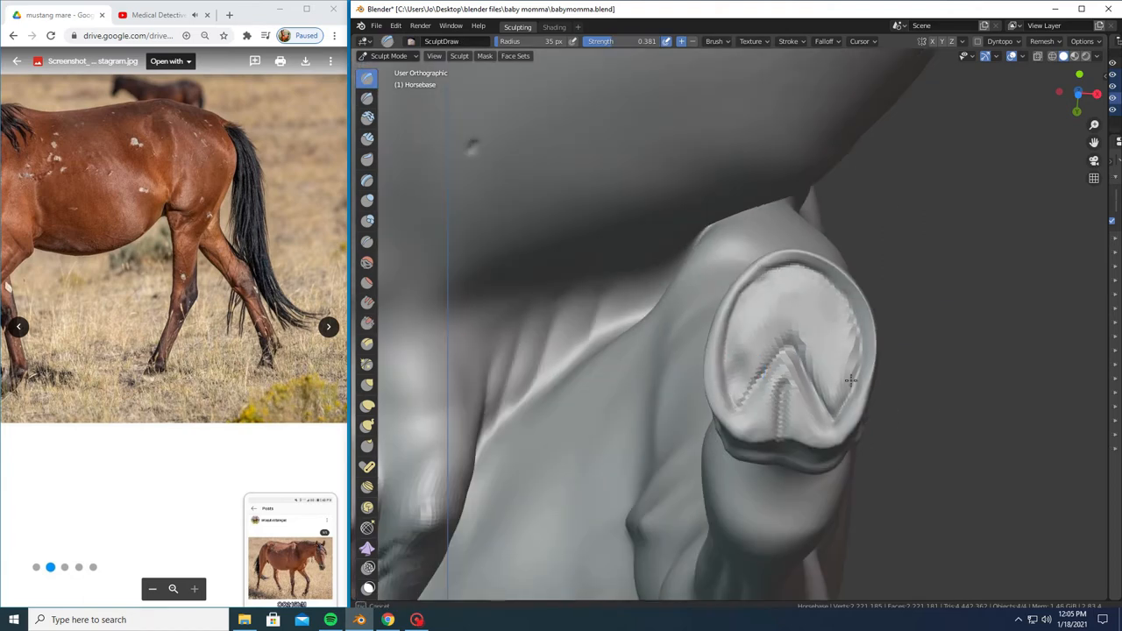
pyautogui.moveTo(850, 380); pyautogui.dragTo(832, 393)
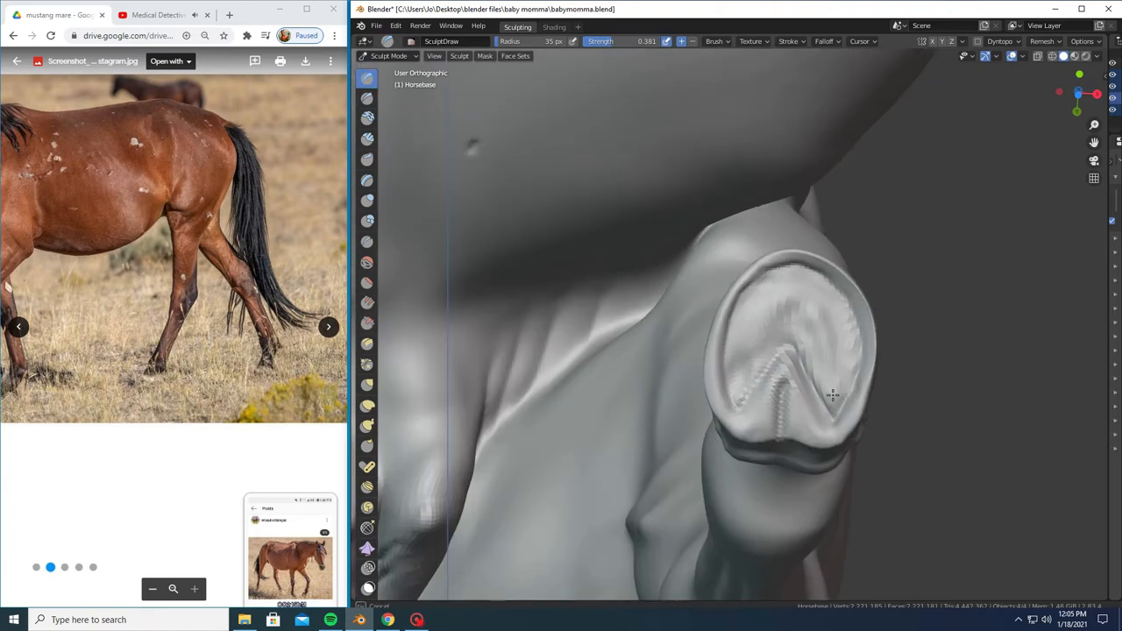
pyautogui.click(368, 261)
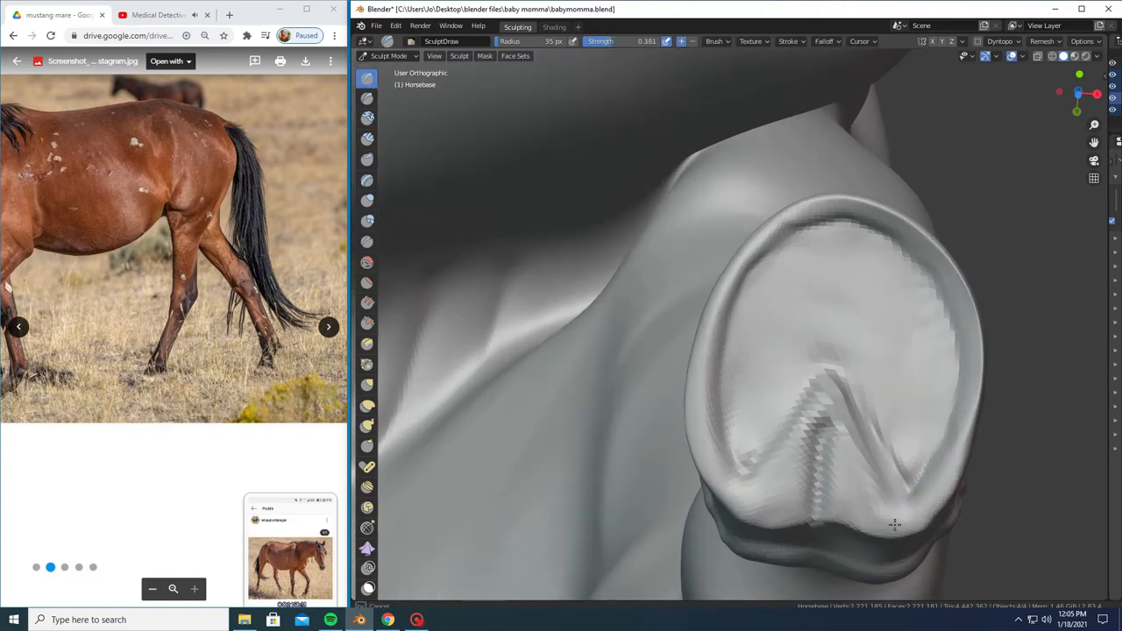
pyautogui.moveTo(894, 526); pyautogui.dragTo(740, 322)
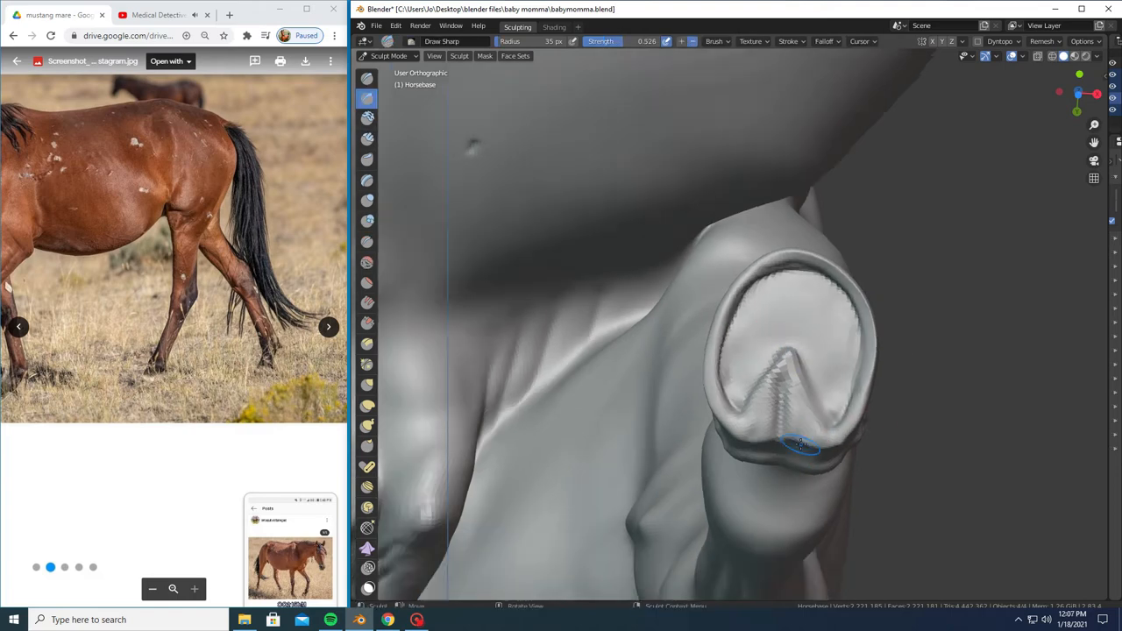
# Check a mustang hoof-underside reference photo, then carve sharp ridges along the hoof band.
pyautogui.click(229, 15)
pyautogui.write('horse hoof bottom mustang')
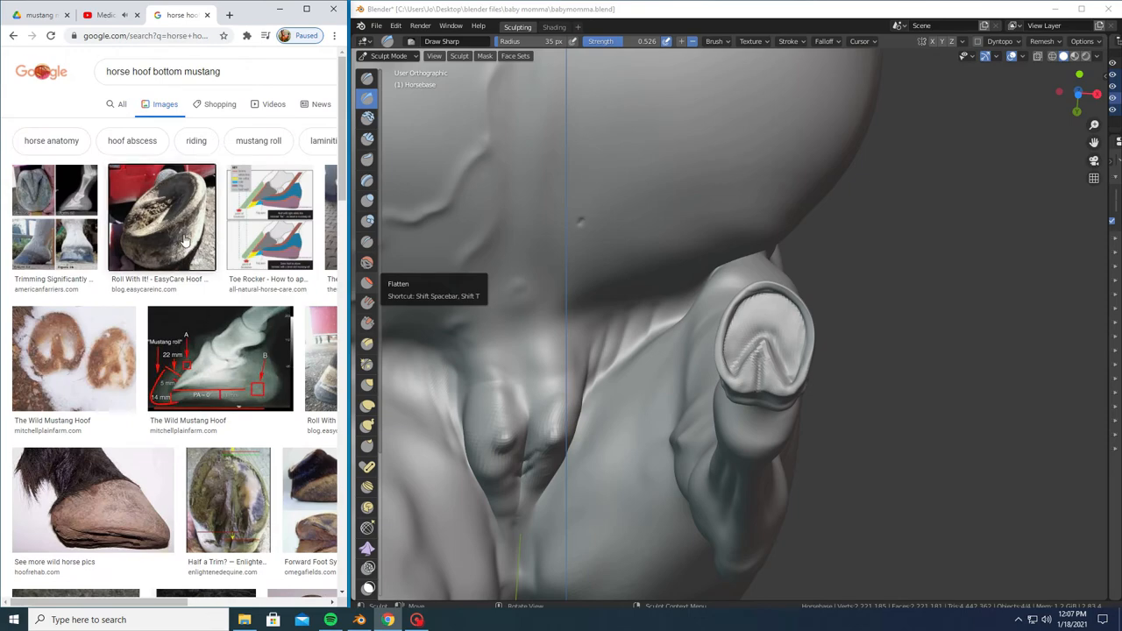
pyautogui.click(162, 218)
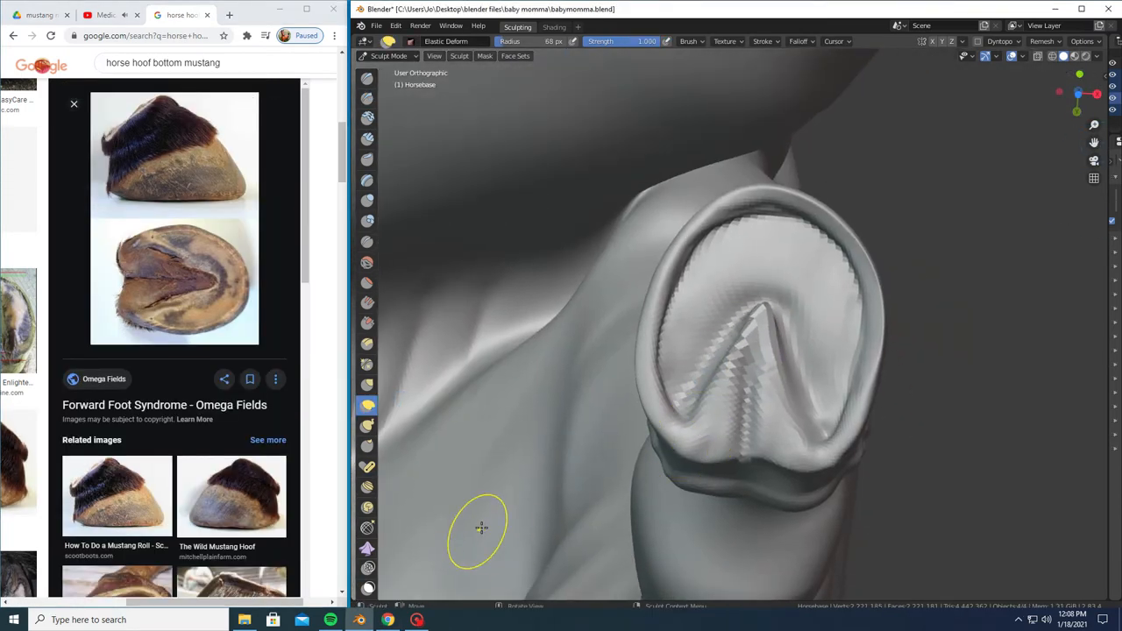
pyautogui.click(367, 262)
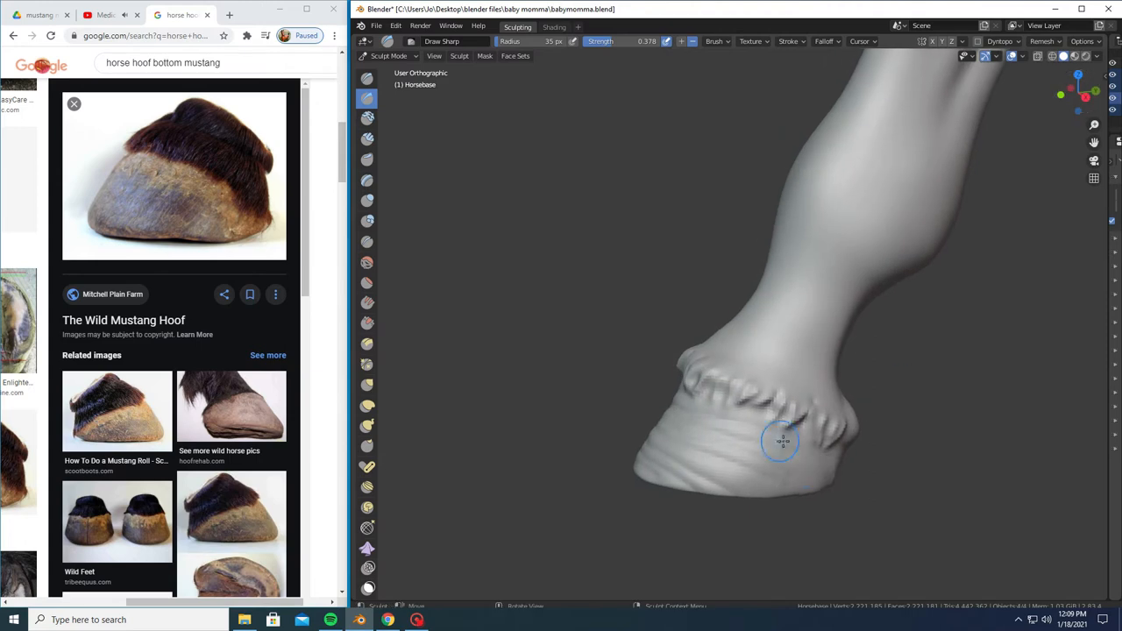
pyautogui.moveTo(781, 443); pyautogui.dragTo(760, 449)
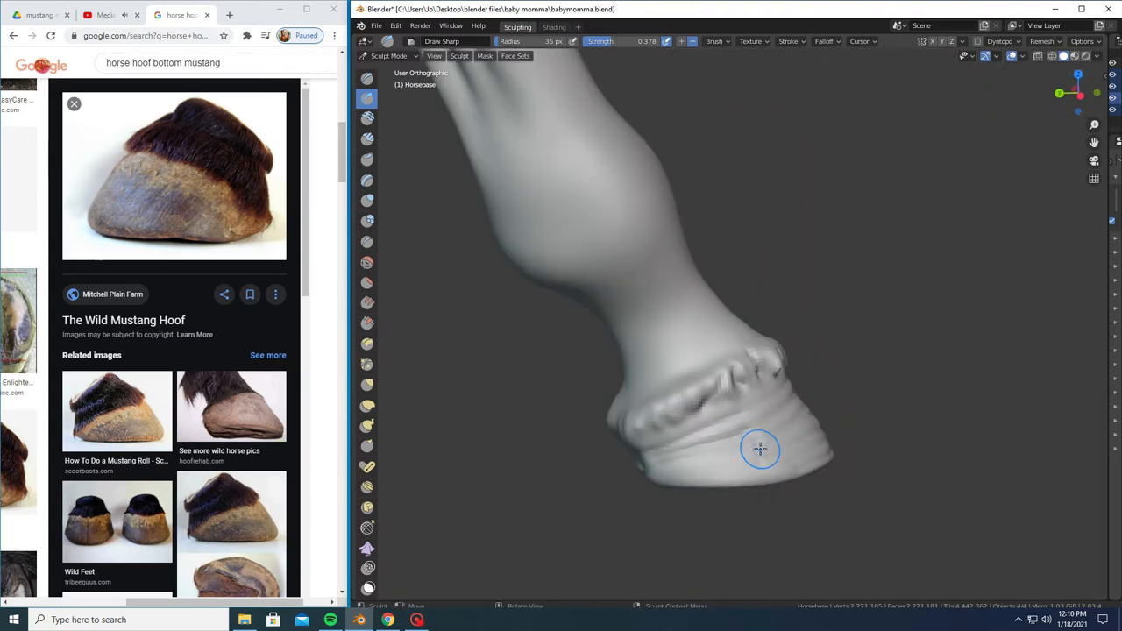
pyautogui.moveTo(761, 448); pyautogui.dragTo(732, 403)
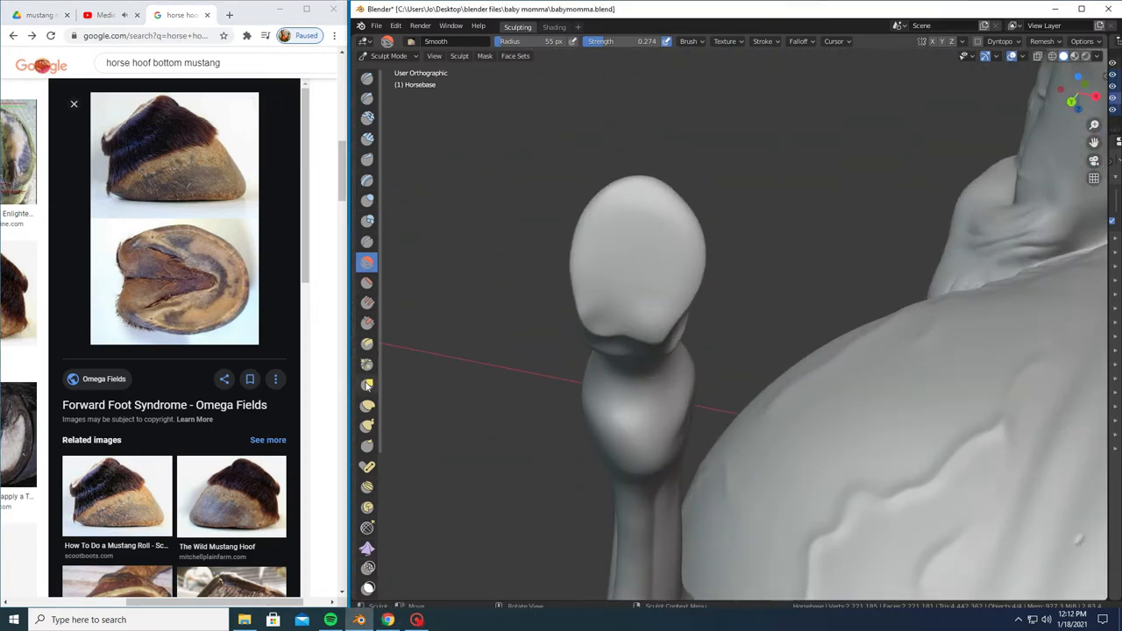
# Paint raised V-shaped frog ridges onto the second hoof's sole with the Draw brush.
pyautogui.click(367, 405)
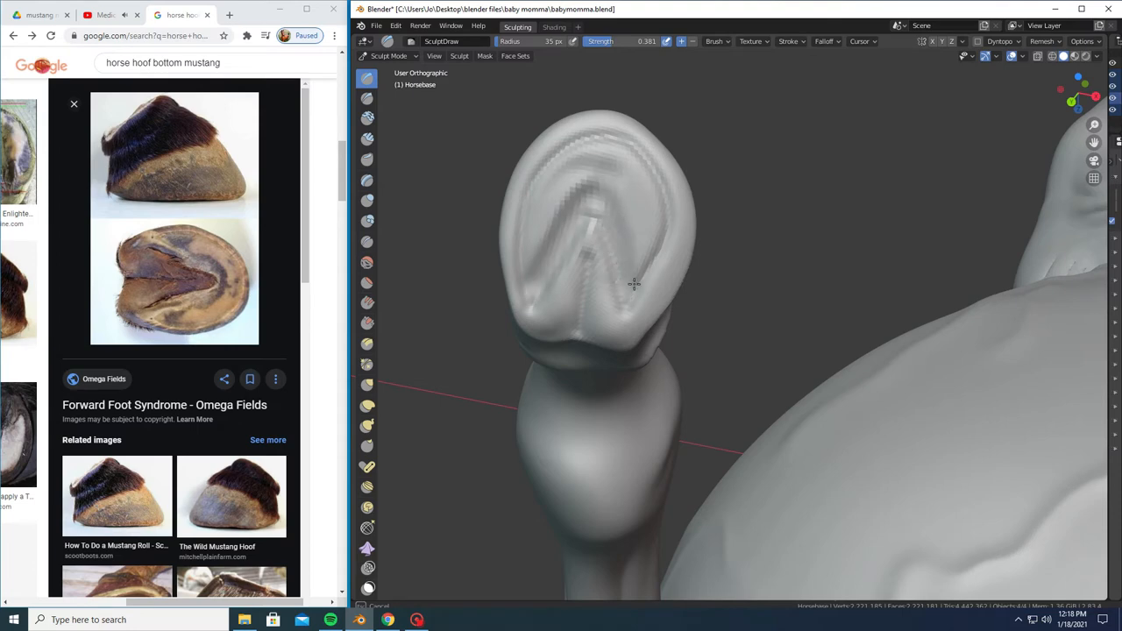
pyautogui.moveTo(633, 283); pyautogui.dragTo(640, 162)
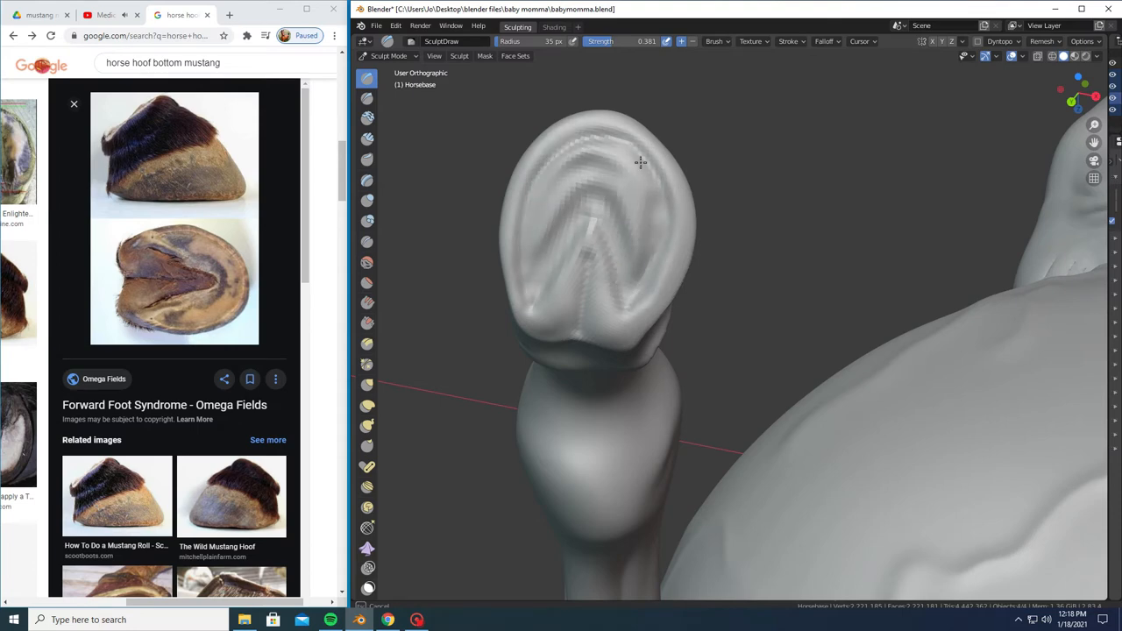
pyautogui.click(367, 262)
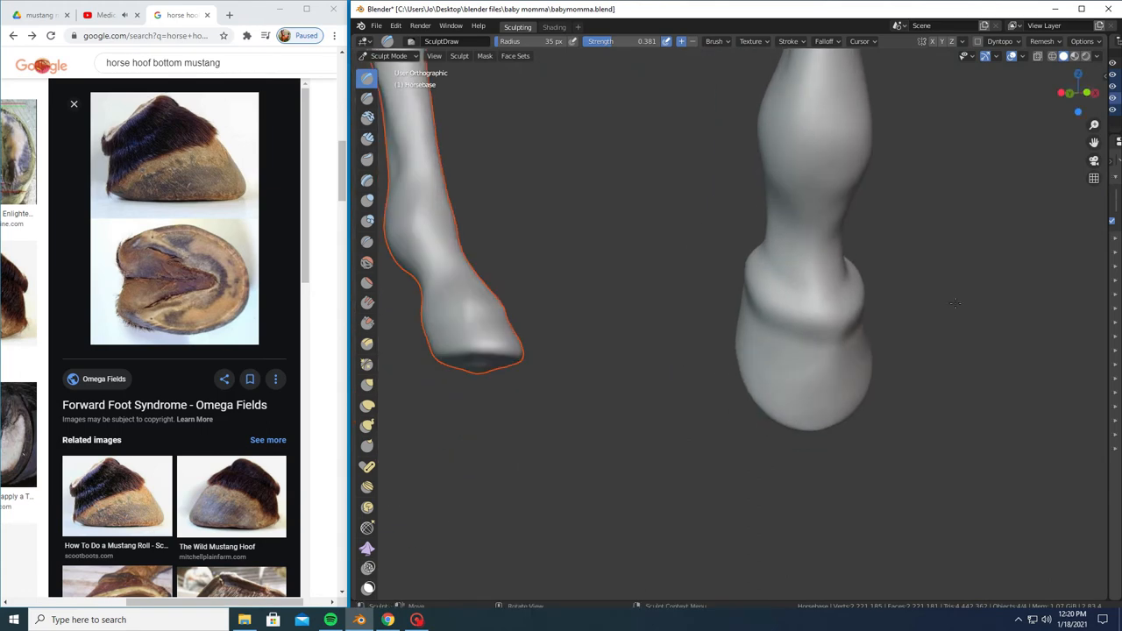
# Select the Draw Sharp brush to start carving the next hoof's sole.
pyautogui.click(367, 97)
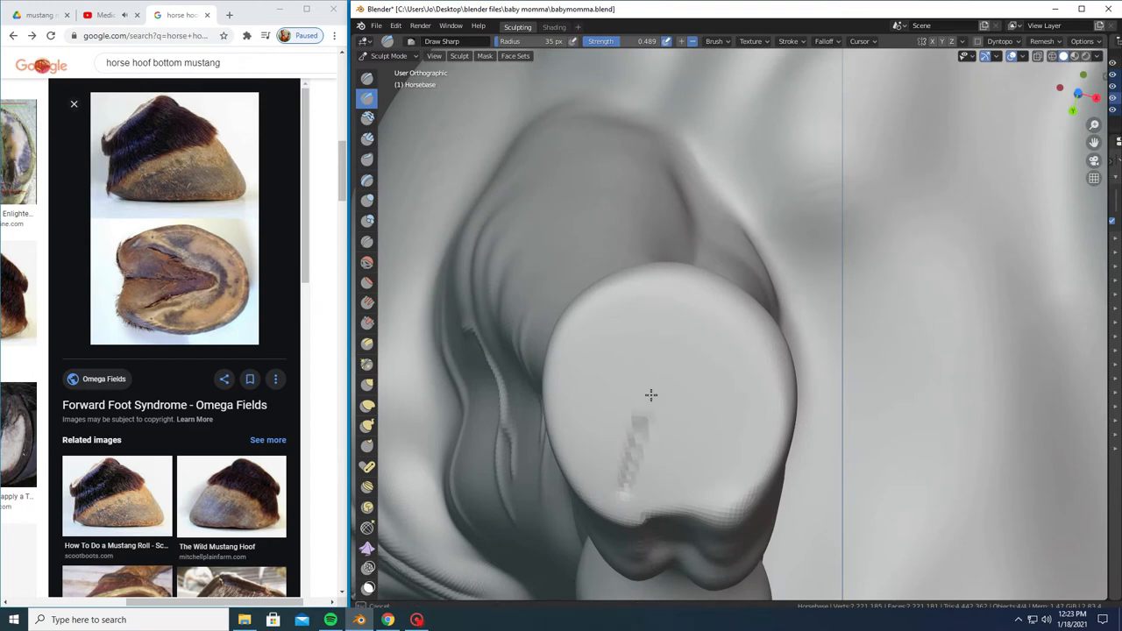
# Carve the rim and deepen the V-shaped frog lines on the hoof sole.
pyautogui.moveTo(651, 394); pyautogui.dragTo(733, 478)
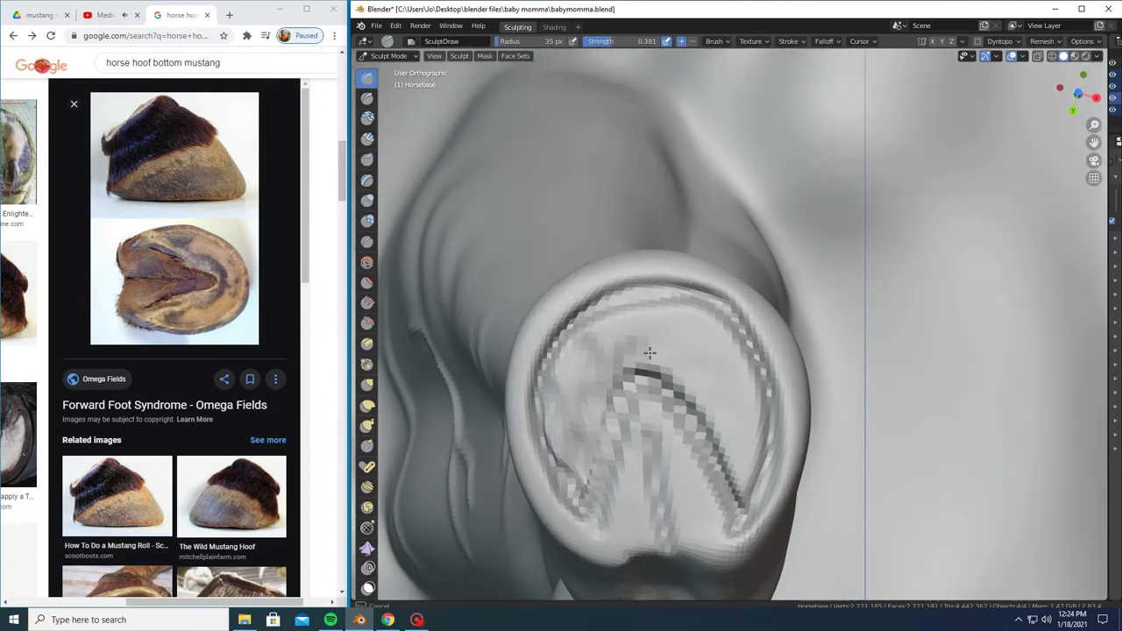
pyautogui.moveTo(648, 351); pyautogui.dragTo(609, 395)
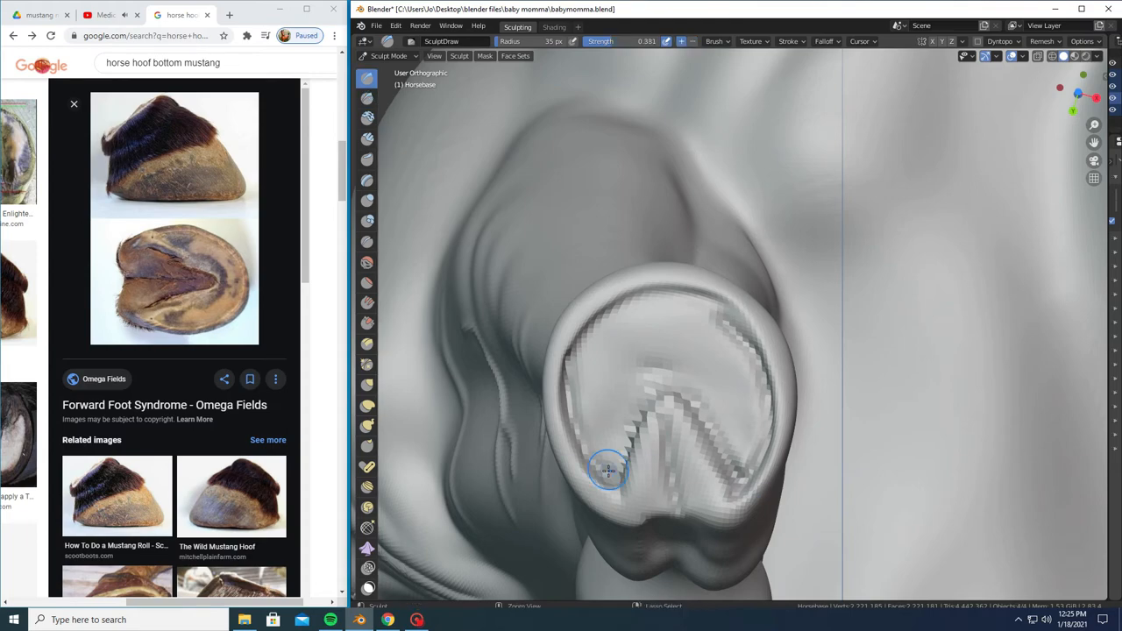
pyautogui.moveTo(608, 471); pyautogui.dragTo(660, 412)
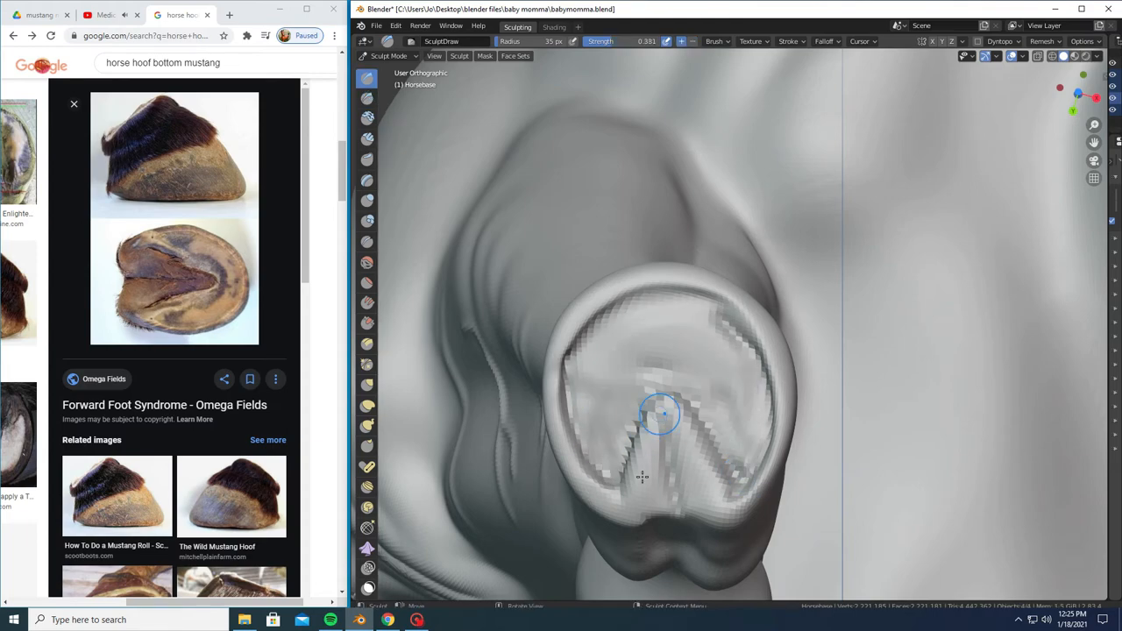
pyautogui.click(367, 261)
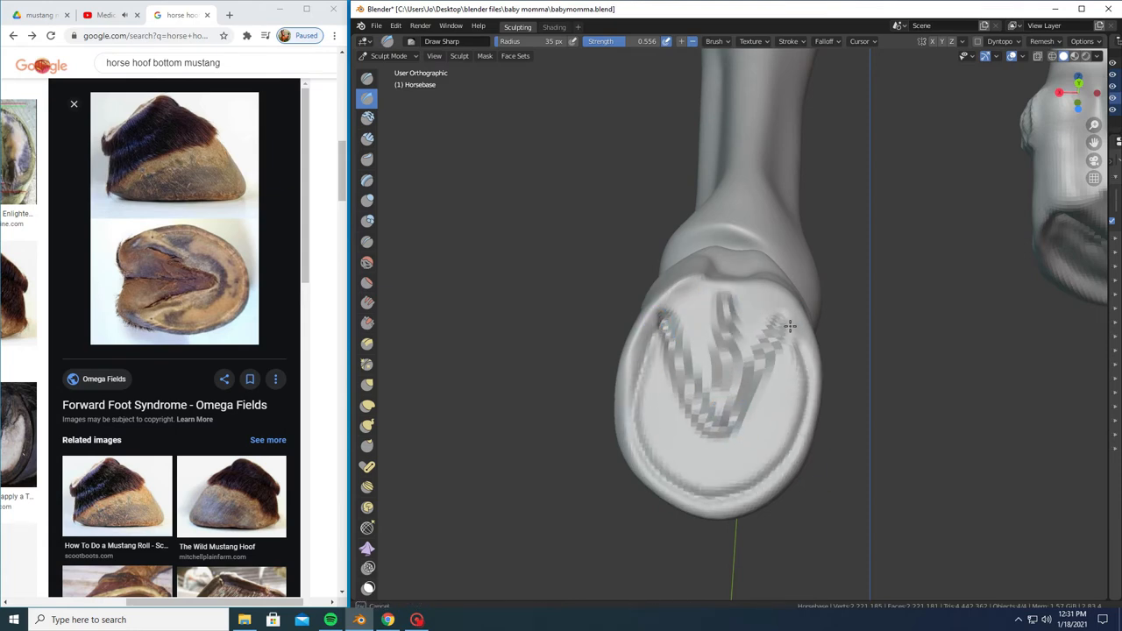
# Switch from the Smooth brush to Elastic Deform to reshape the front hoof.
pyautogui.click(367, 202)
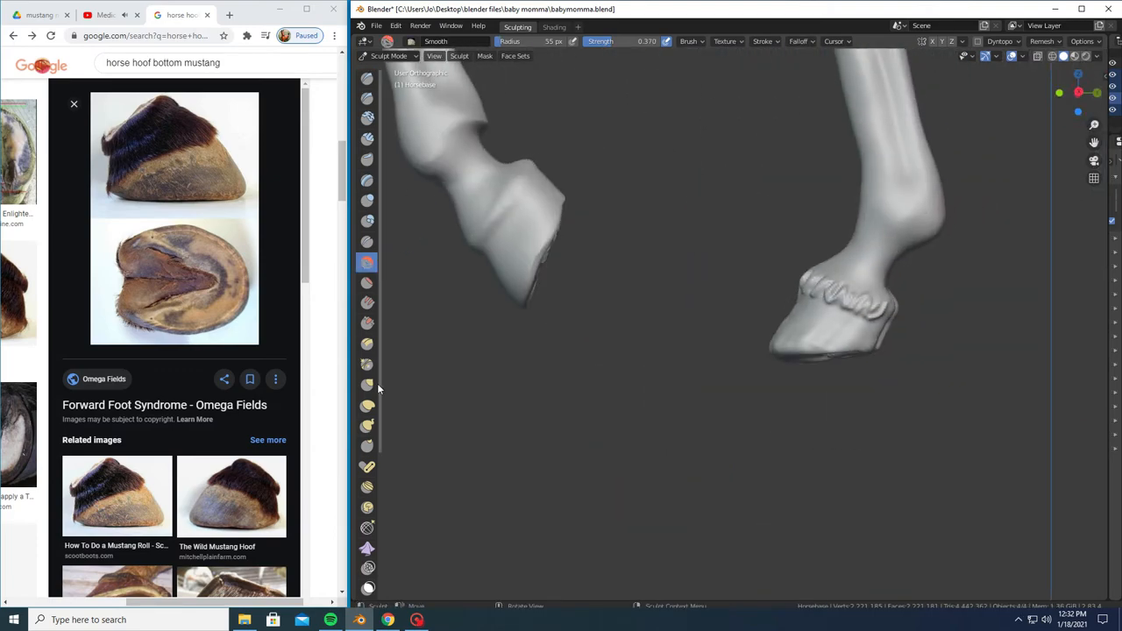
pyautogui.click(367, 384)
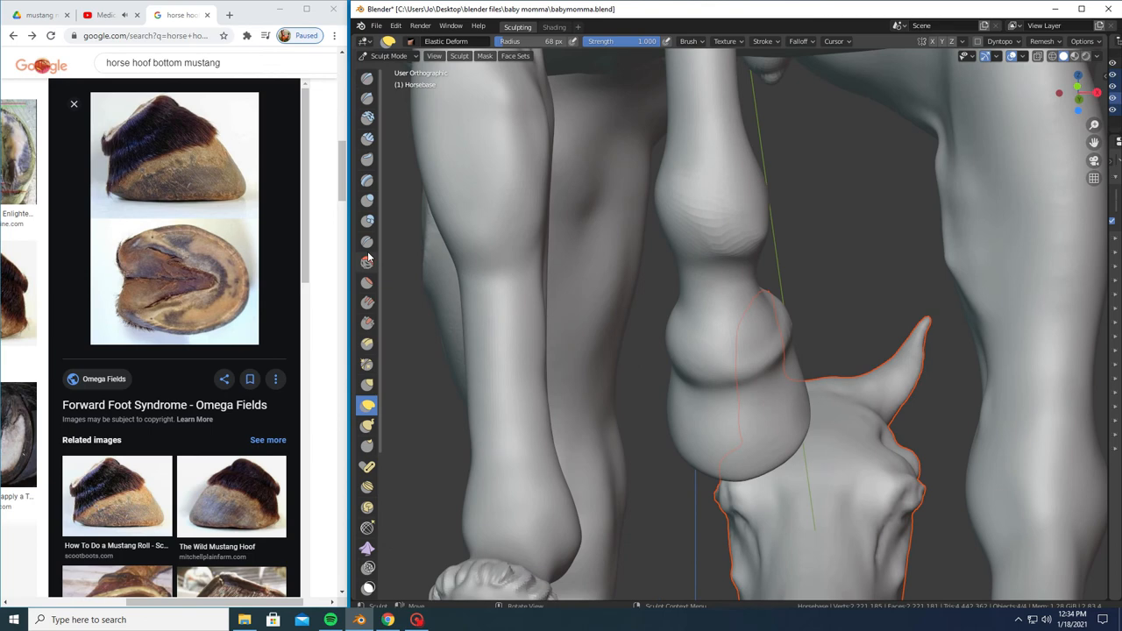
# Carve a sharp crease with Draw Sharp where the hoof meets the pastern.
pyautogui.click(367, 99)
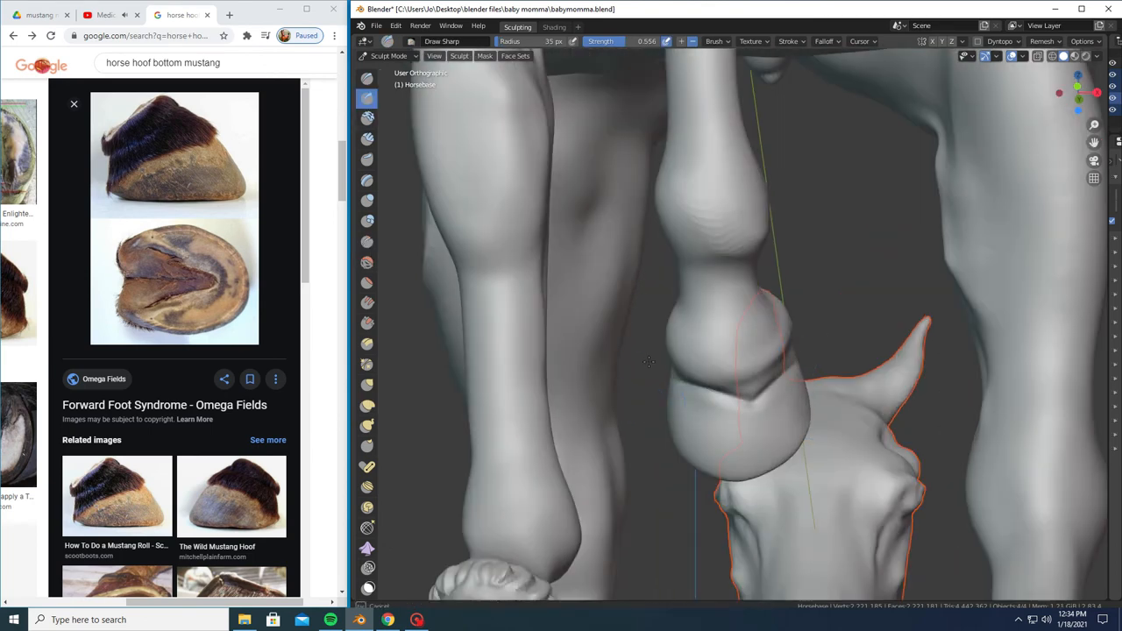
pyautogui.moveTo(649, 362); pyautogui.dragTo(664, 433)
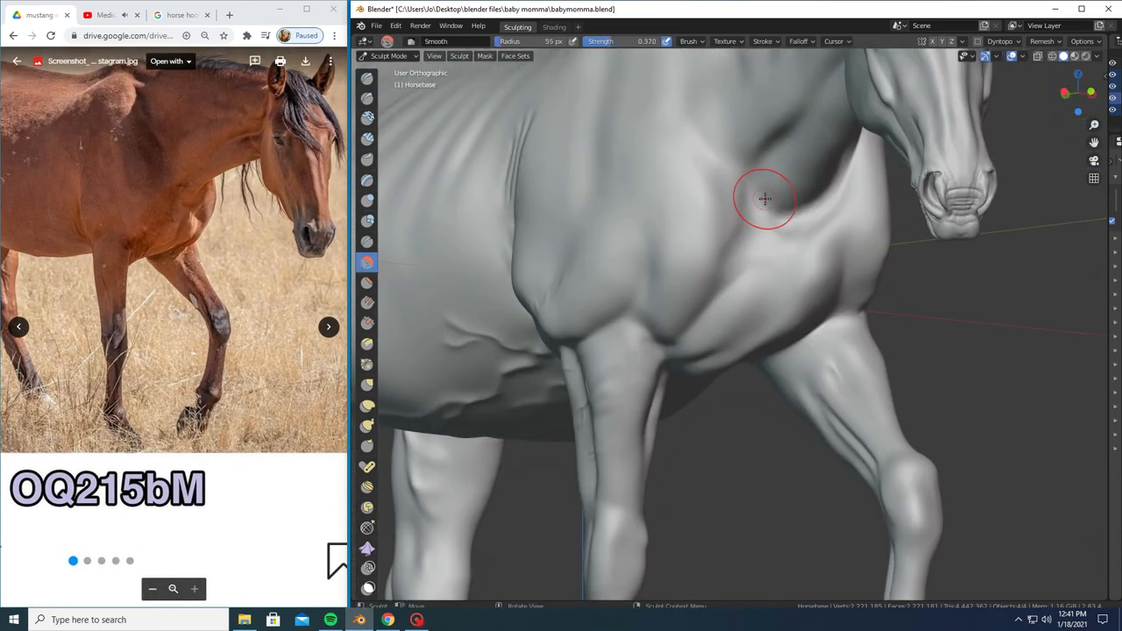
# Smooth the shoulder muscle surface and pick the Crease brush for the chest groove.
pyautogui.moveTo(763, 199); pyautogui.dragTo(939, 358)
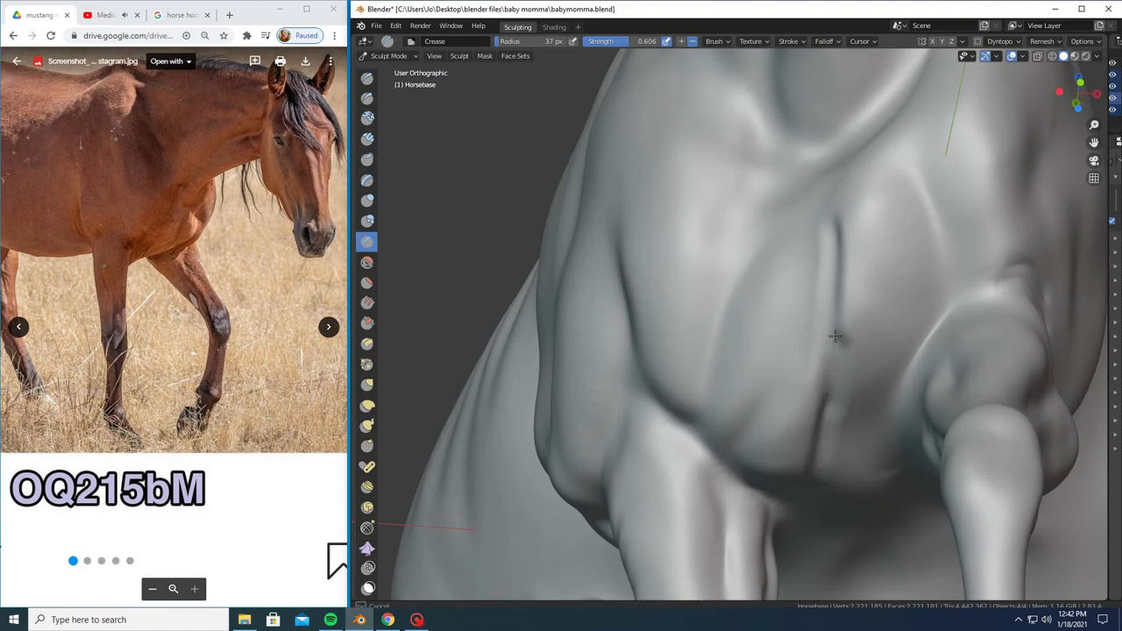
pyautogui.click(367, 262)
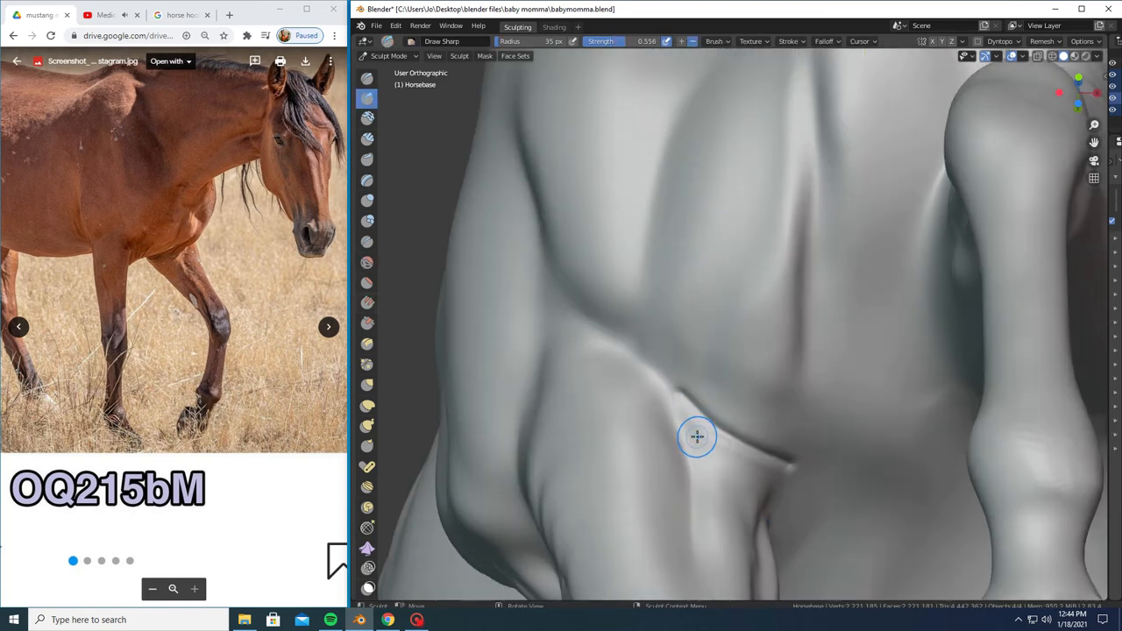
# Carve sharp skin creases into the chest with Draw Sharp.
pyautogui.moveTo(697, 436); pyautogui.dragTo(763, 467)
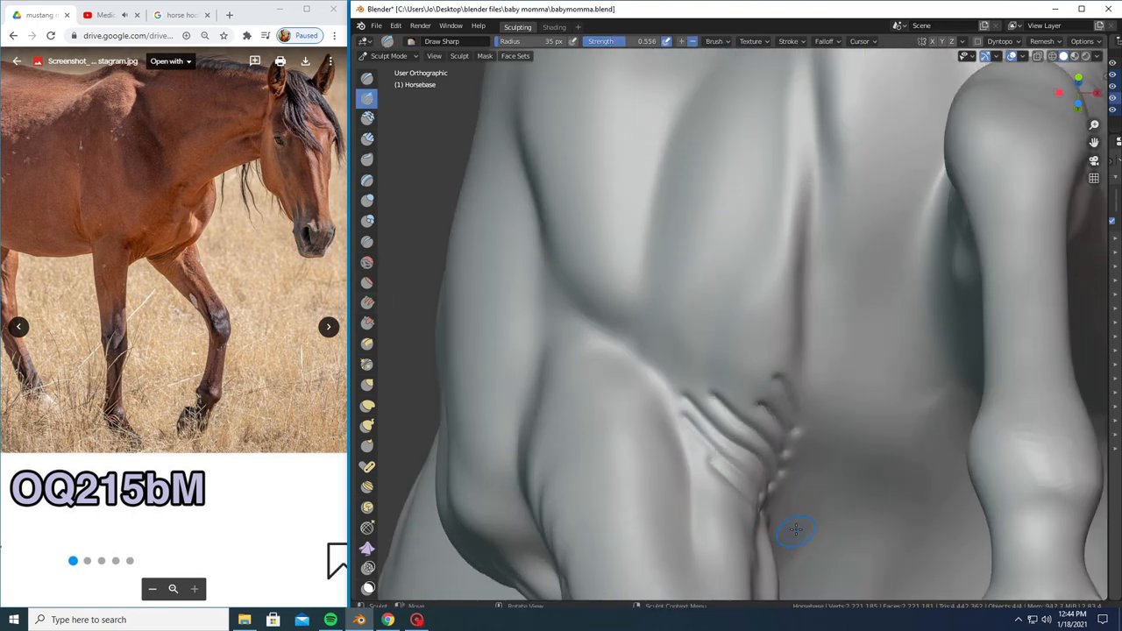
pyautogui.click(366, 261)
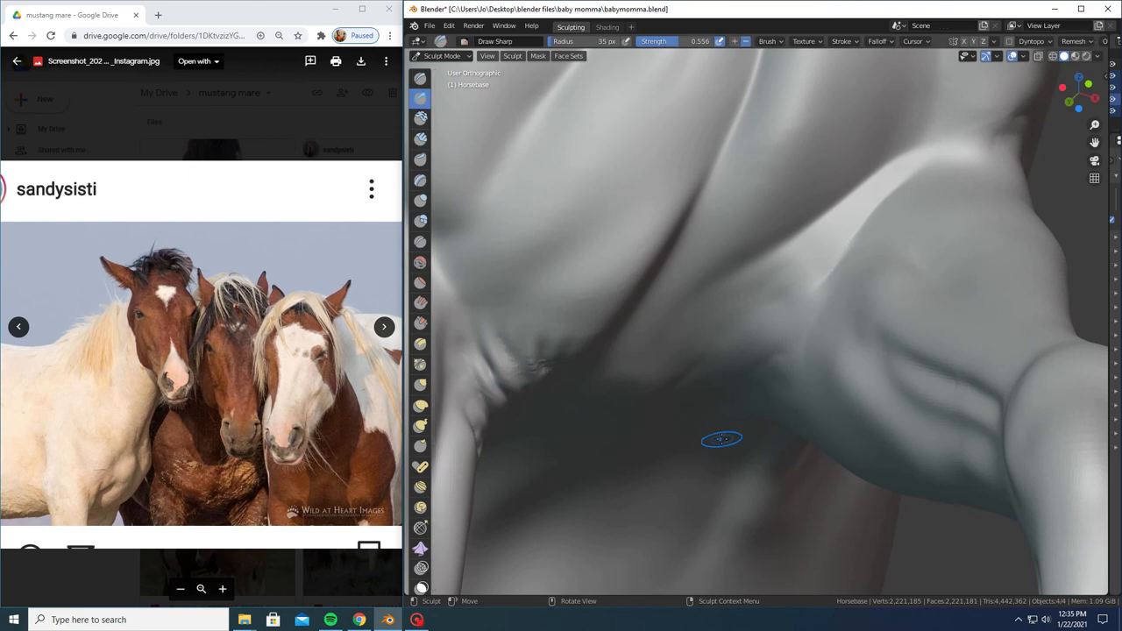
# Stroke a raised vein fold up across the underbelly with Draw Sharp.
pyautogui.moveTo(722, 439); pyautogui.dragTo(728, 351)
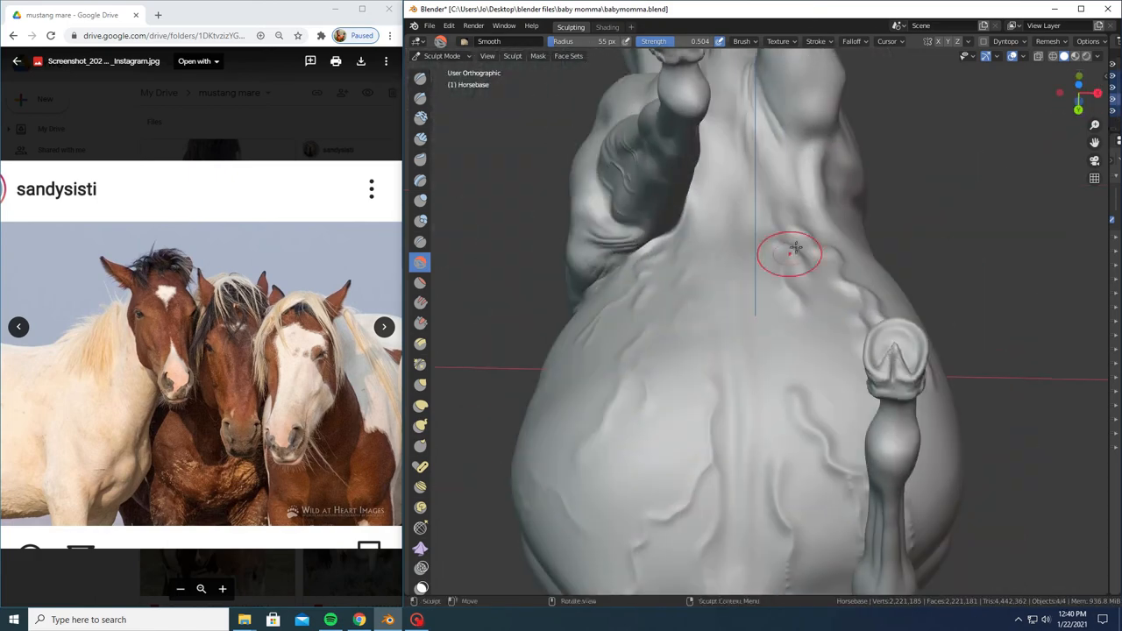
# Smooth the lump on the belly between the hind legs.
pyautogui.moveTo(789, 254); pyautogui.dragTo(588, 491)
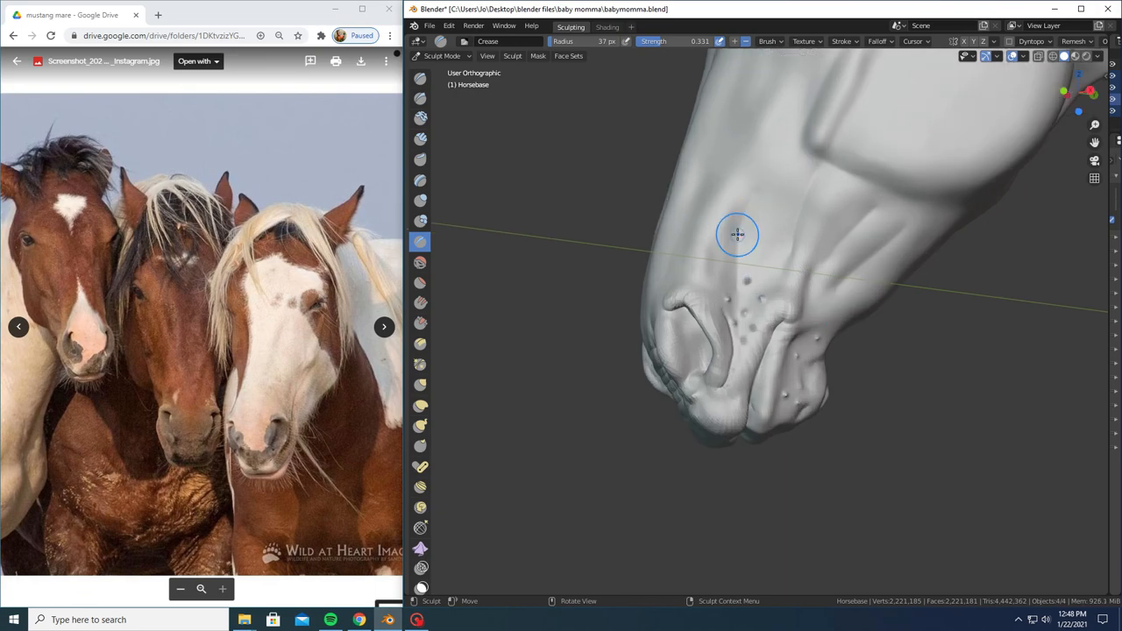
# Crease a wrinkle into the muzzle and draw fine wrinkles below the eye.
pyautogui.moveTo(737, 234); pyautogui.dragTo(708, 178)
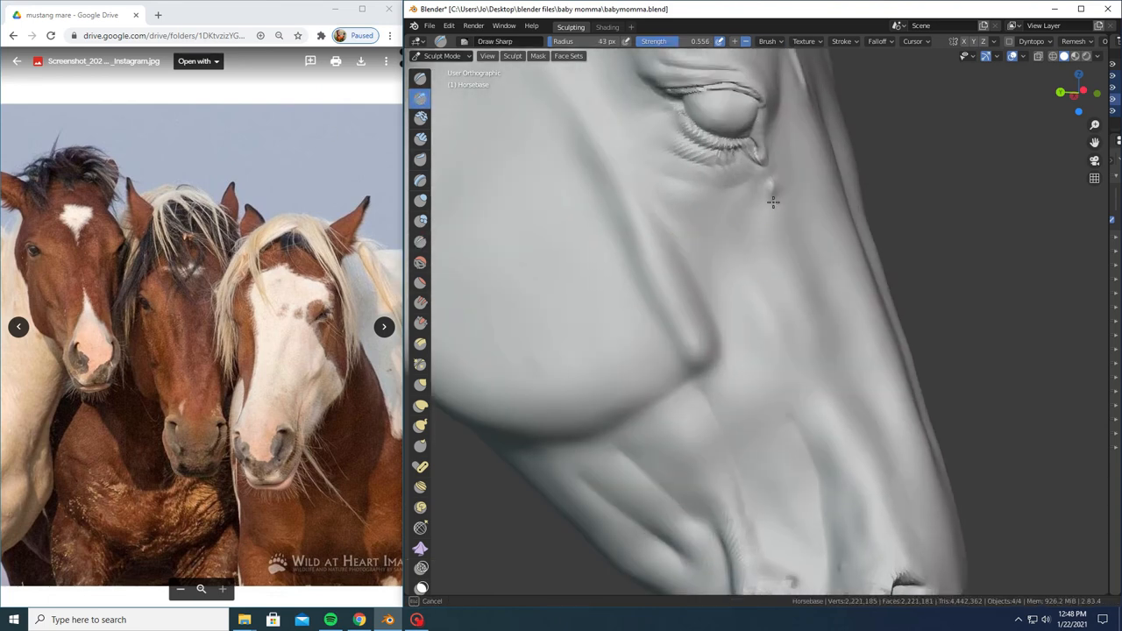
pyautogui.moveTo(772, 202); pyautogui.dragTo(614, 429)
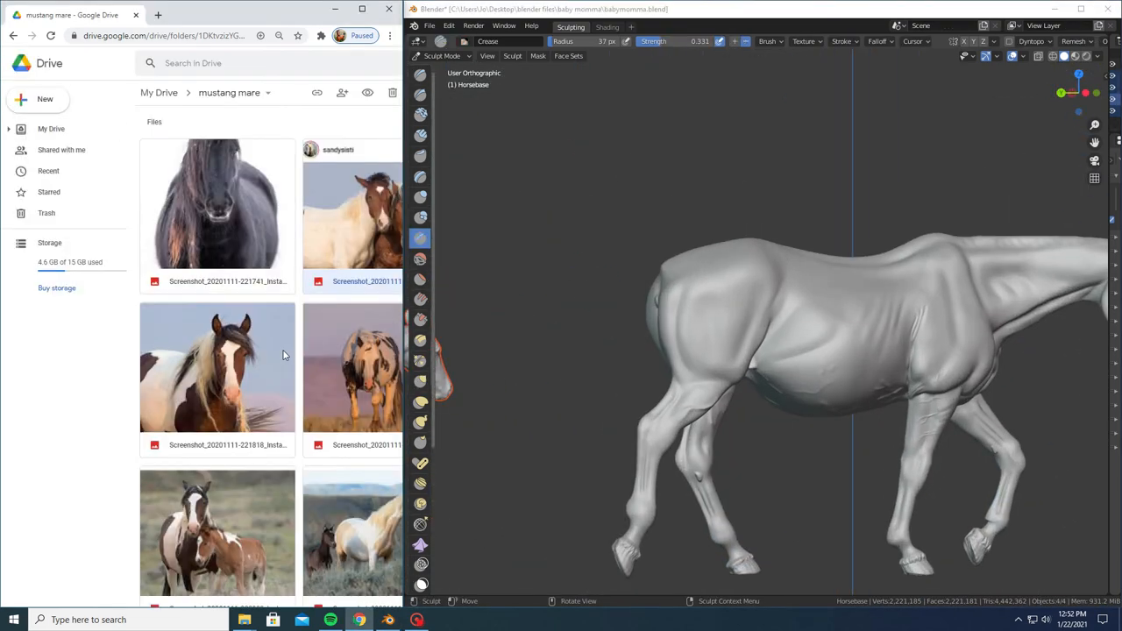
# Open the walking bay mare reference photo from the mustang folder.
pyautogui.scroll(-3)
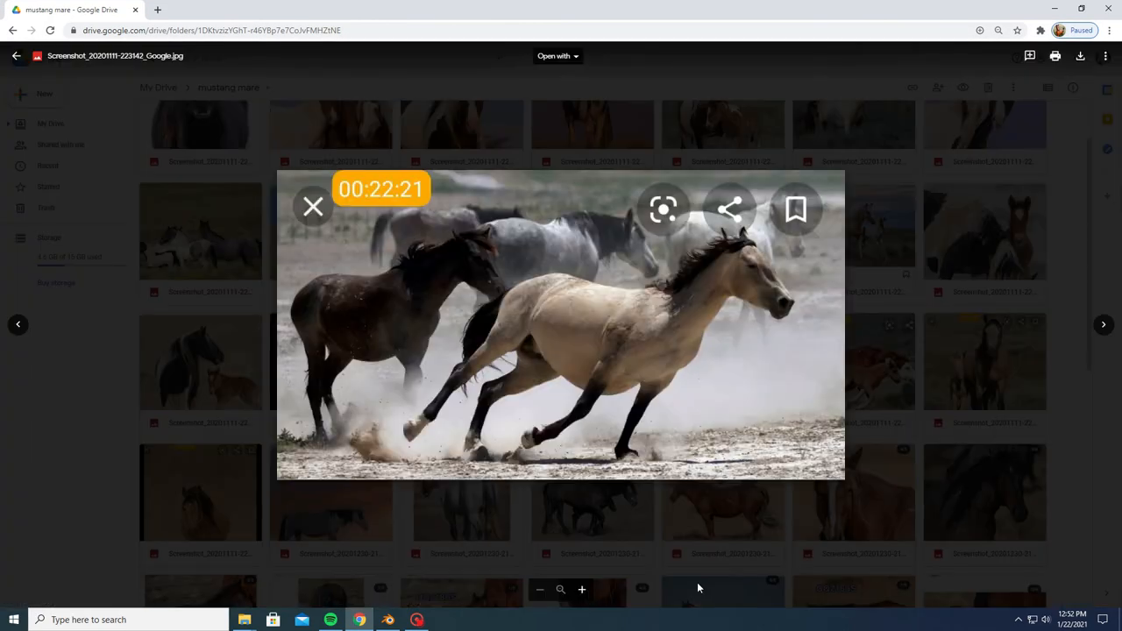
pyautogui.click(313, 208)
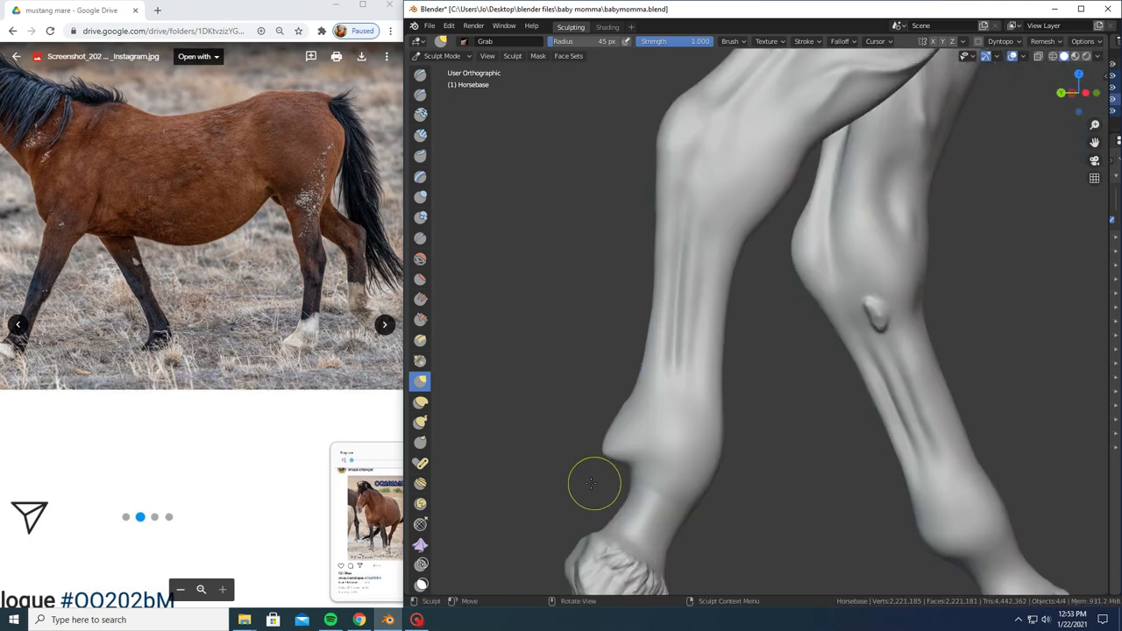
# Pull the hind fetlock outline above the hoof into a pointed ridge with the Grab brush.
pyautogui.click(420, 422)
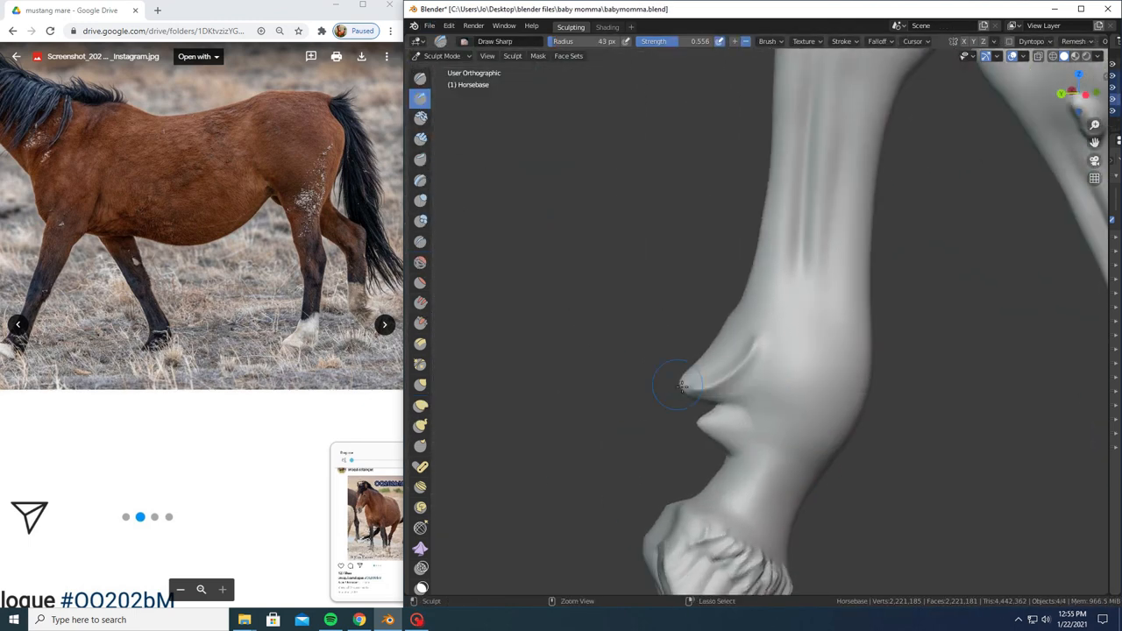
# Carve a sharp crease into the back of the lower hind leg near the fetlock with Draw Sharp.
pyautogui.moveTo(679, 386); pyautogui.dragTo(705, 438)
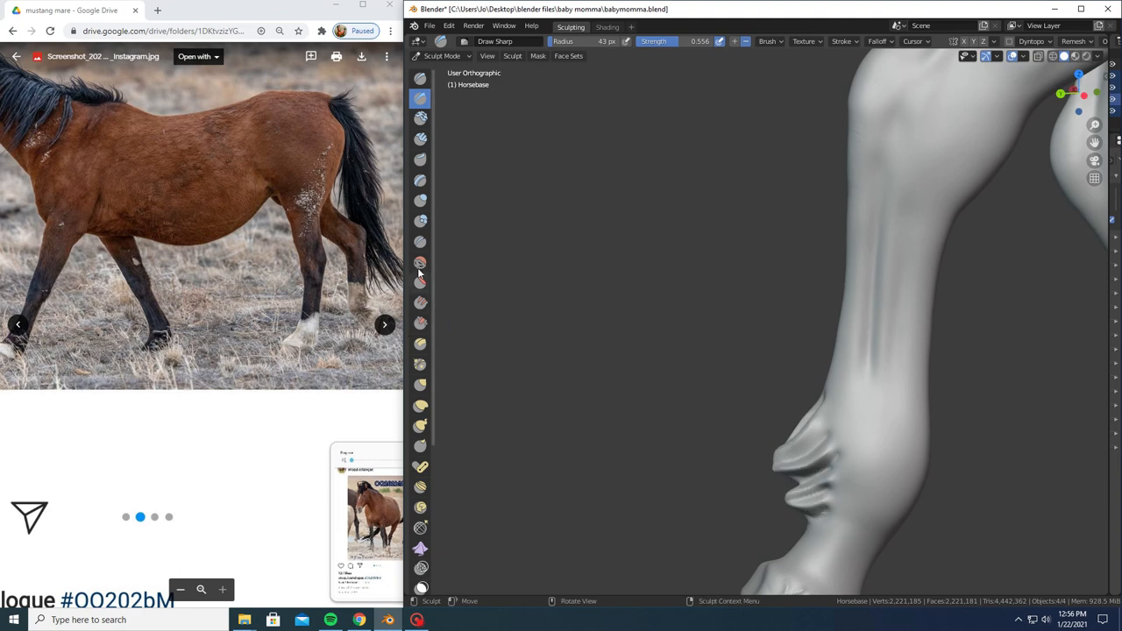
# Pull fetlock tufts outward with Snake Hook, then pinch their ridges sharper with Pinch/Magnify.
pyautogui.click(420, 263)
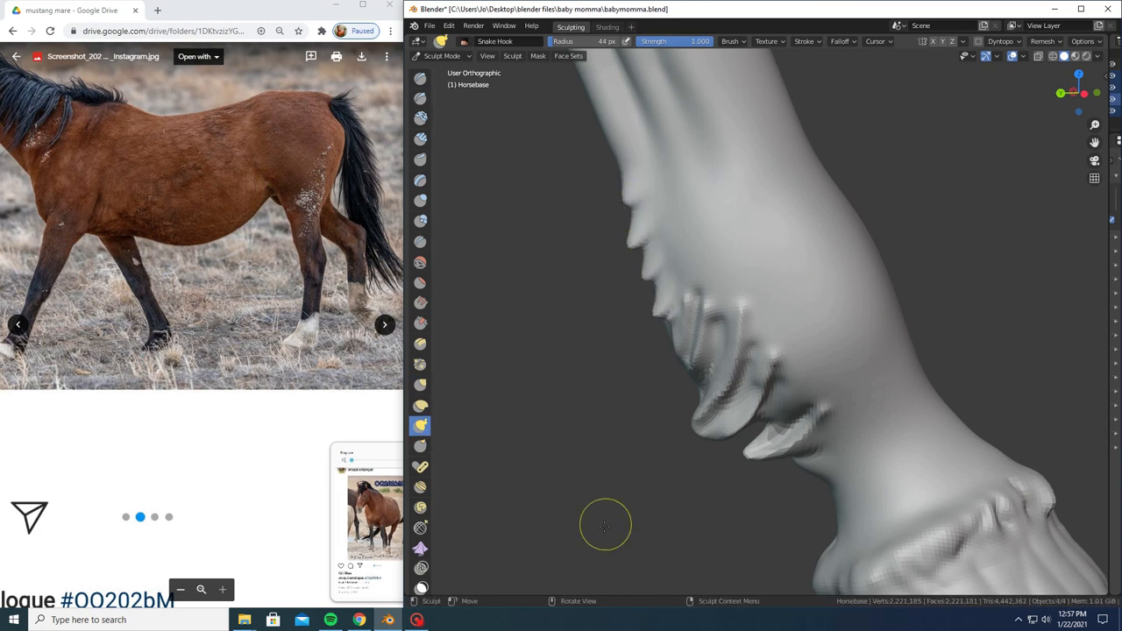
pyautogui.click(420, 365)
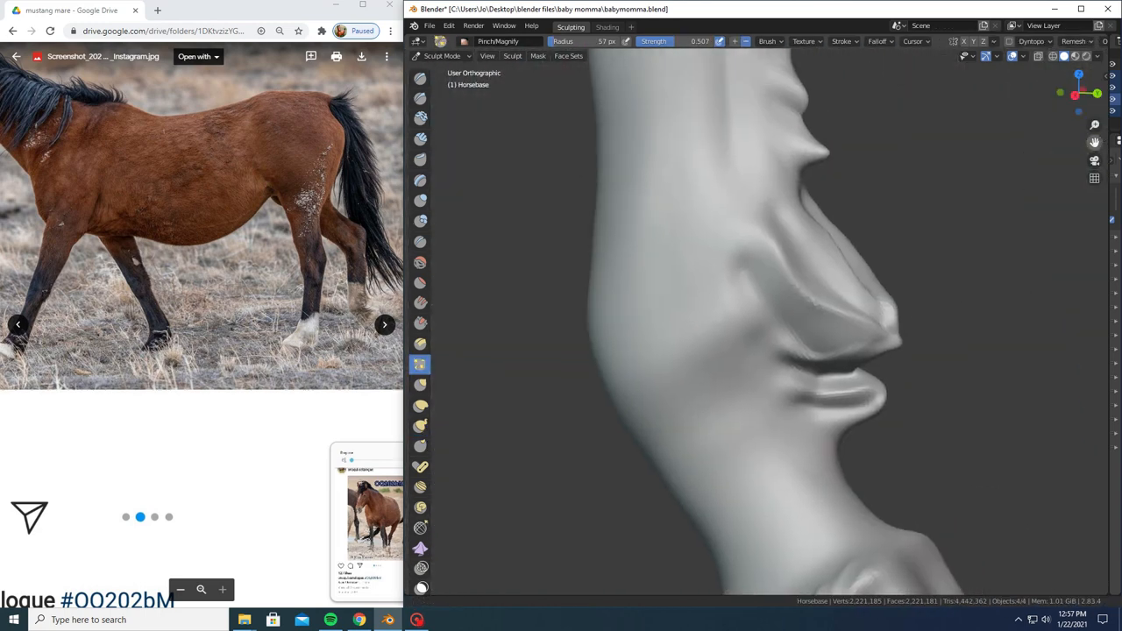